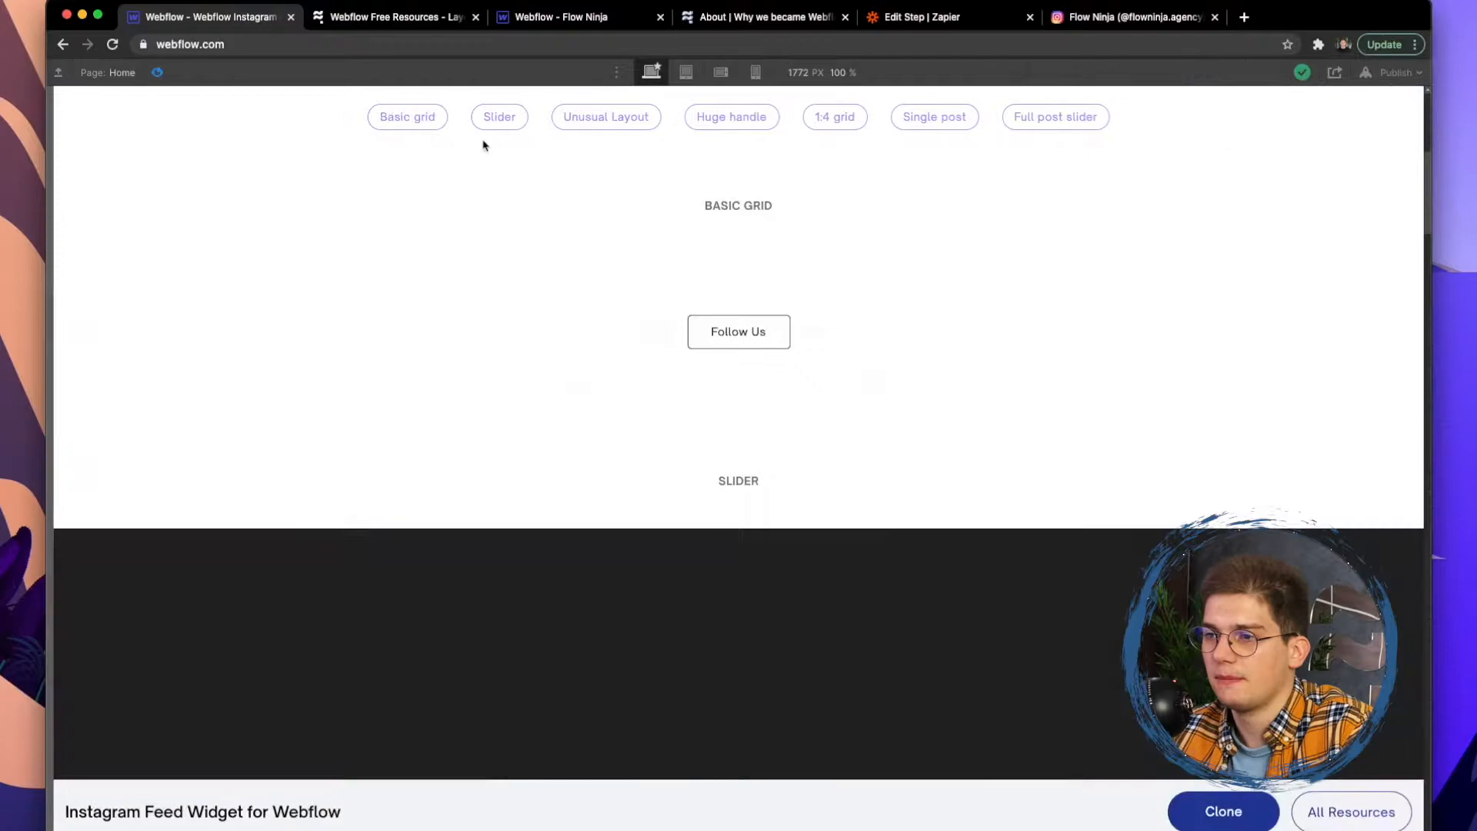
Browse the template's layout examples: Slider, 1:4 grid, Single post, Full post slider, Unusual
{"action": "scroll", "scroll_direction": "up", "scroll_amount": 3}
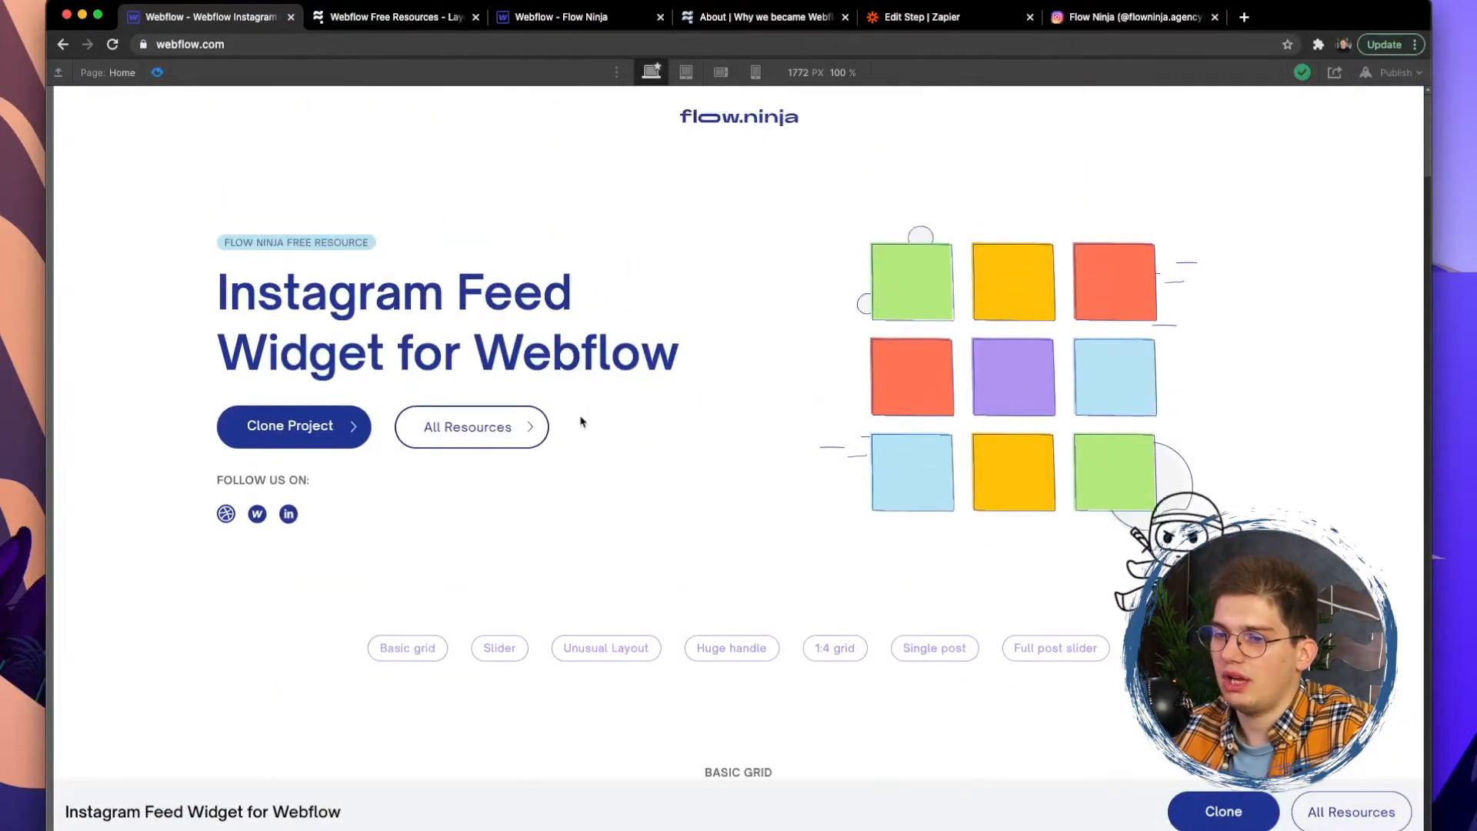
{"action": "scroll", "scroll_direction": "down", "scroll_amount": 3}
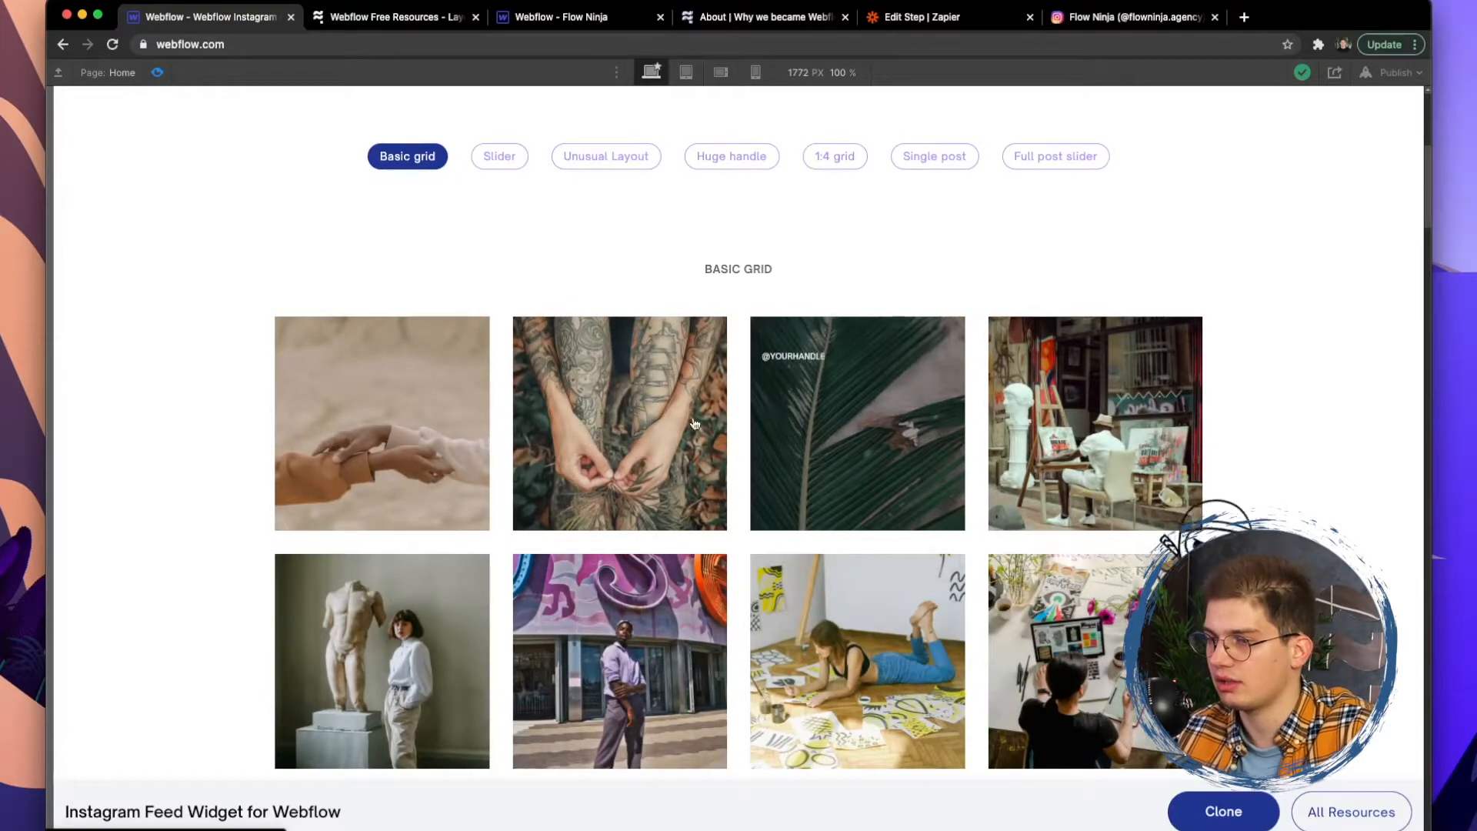
{"action": "scroll", "scroll_direction": "down", "scroll_amount": 3}
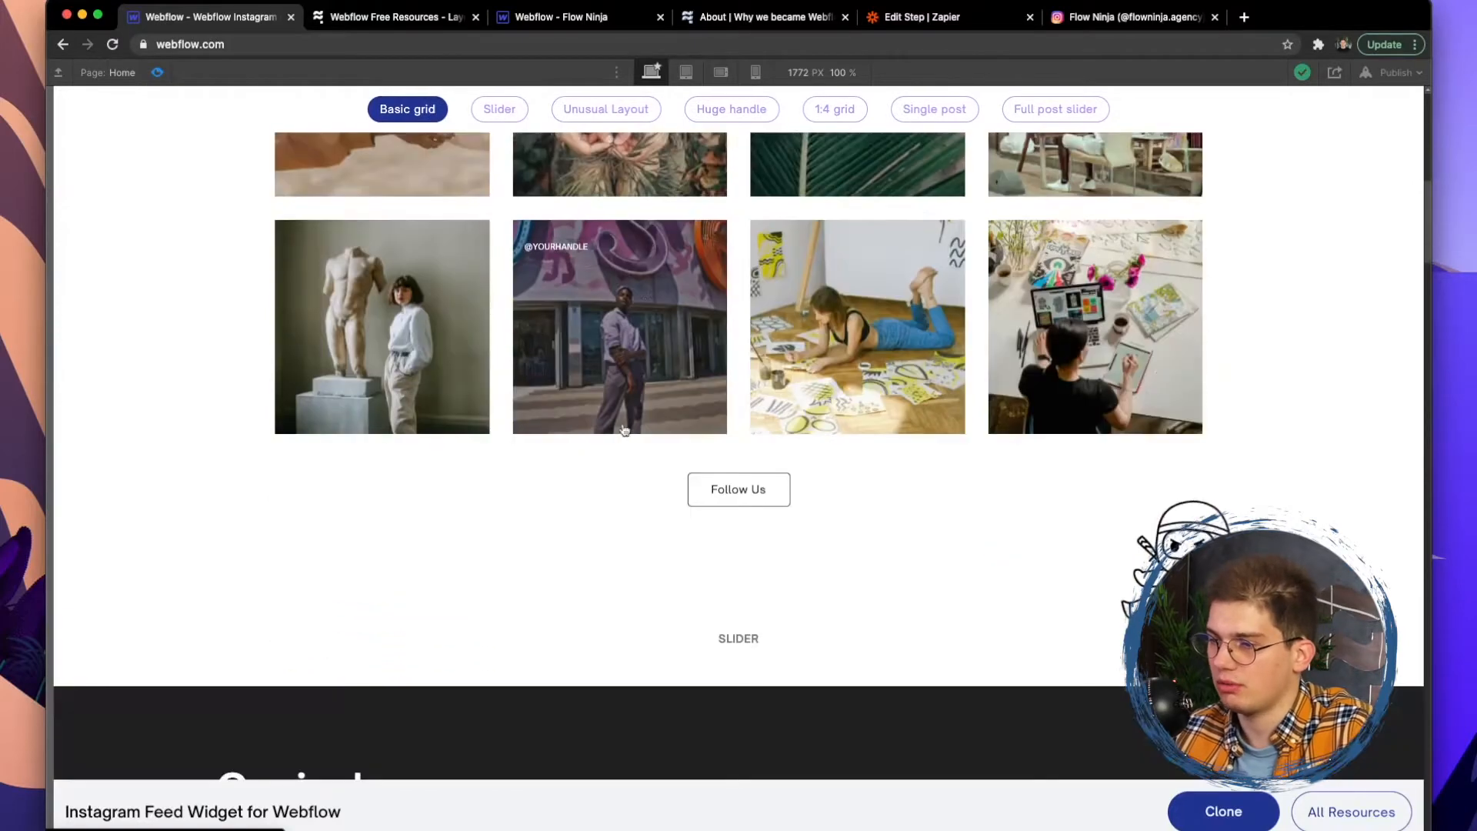
{"action": "left_click", "coordinate": [500, 109]}
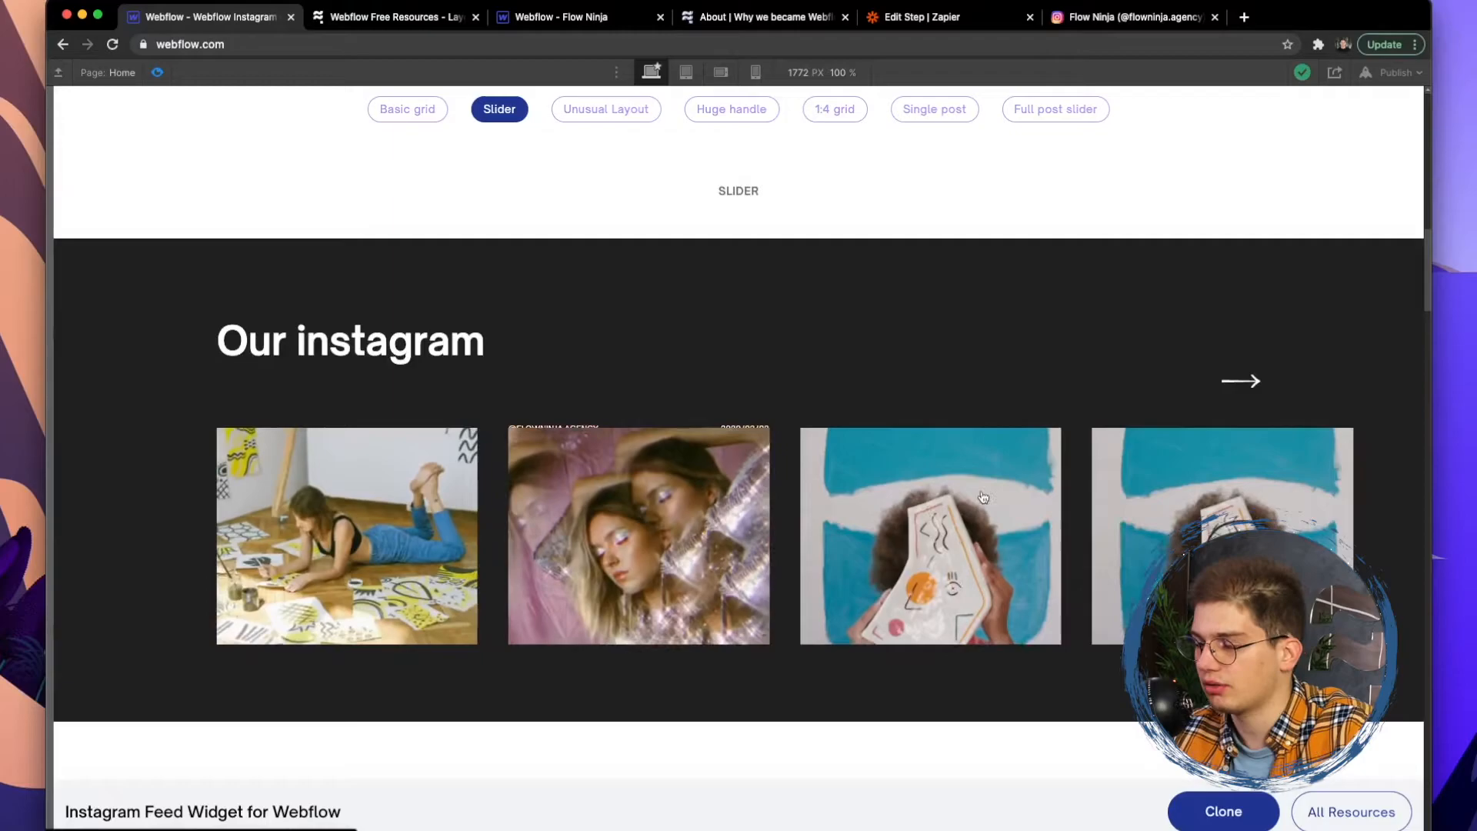
{"action": "left_click", "coordinate": [730, 109]}
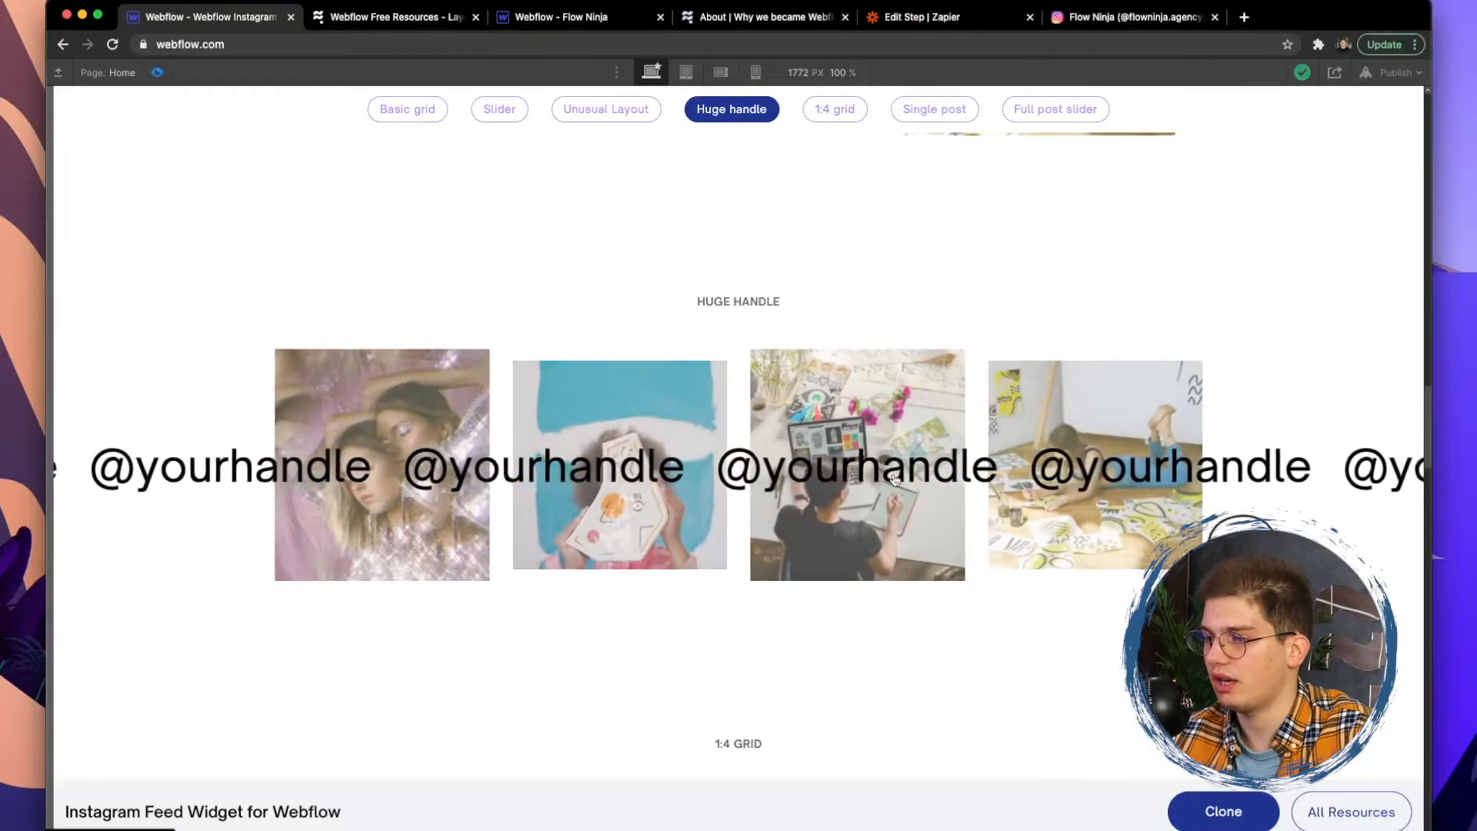
{"action": "left_click", "coordinate": [834, 108]}
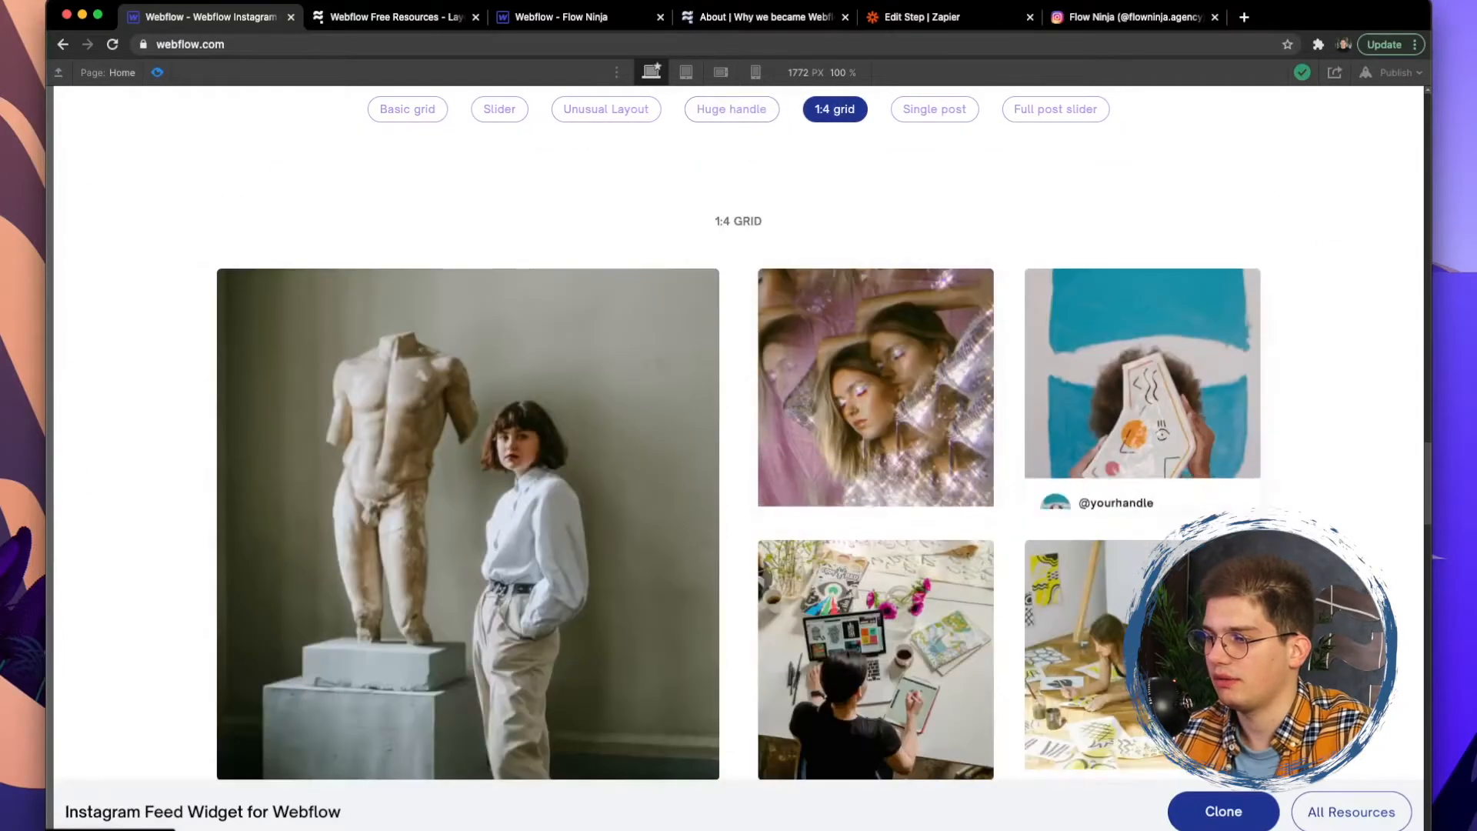
{"action": "left_click", "coordinate": [934, 109]}
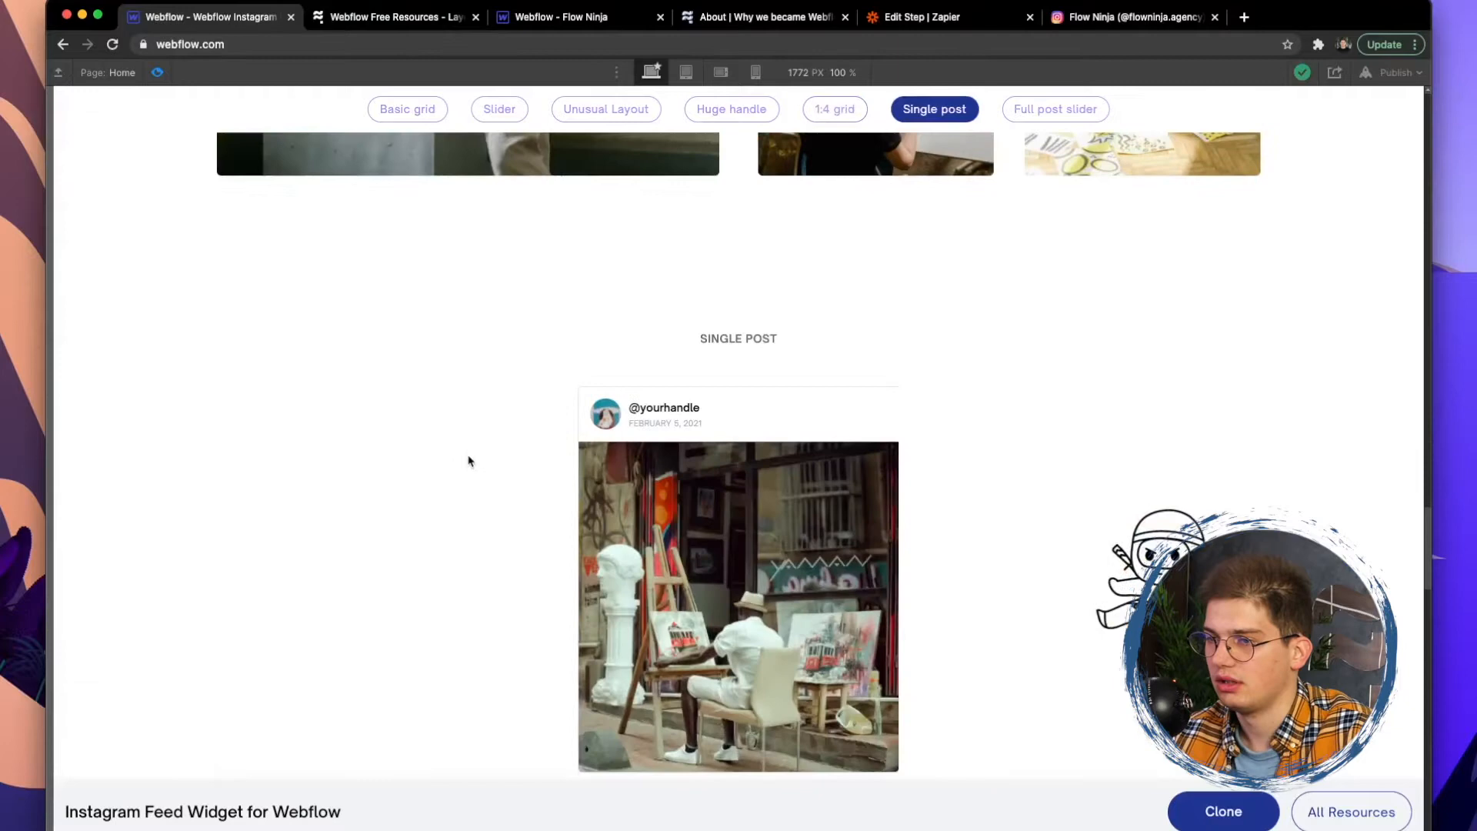
{"action": "left_click", "coordinate": [1055, 108]}
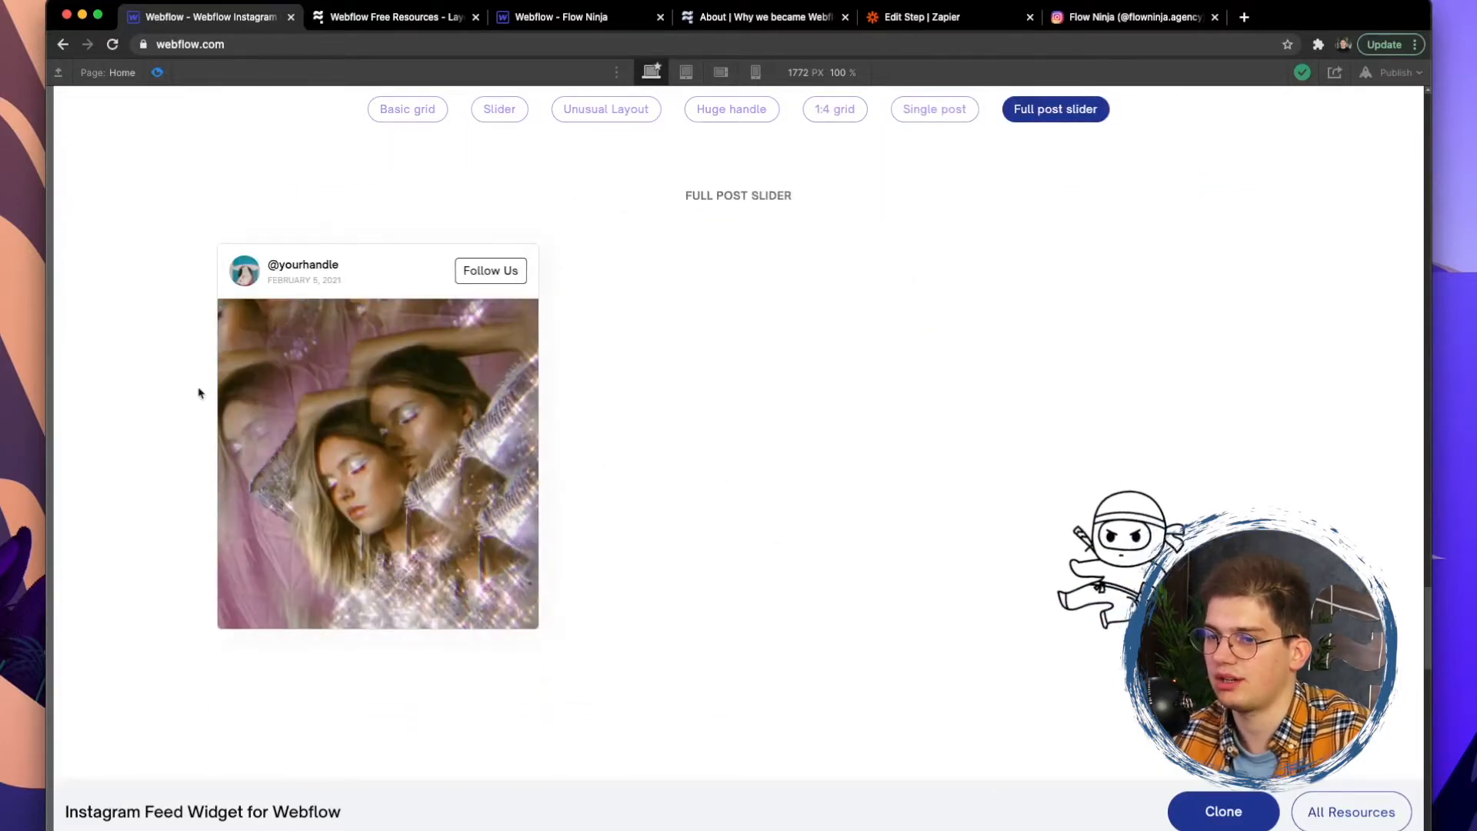
{"action": "left_click", "coordinate": [606, 108]}
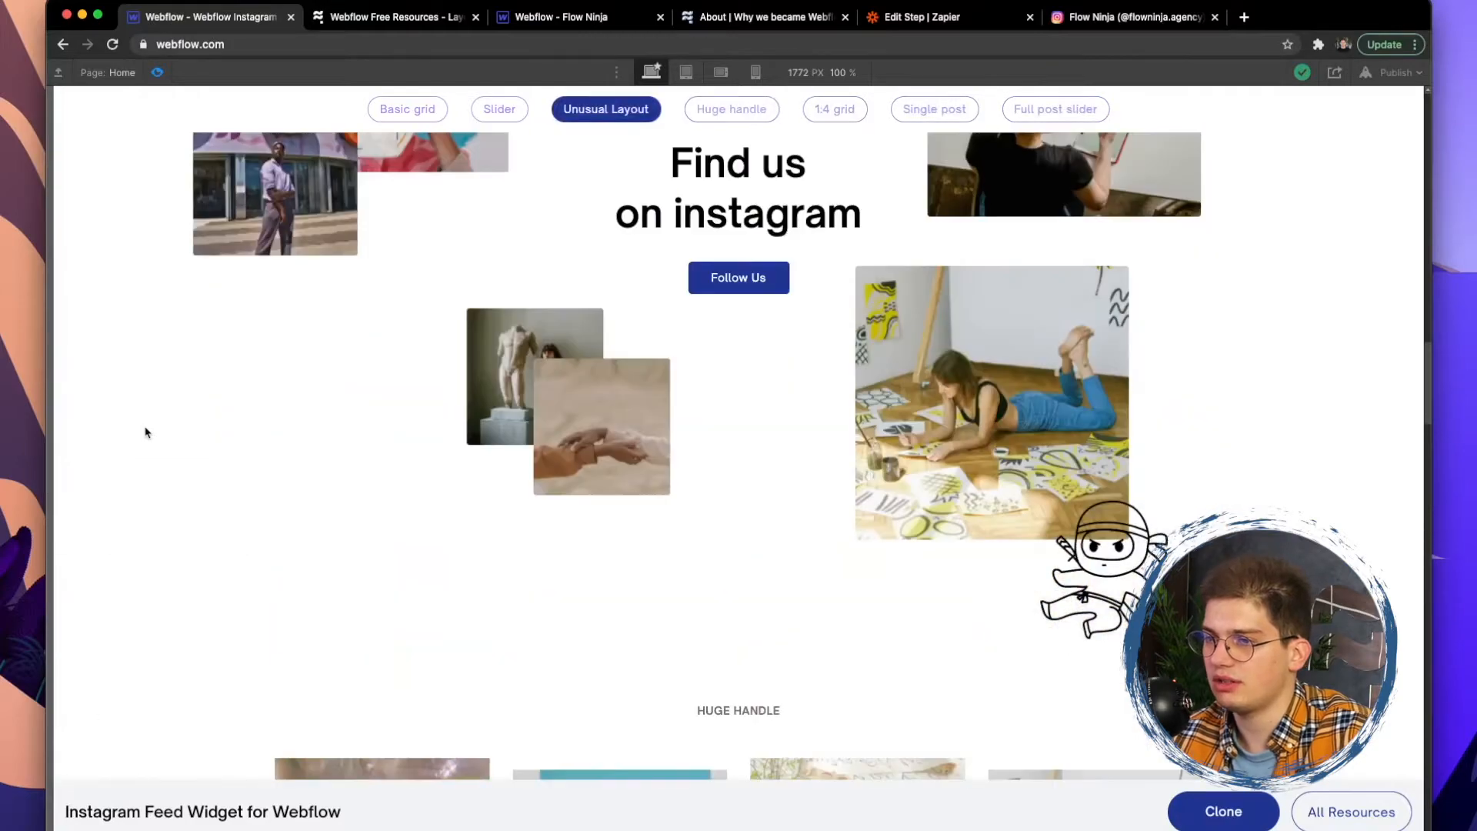
Open the project in the Designer and select the Our instagram slider container
{"action": "scroll", "scroll_direction": "up", "scroll_amount": 3}
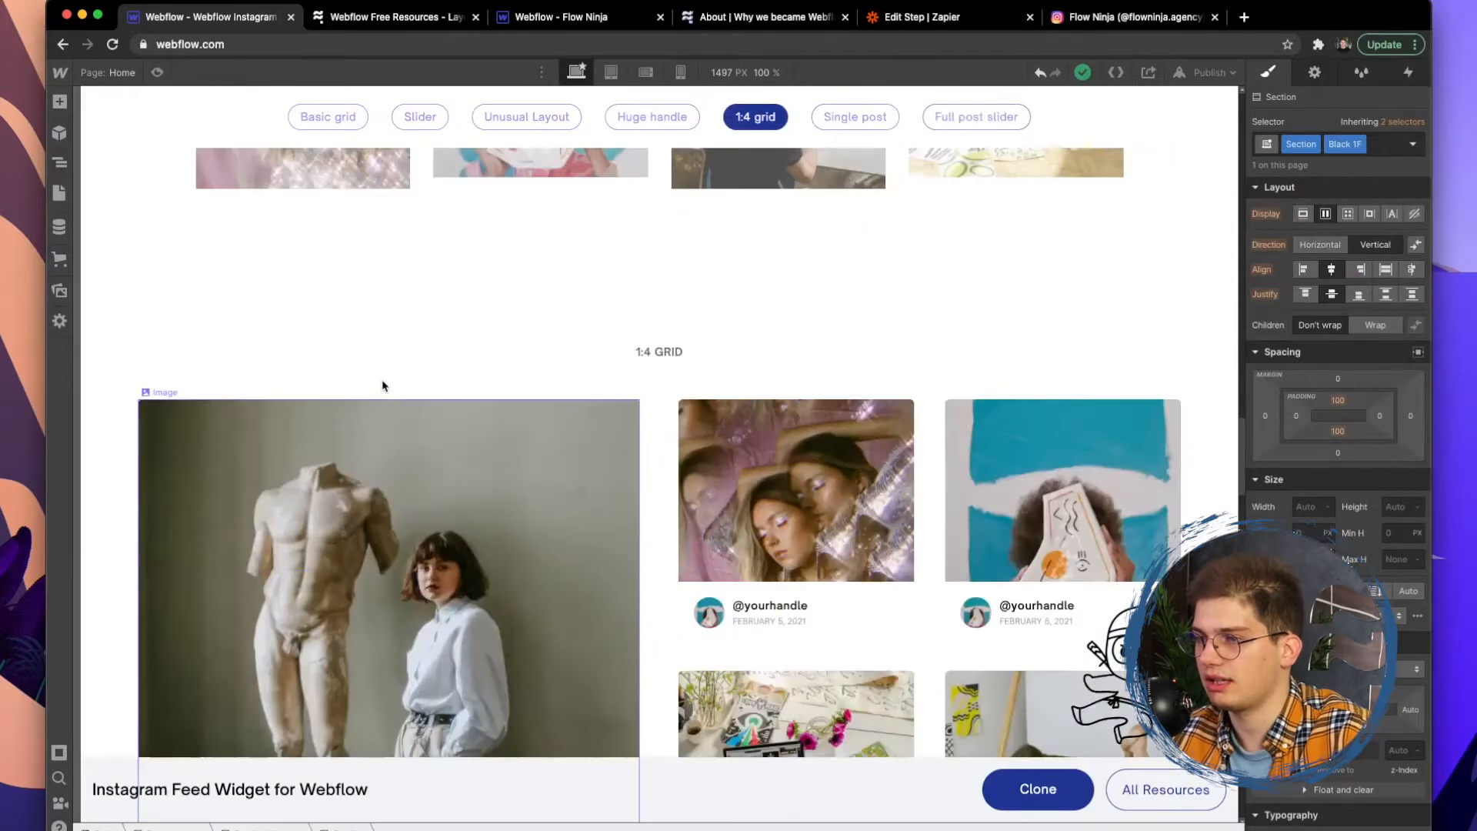
{"action": "left_click", "coordinate": [420, 117]}
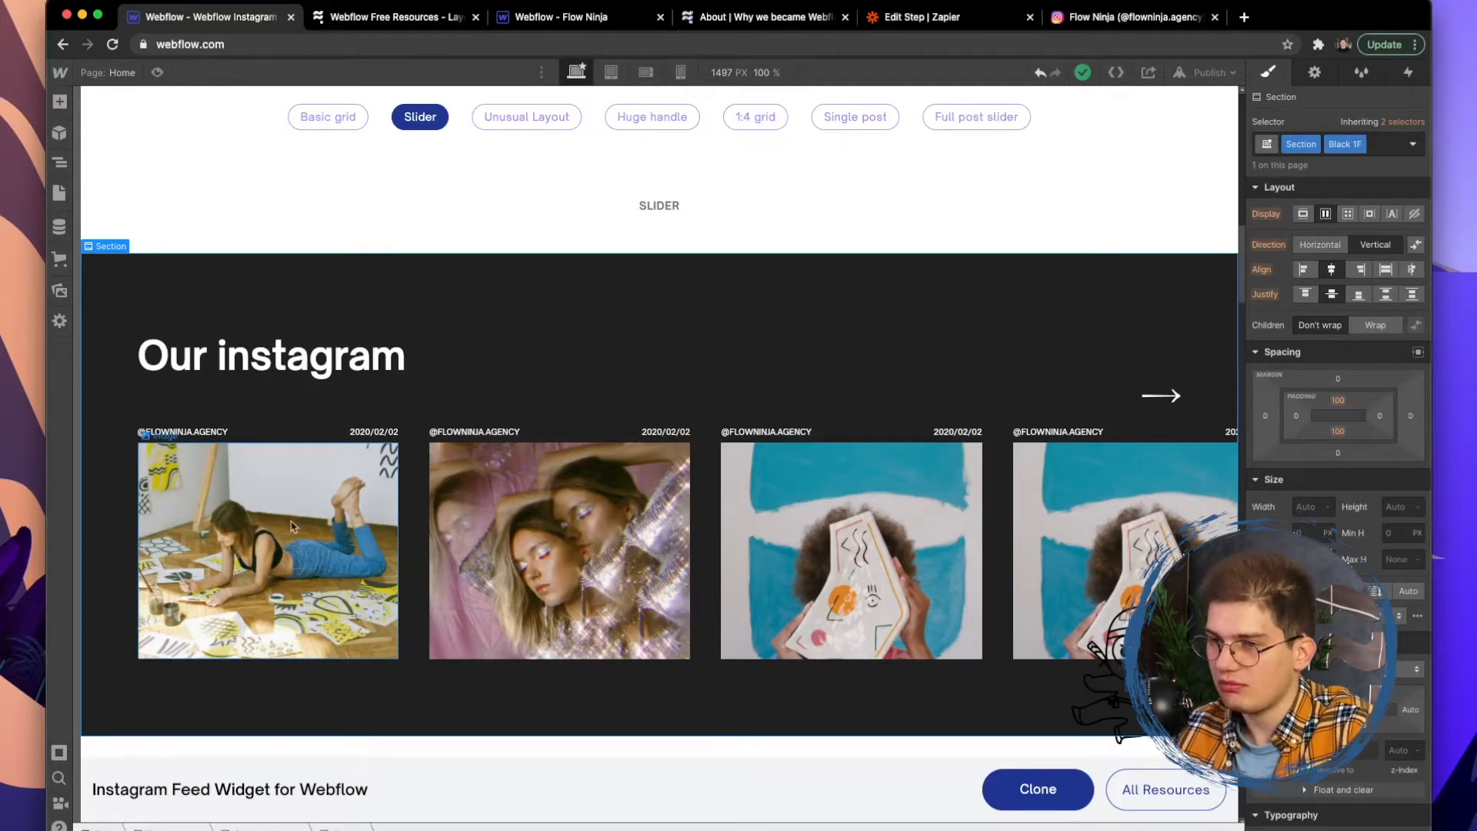
{"action": "left_click", "coordinate": [285, 390]}
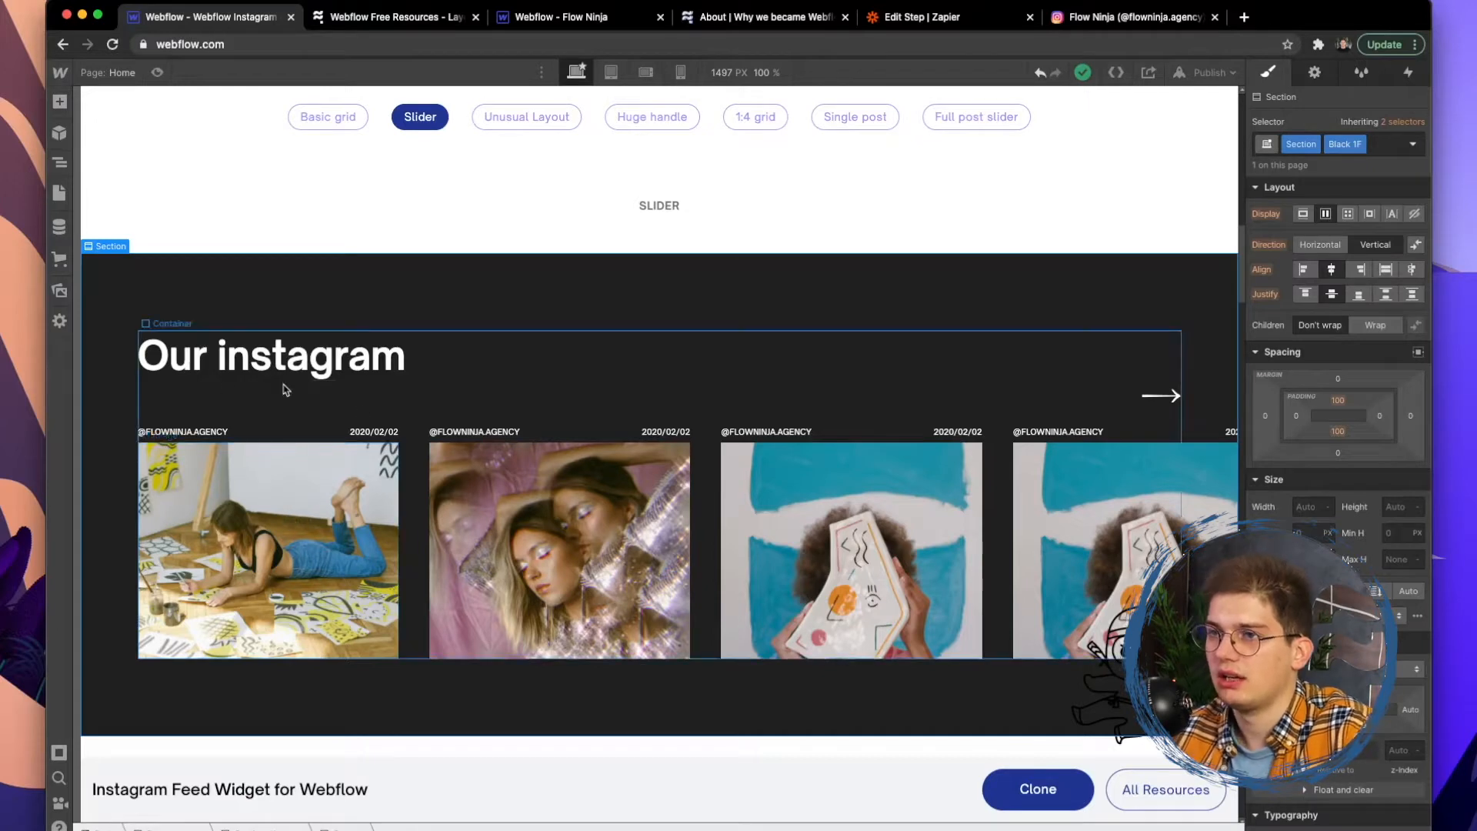
{"action": "left_click", "coordinate": [443, 16]}
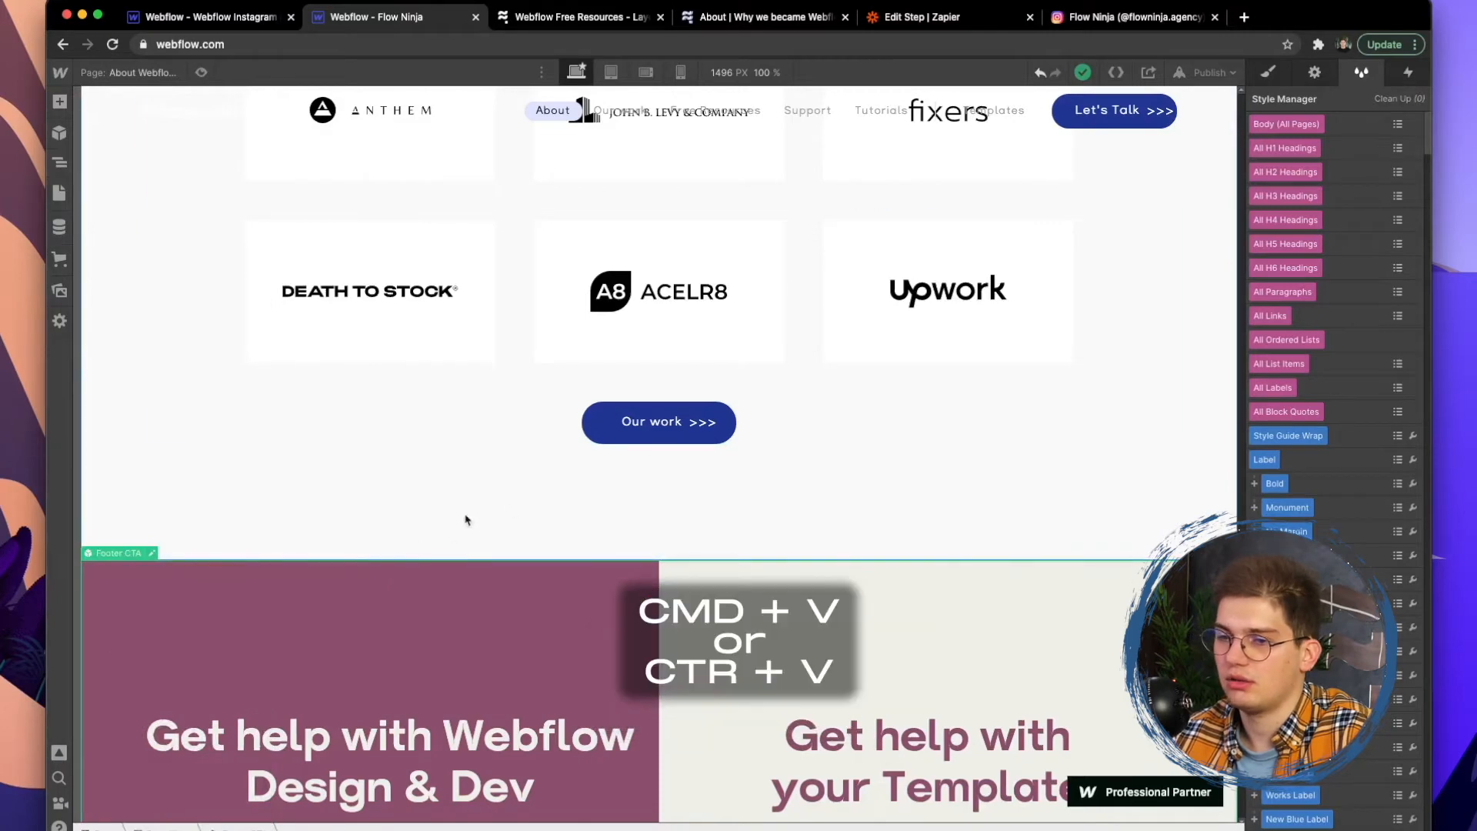
Paste the slider section onto the About page and give its container the Container class
{"action": "scroll", "scroll_direction": "down", "scroll_amount": 3}
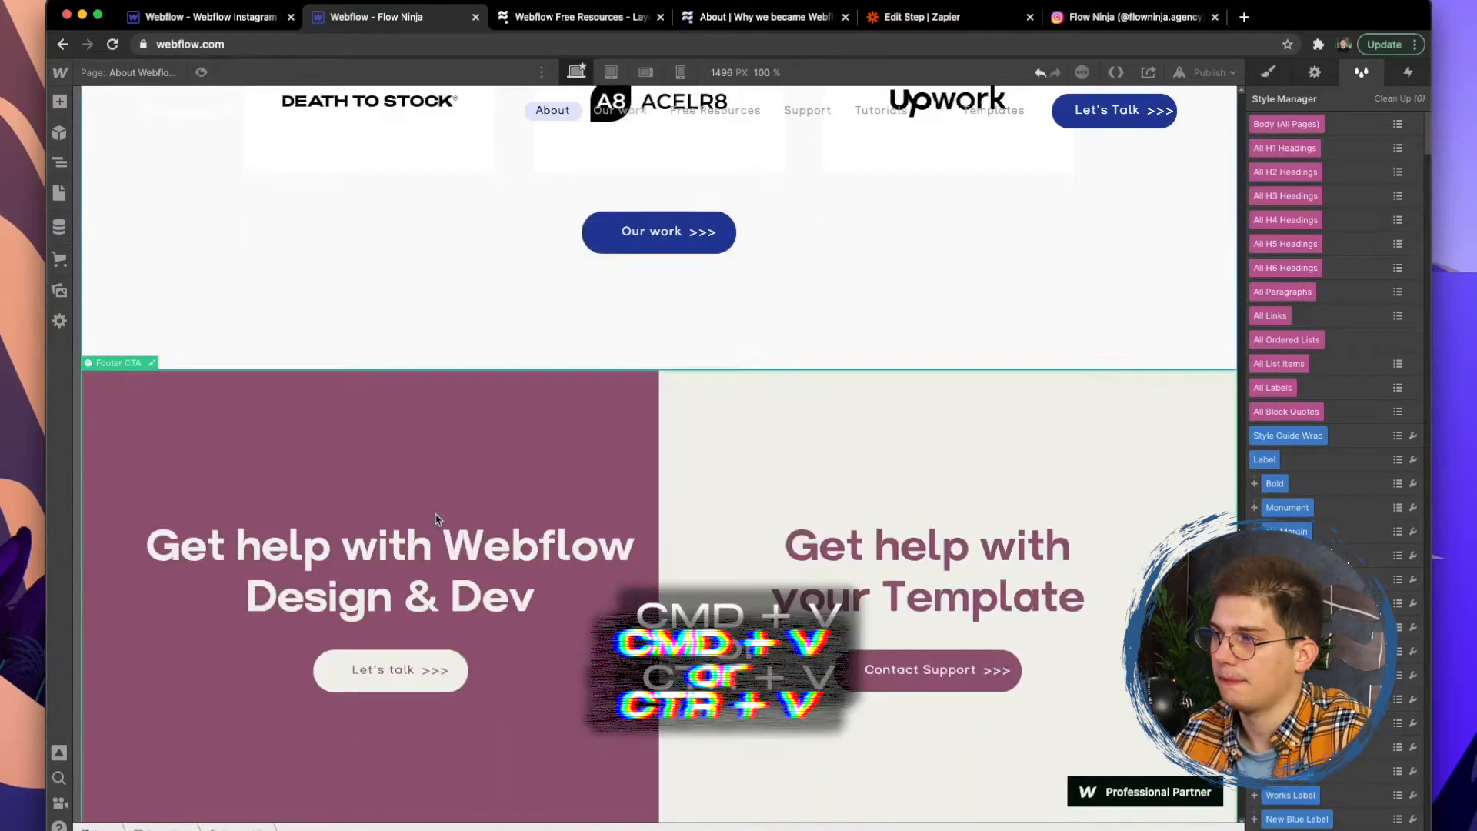
{"action": "key", "text": "cmd+v"}
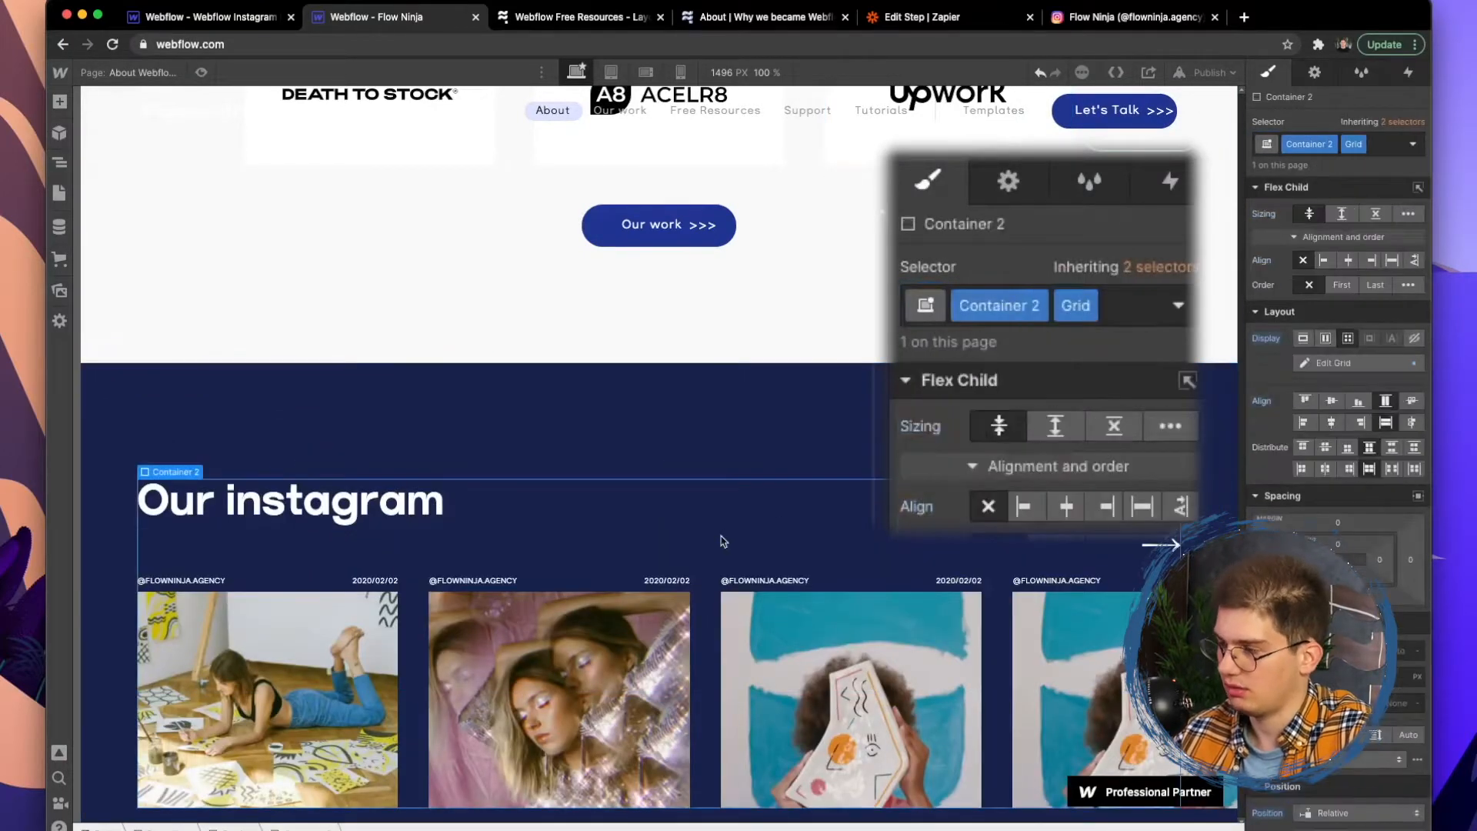
{"action": "type", "text": "Contain"}
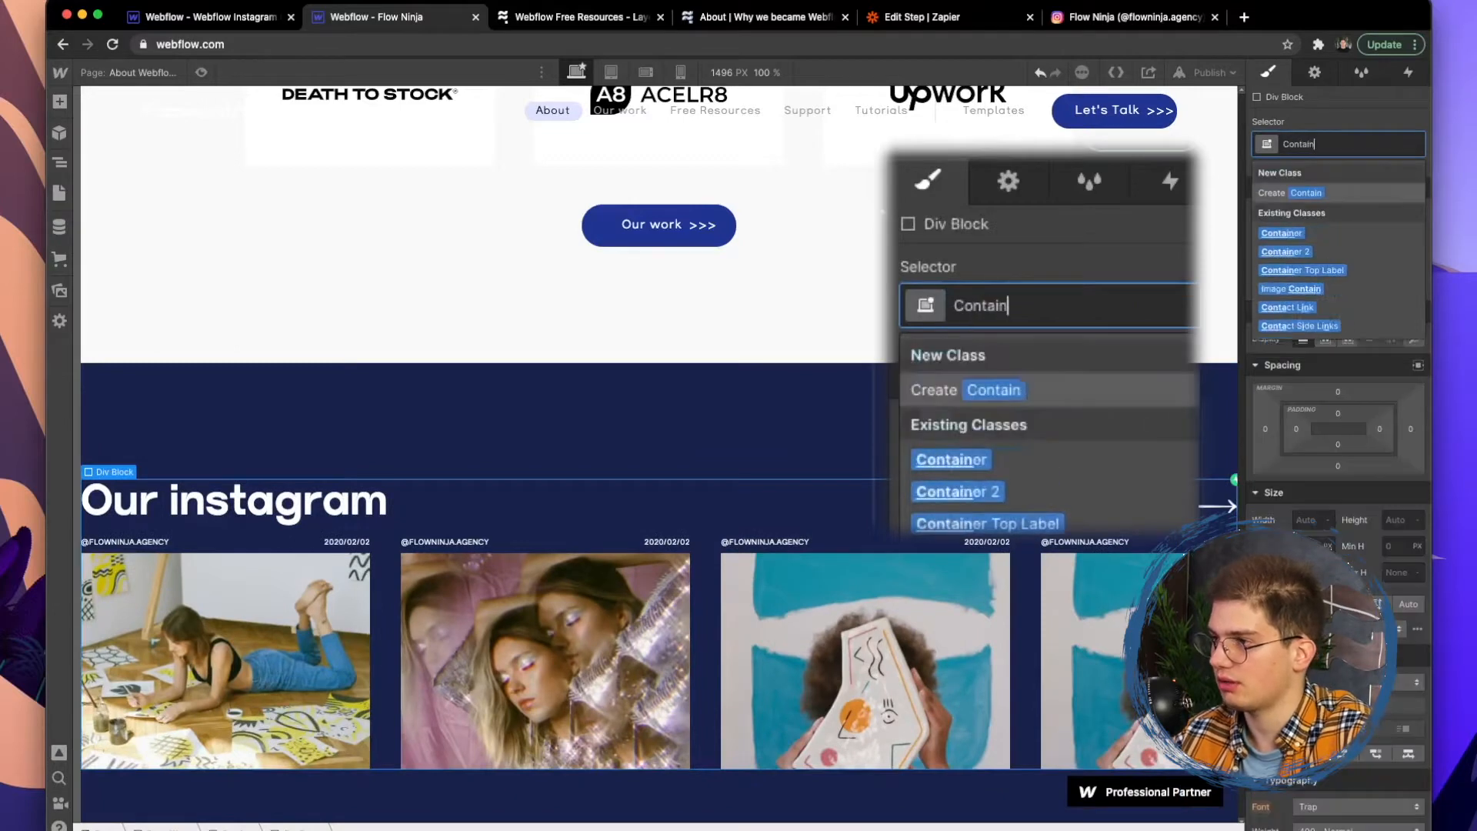
{"action": "left_click", "coordinate": [950, 459]}
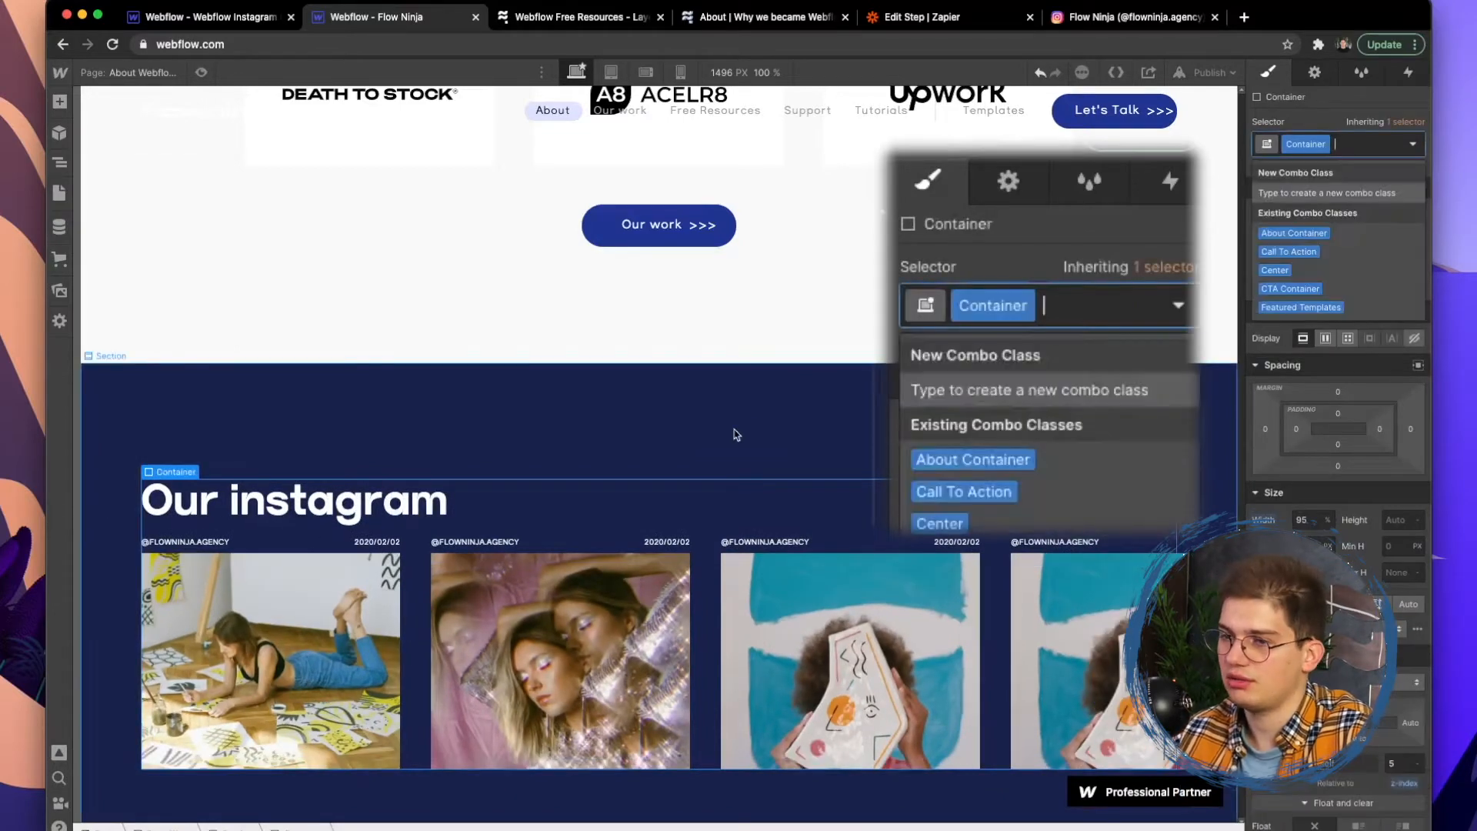
Add the 50 Margin combo class to the Our instagram heading's White Text class
{"action": "left_click", "coordinate": [293, 480]}
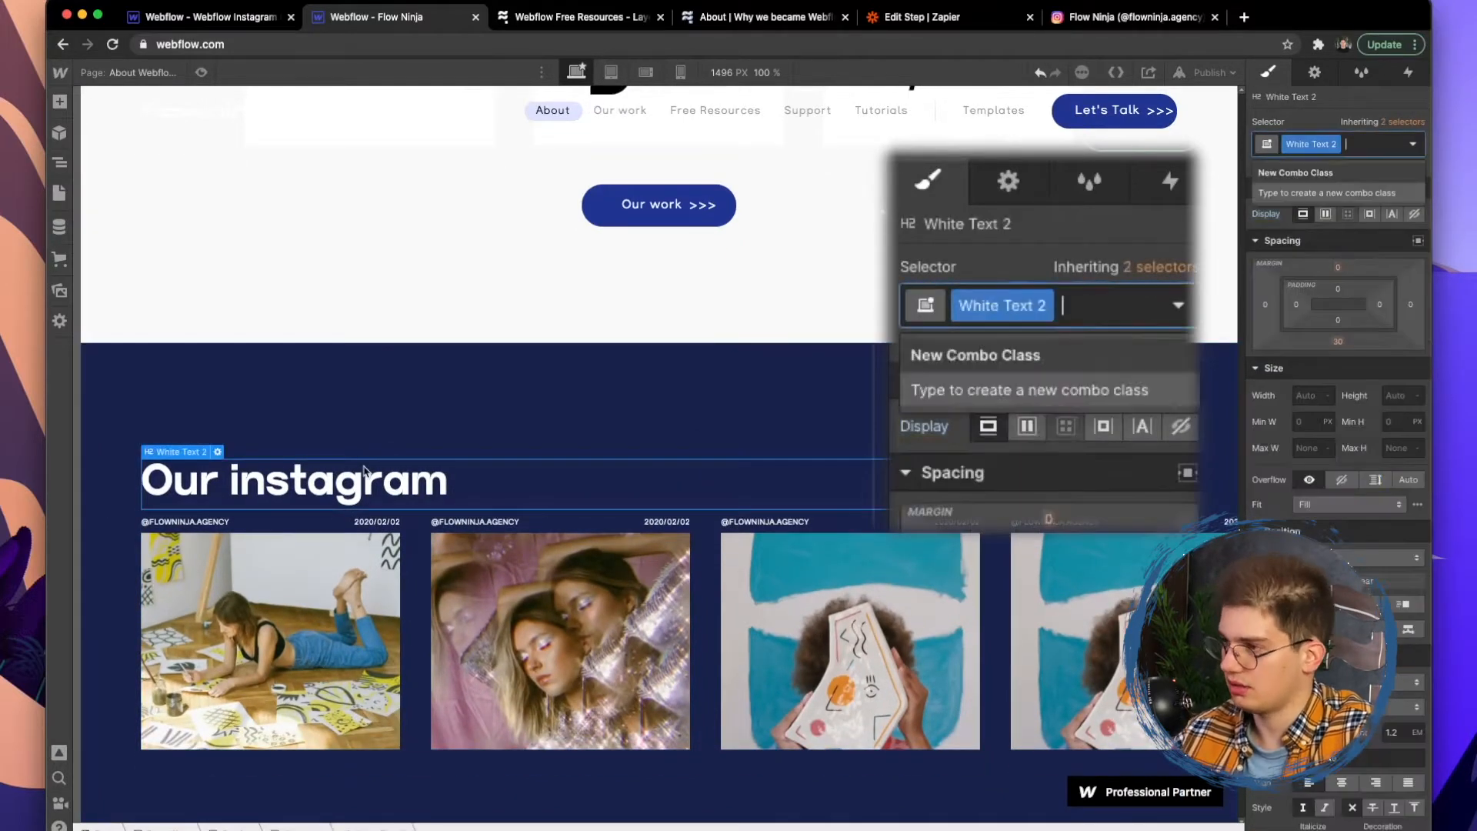
{"action": "type", "text": "White"}
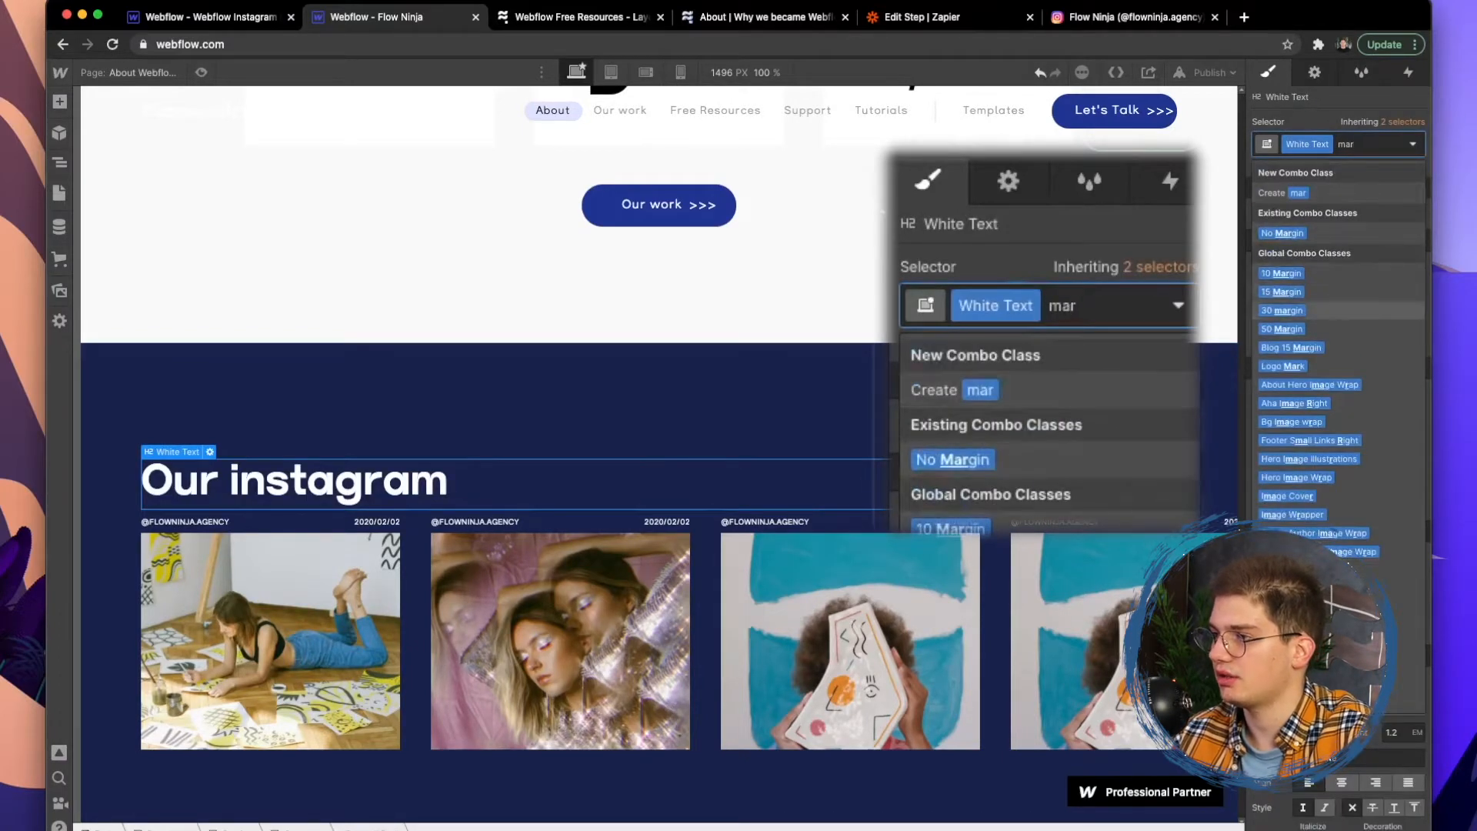
{"action": "left_click", "coordinate": [1282, 329]}
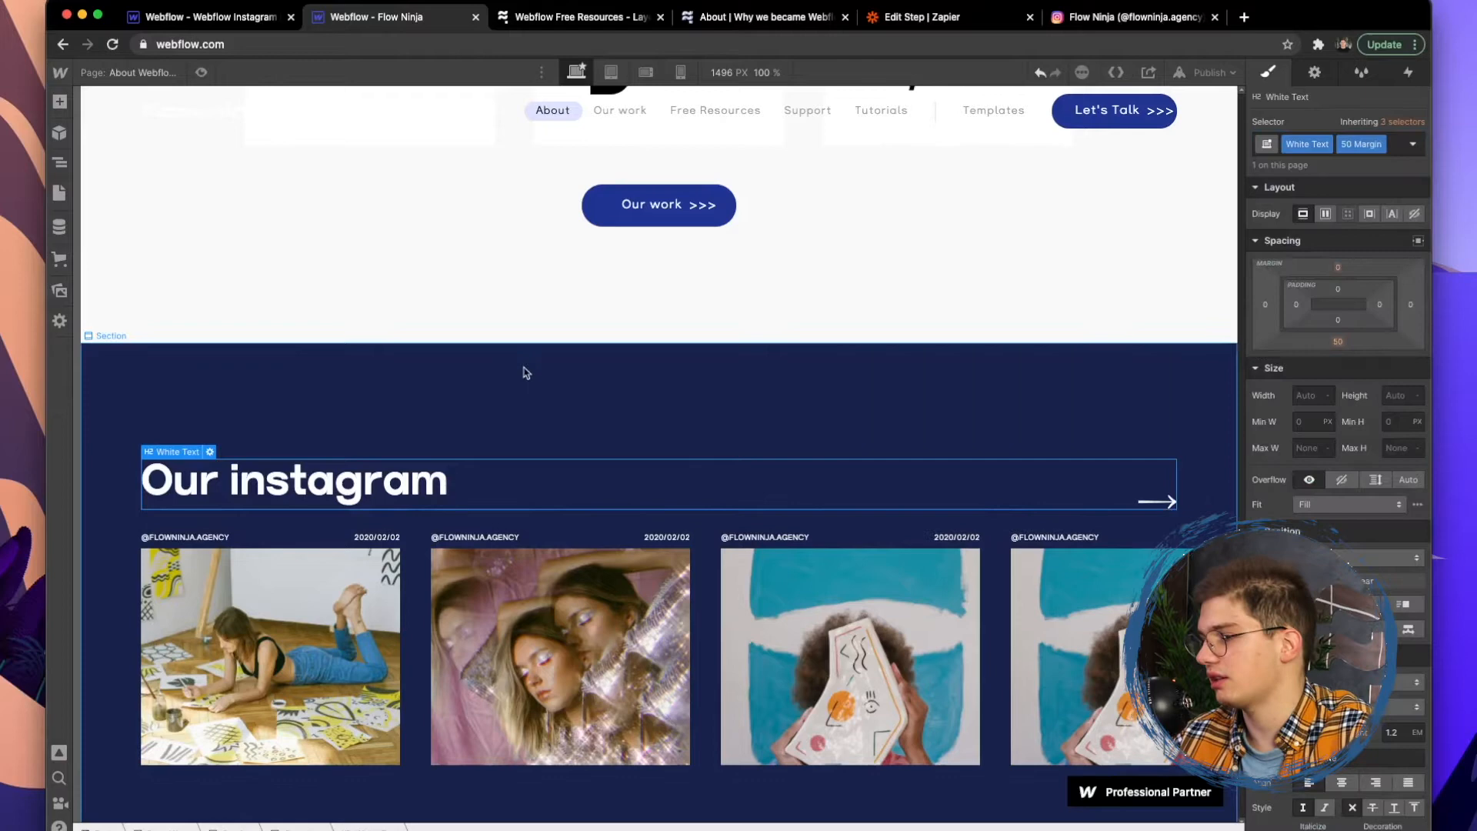
{"action": "mouse_move", "coordinate": [771, 469]}
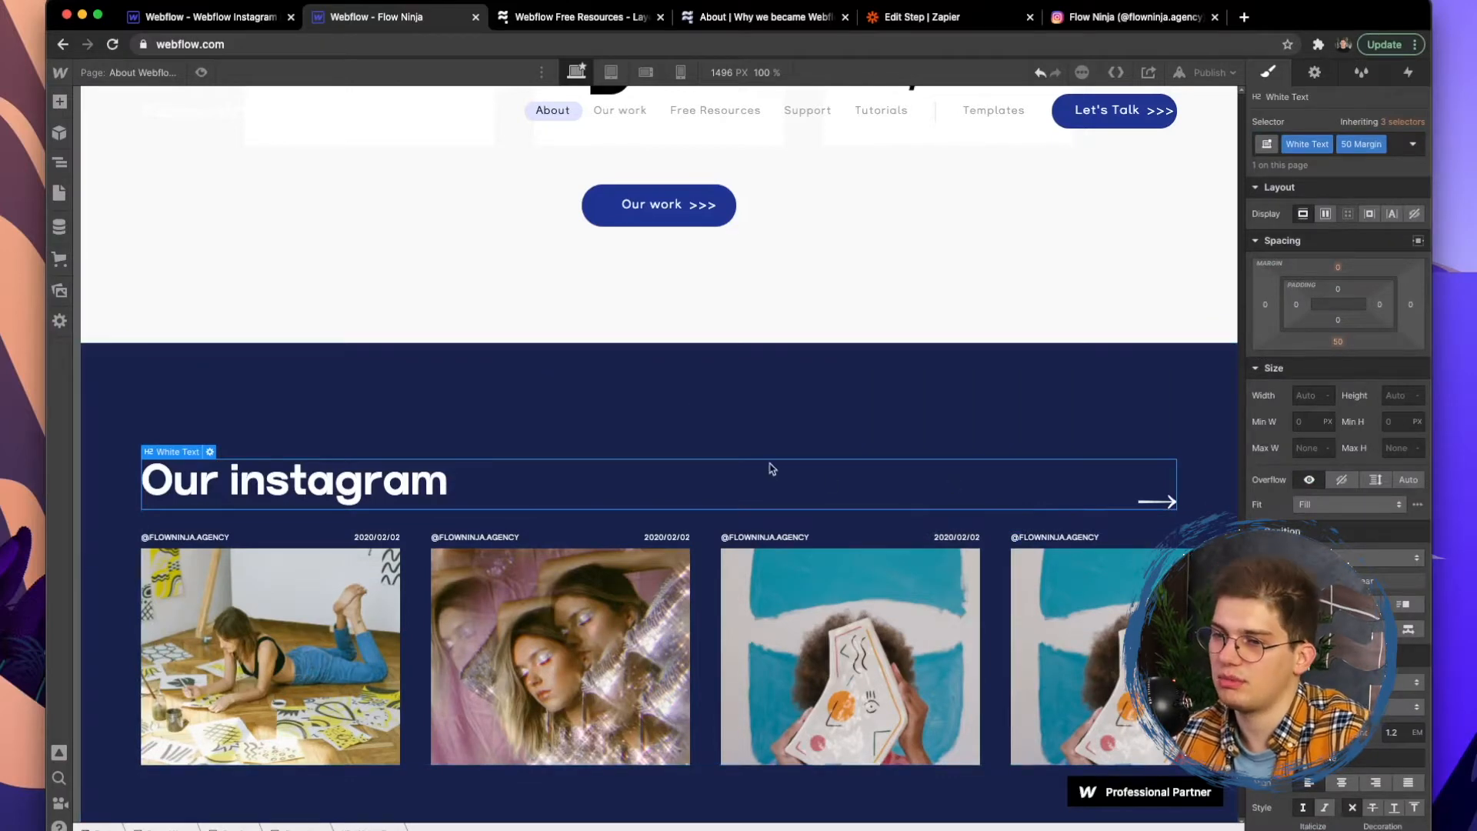
Expand Instagram Slider, its mask and CMS Feed One, then select Hidden Slider Data
{"action": "scroll", "scroll_direction": "down", "scroll_amount": 3}
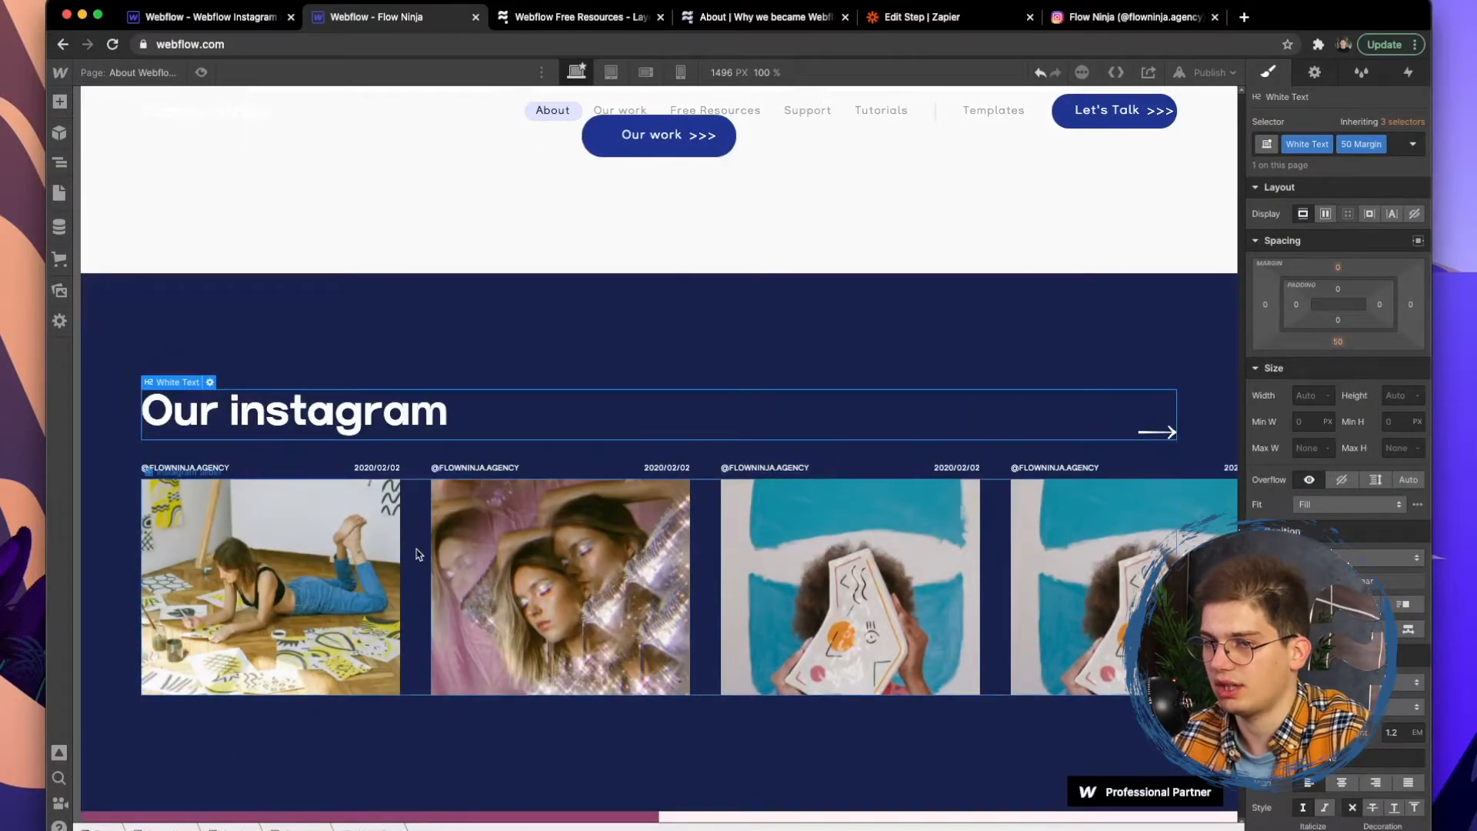
{"action": "left_click", "coordinate": [59, 162]}
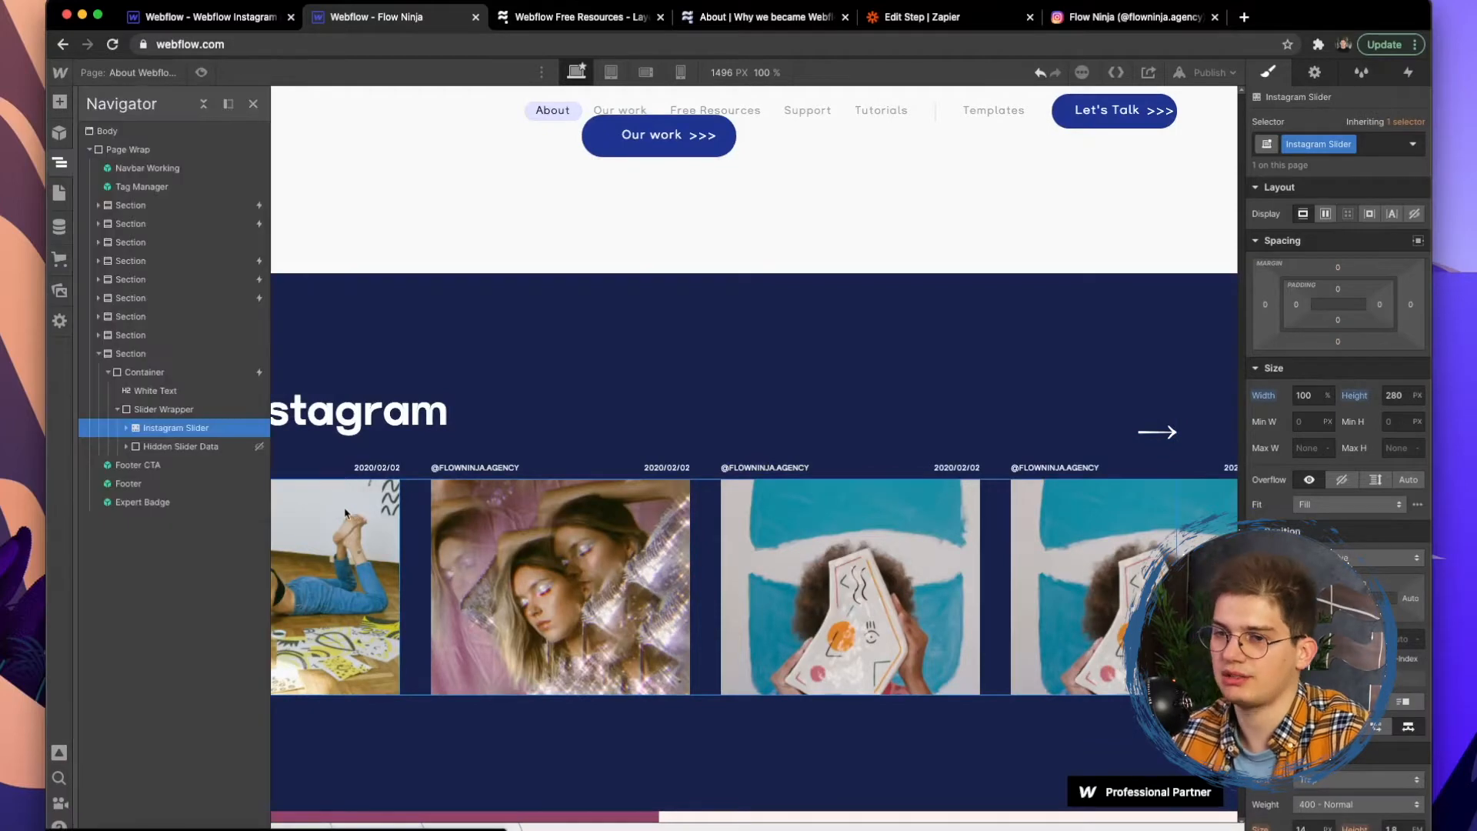
{"action": "left_click", "coordinate": [125, 428]}
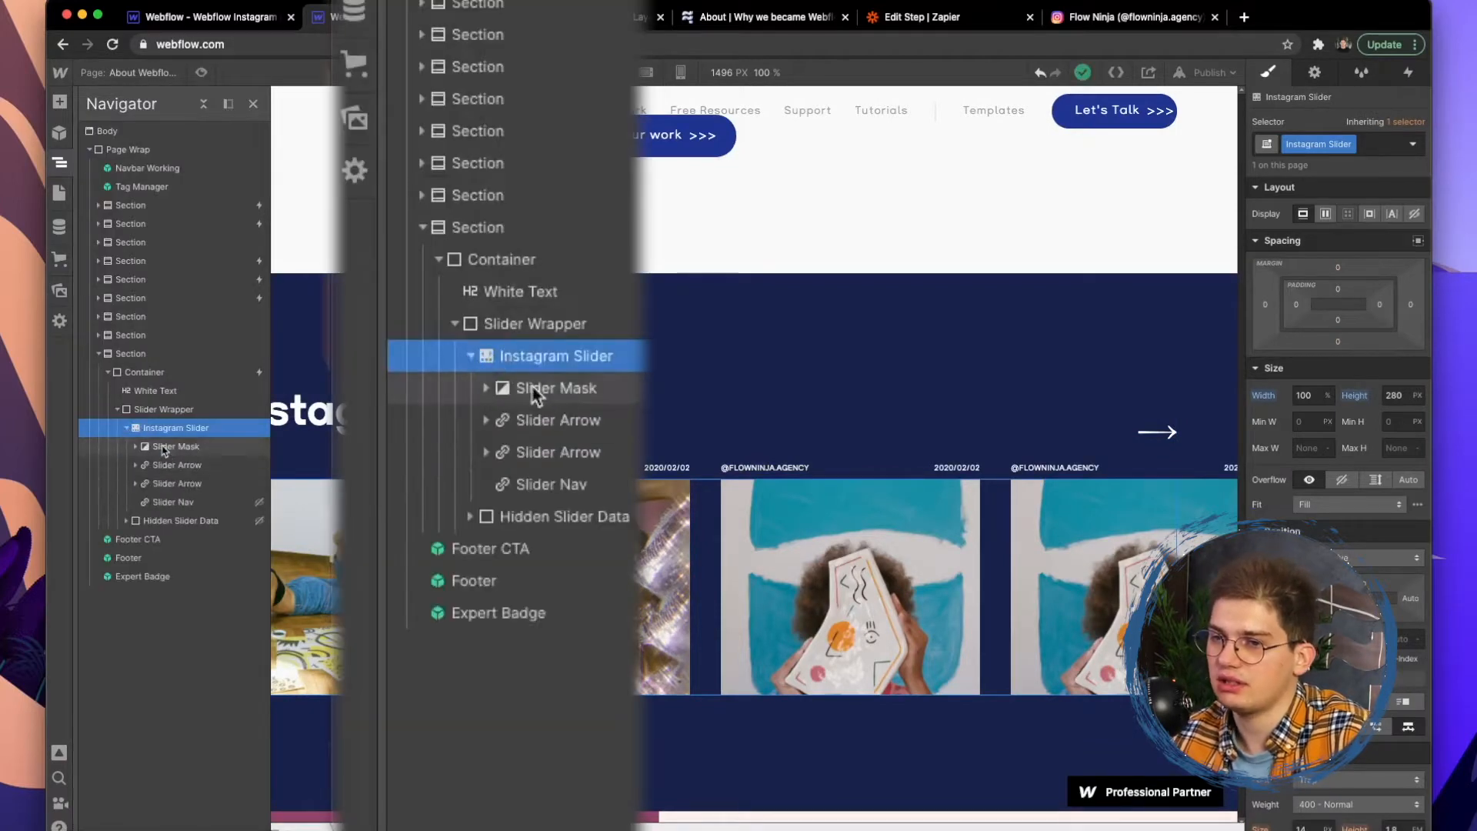
{"action": "left_click", "coordinate": [555, 387]}
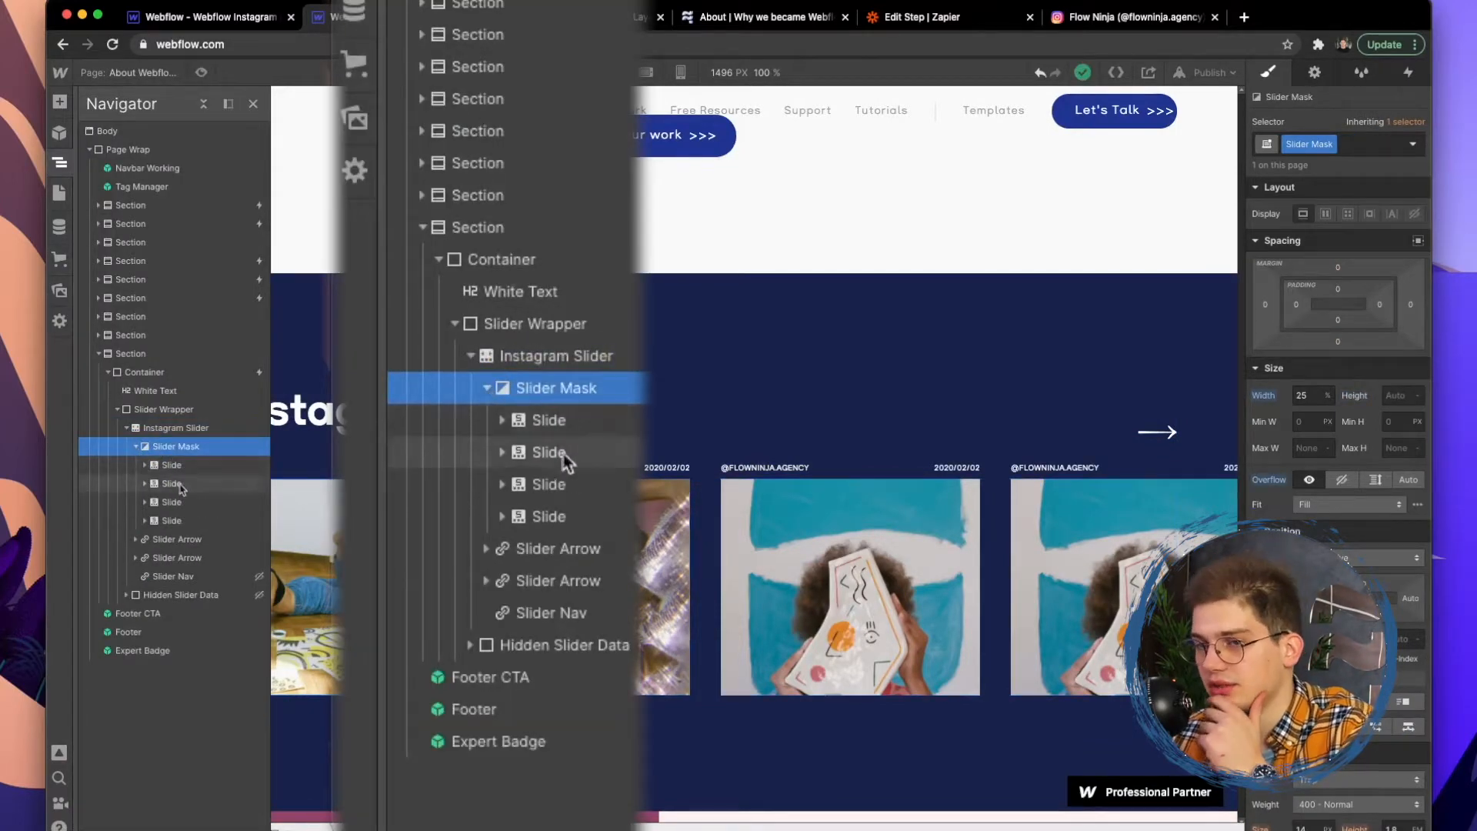
{"action": "mouse_move", "coordinate": [603, 471]}
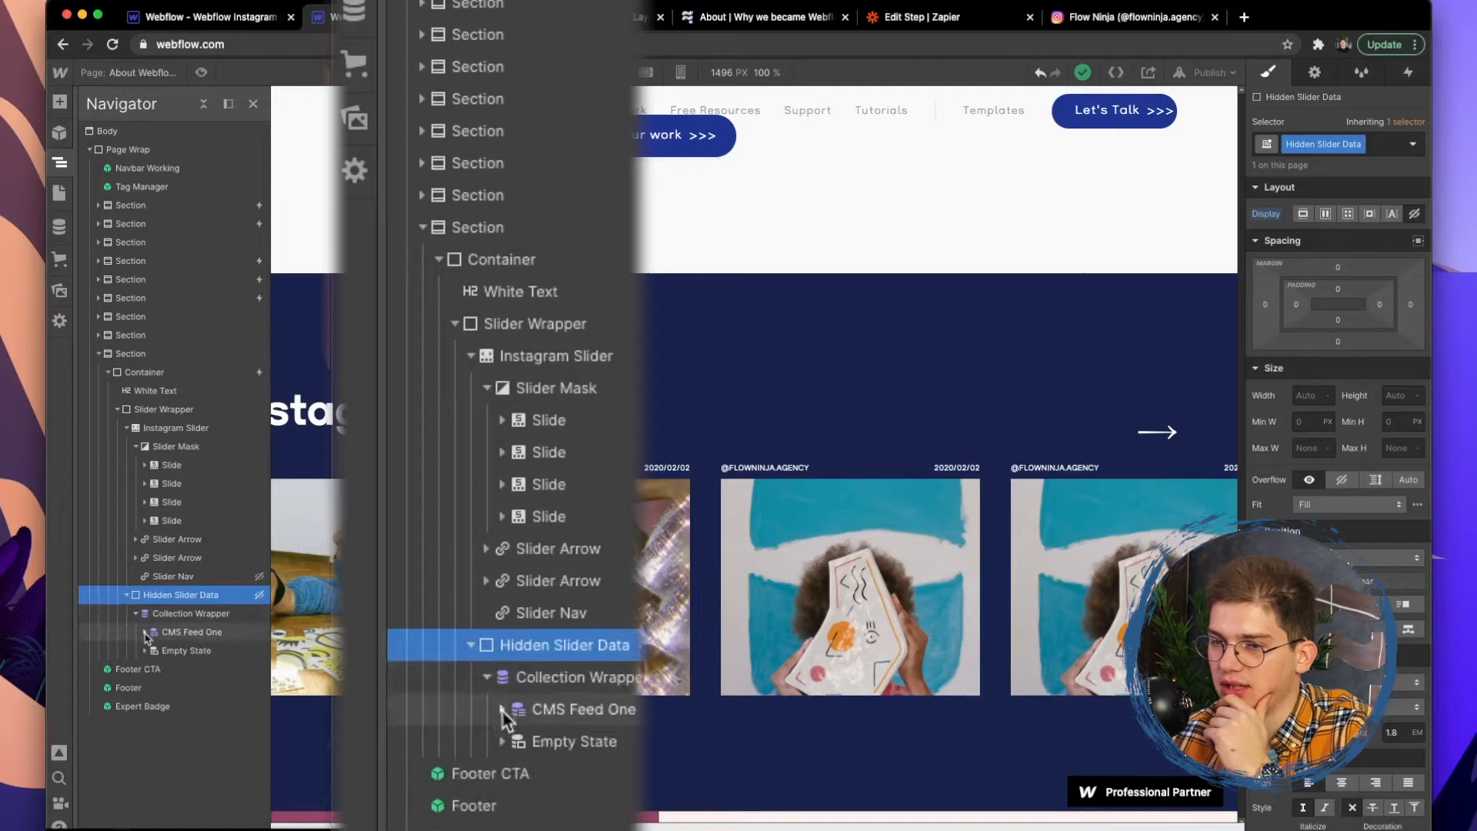
{"action": "left_click", "coordinate": [143, 632]}
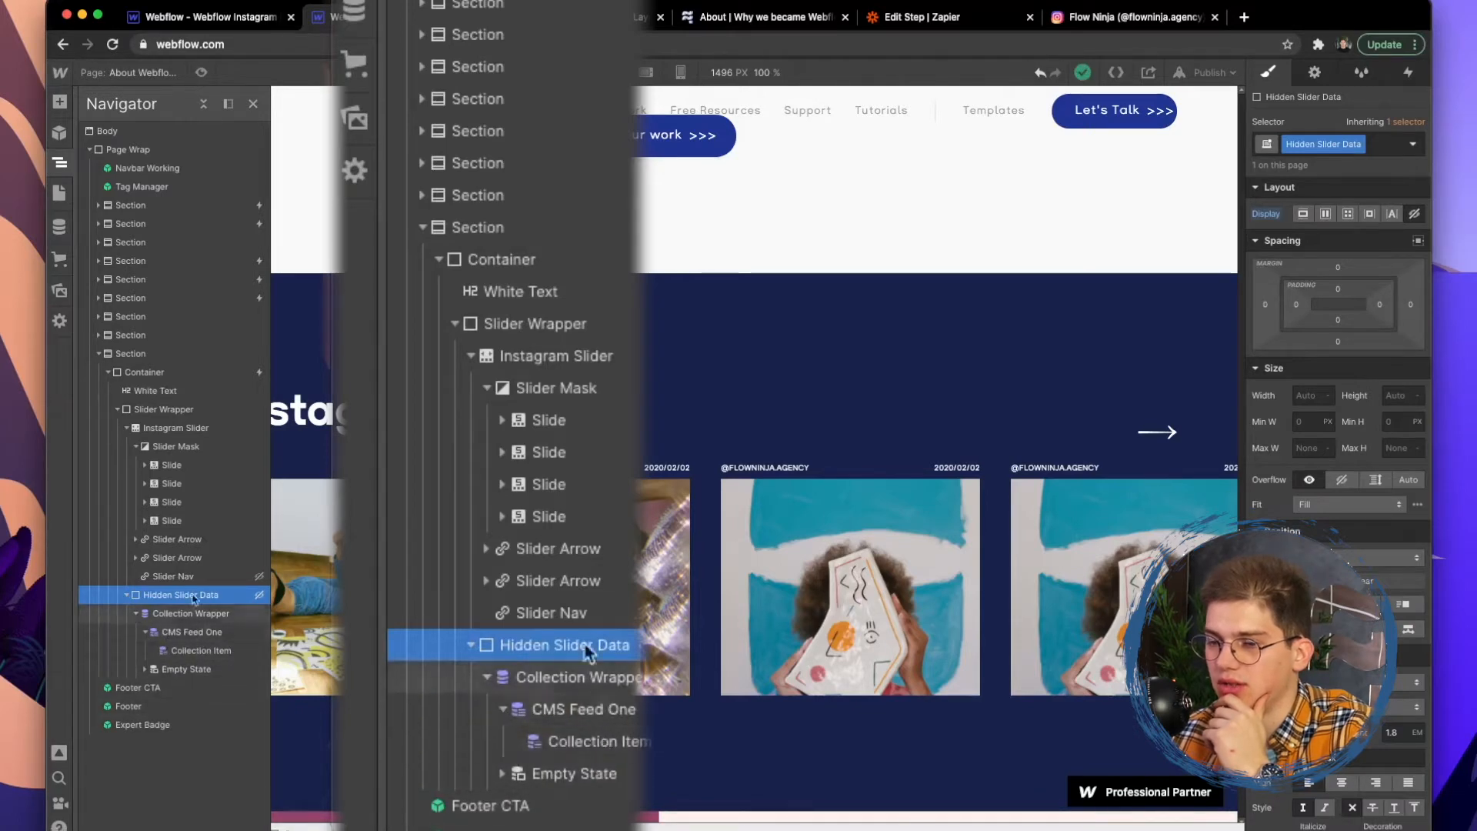
{"action": "left_click", "coordinate": [386, 17]}
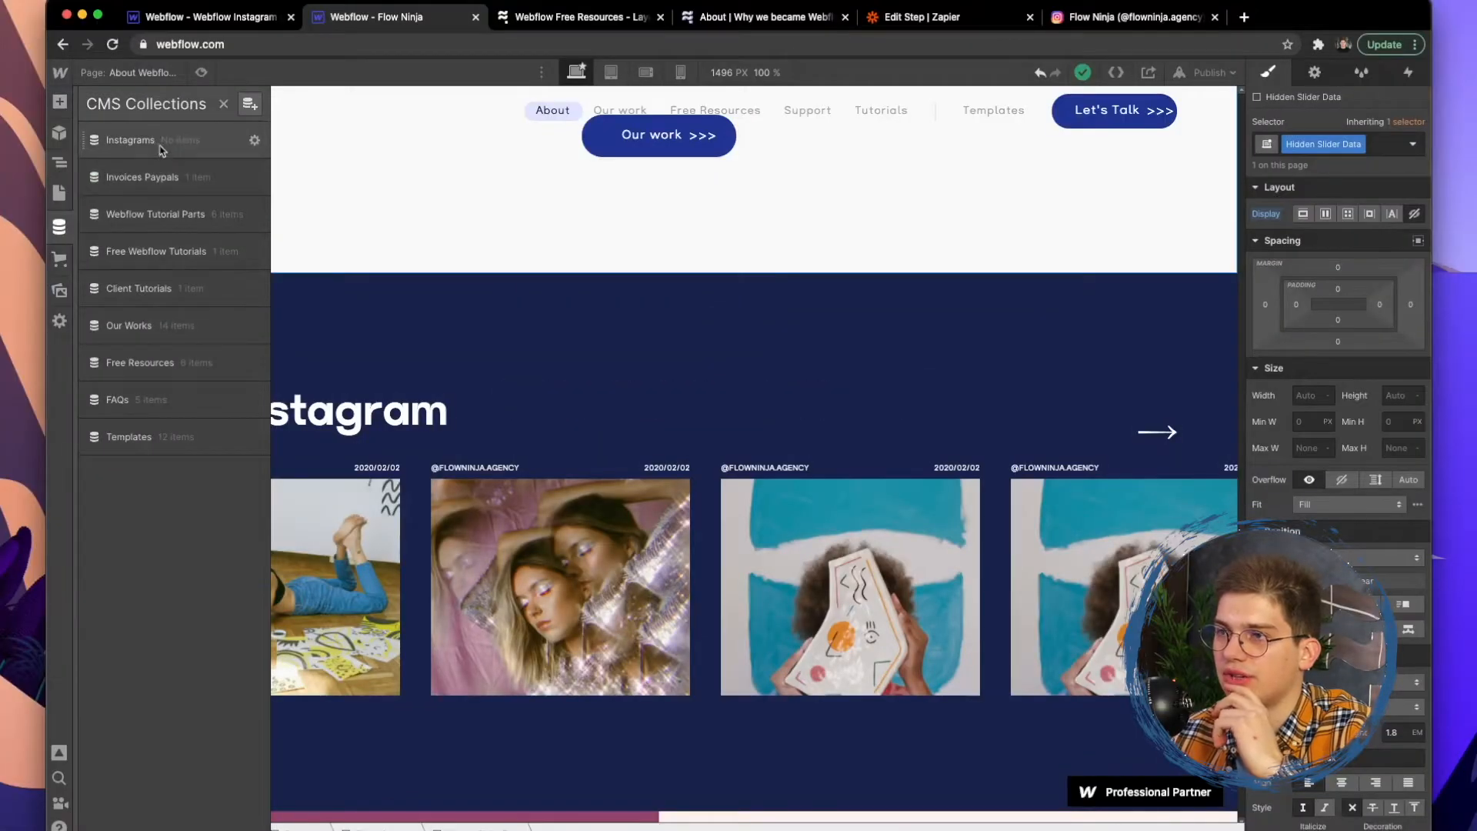
{"action": "left_click", "coordinate": [255, 139]}
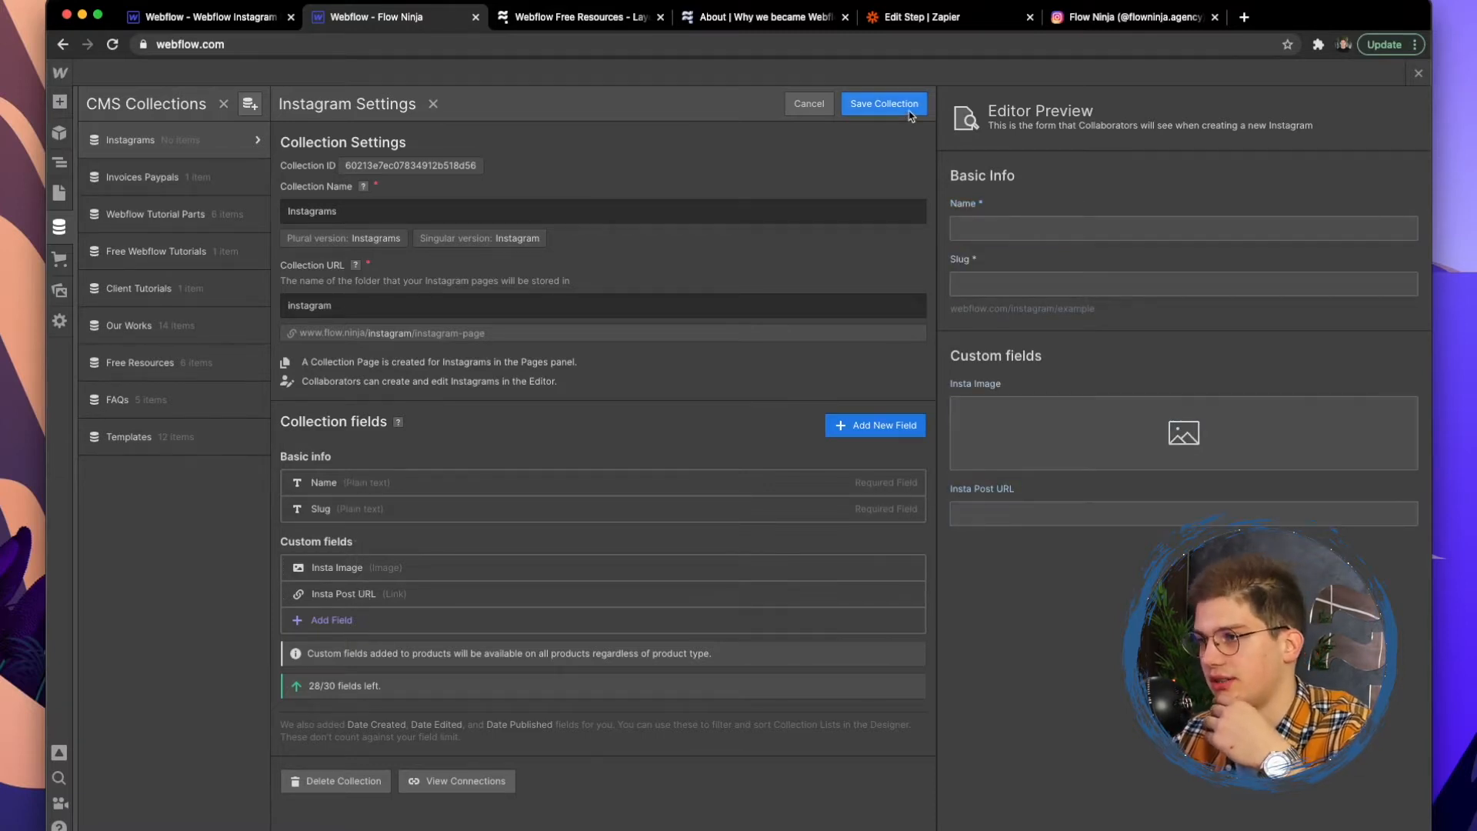
{"action": "left_click", "coordinate": [882, 104]}
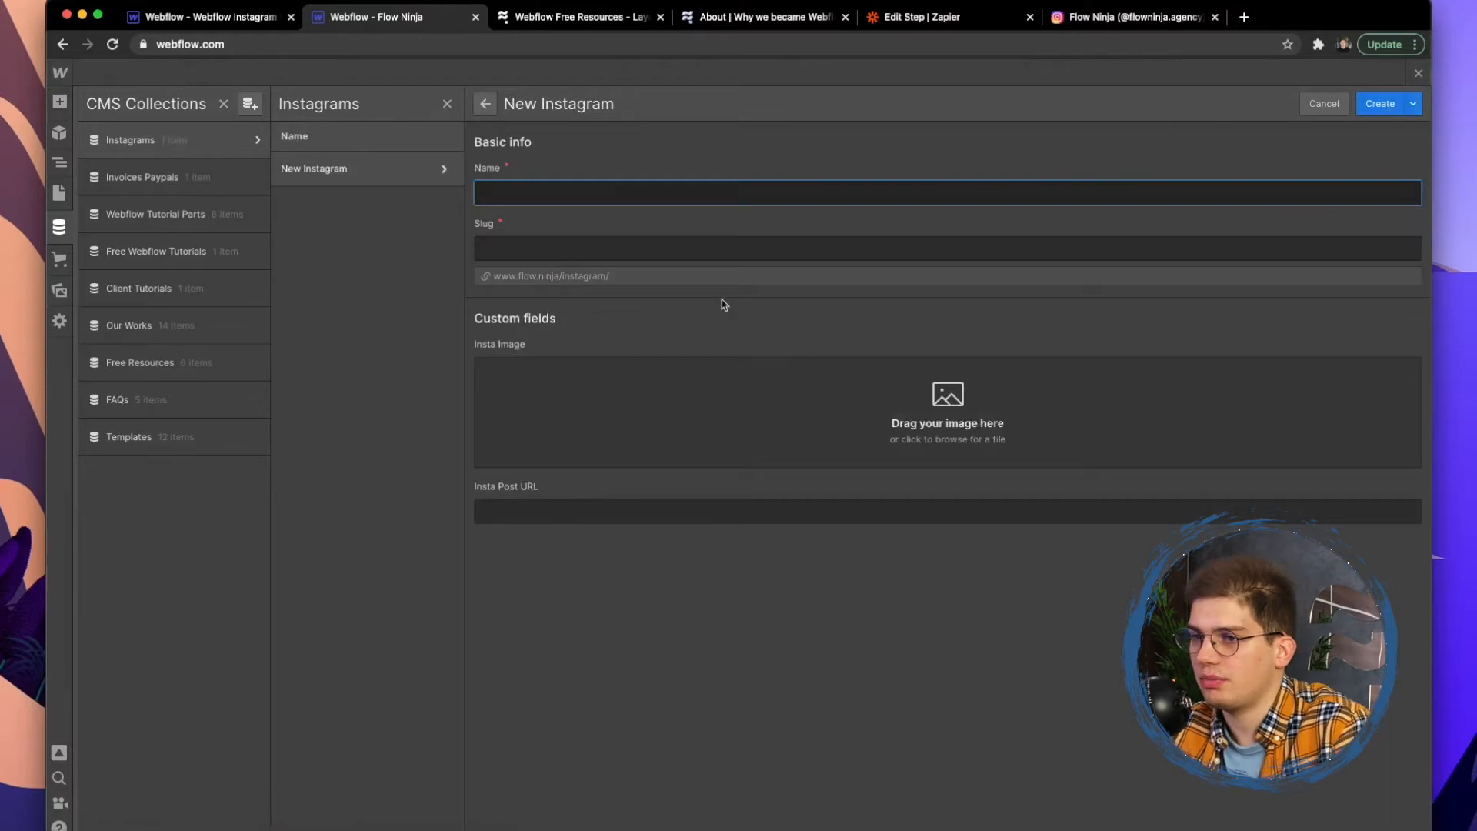
{"action": "type", "text": "Test Post 1"}
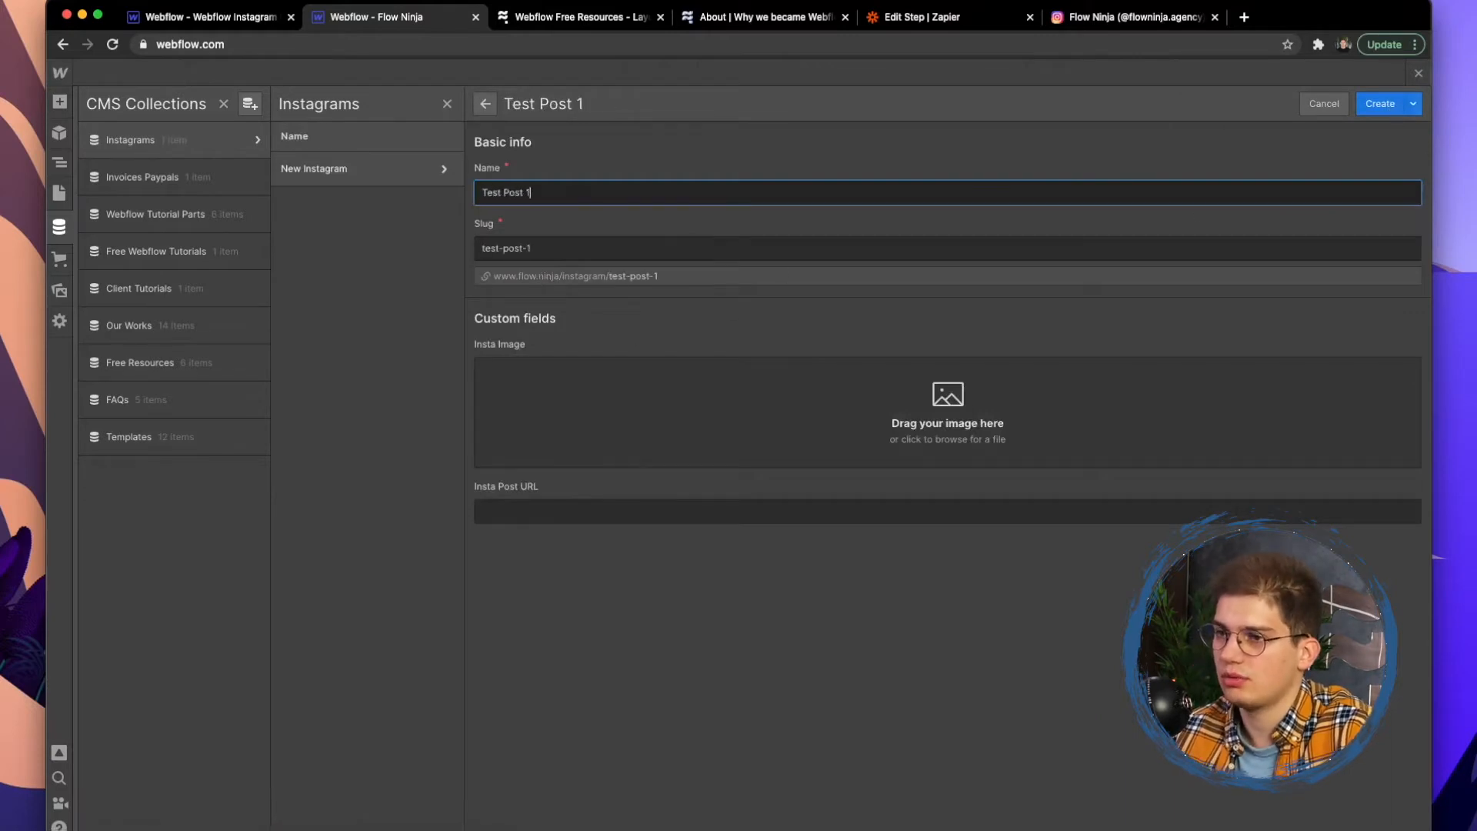
{"action": "left_click", "coordinate": [947, 411]}
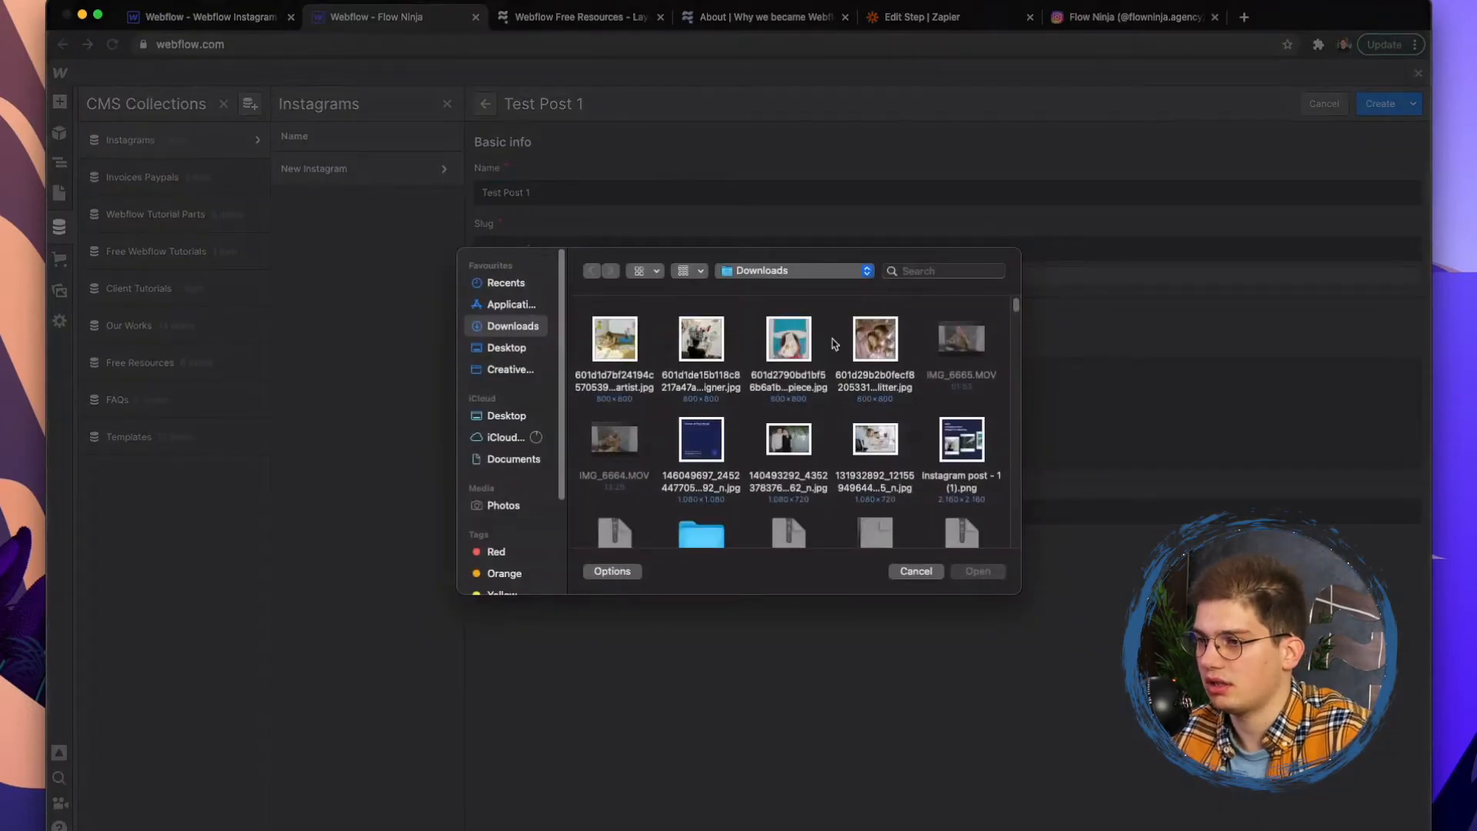
{"action": "left_click", "coordinate": [977, 571]}
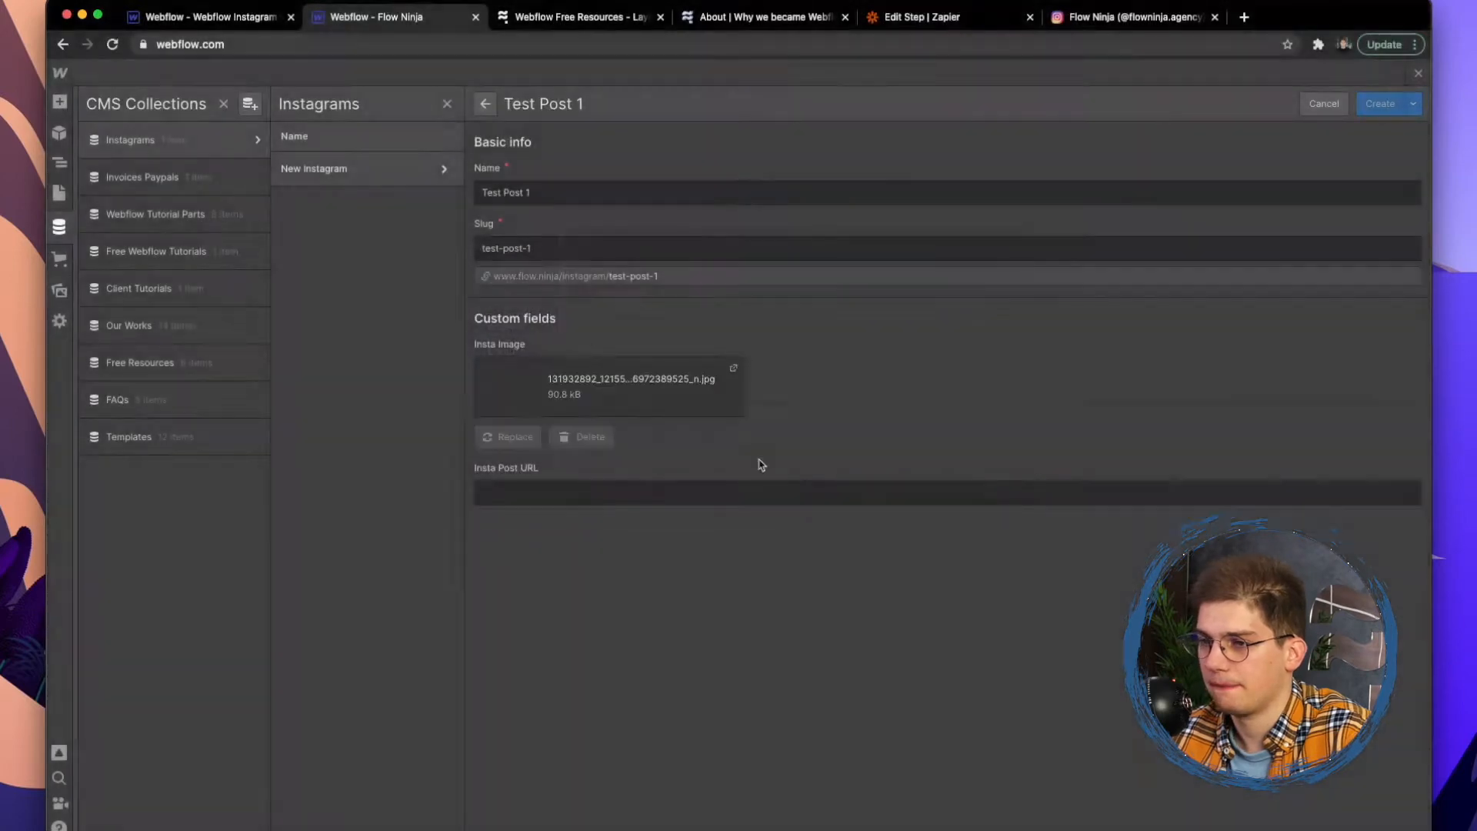
{"action": "left_click", "coordinate": [1135, 17]}
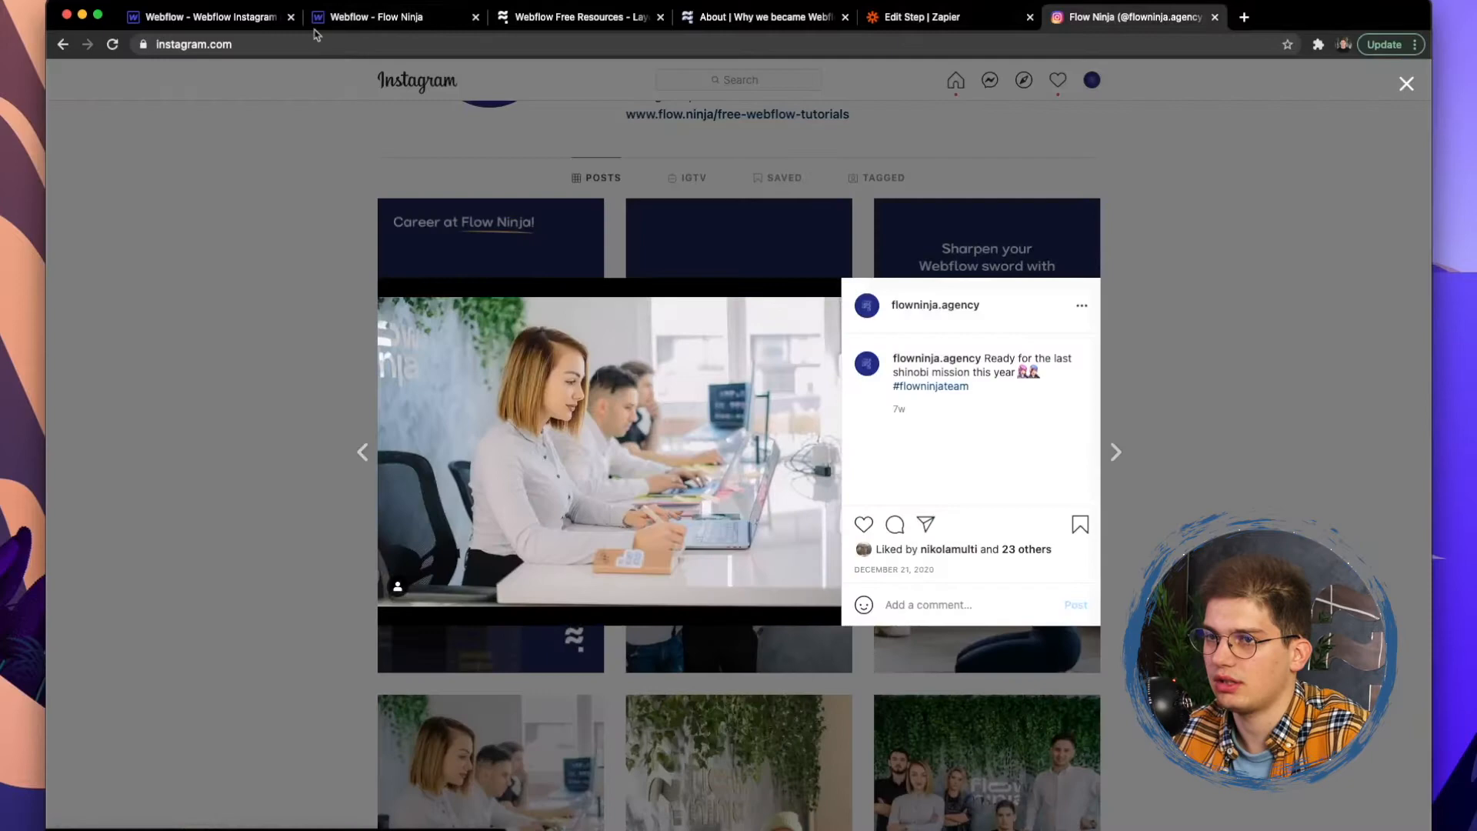
{"action": "left_click", "coordinate": [377, 16]}
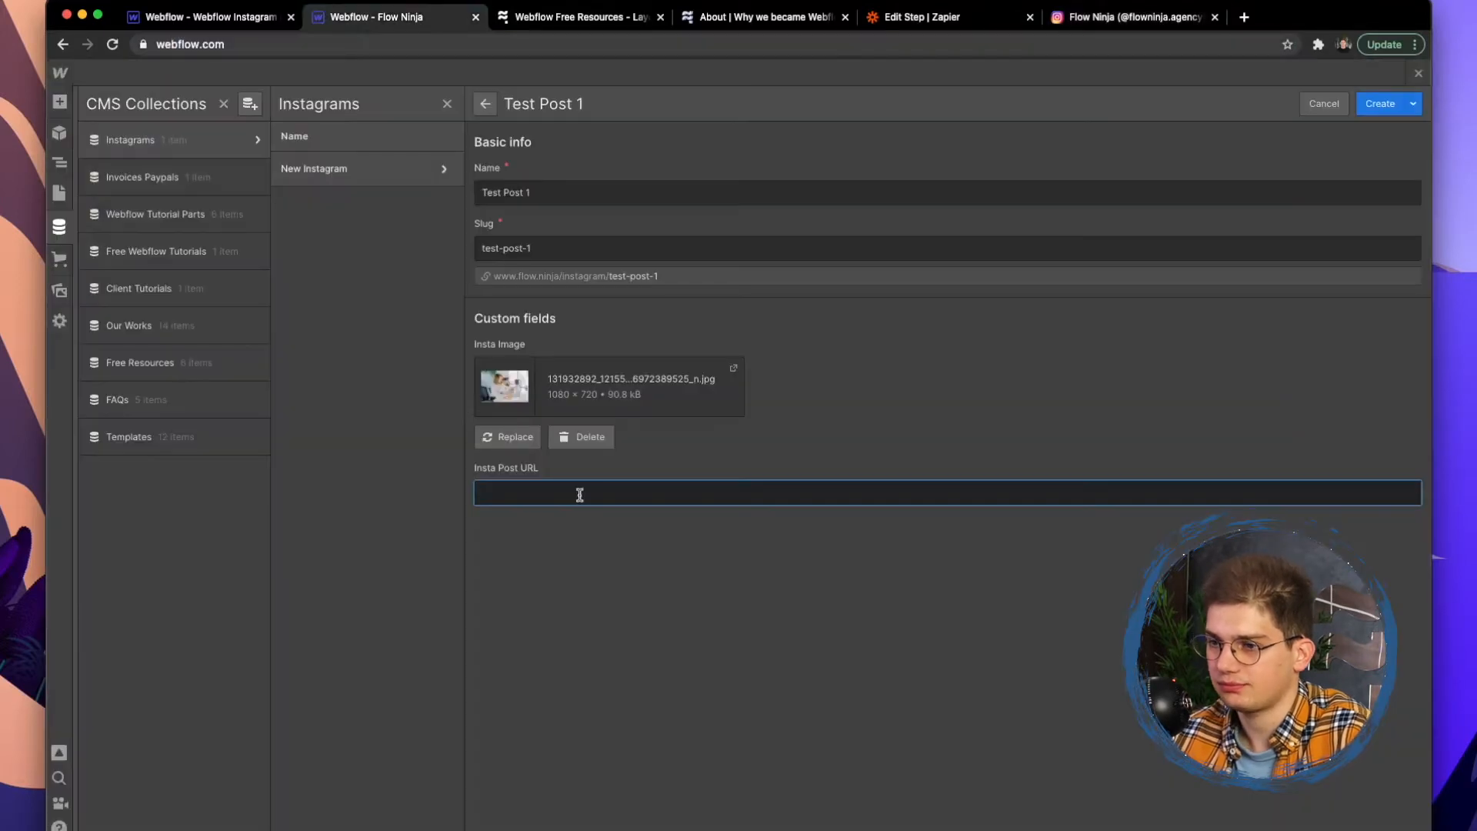
{"action": "type", "text": "https://www.instagram.com/p/CJD6dtbHm8b/"}
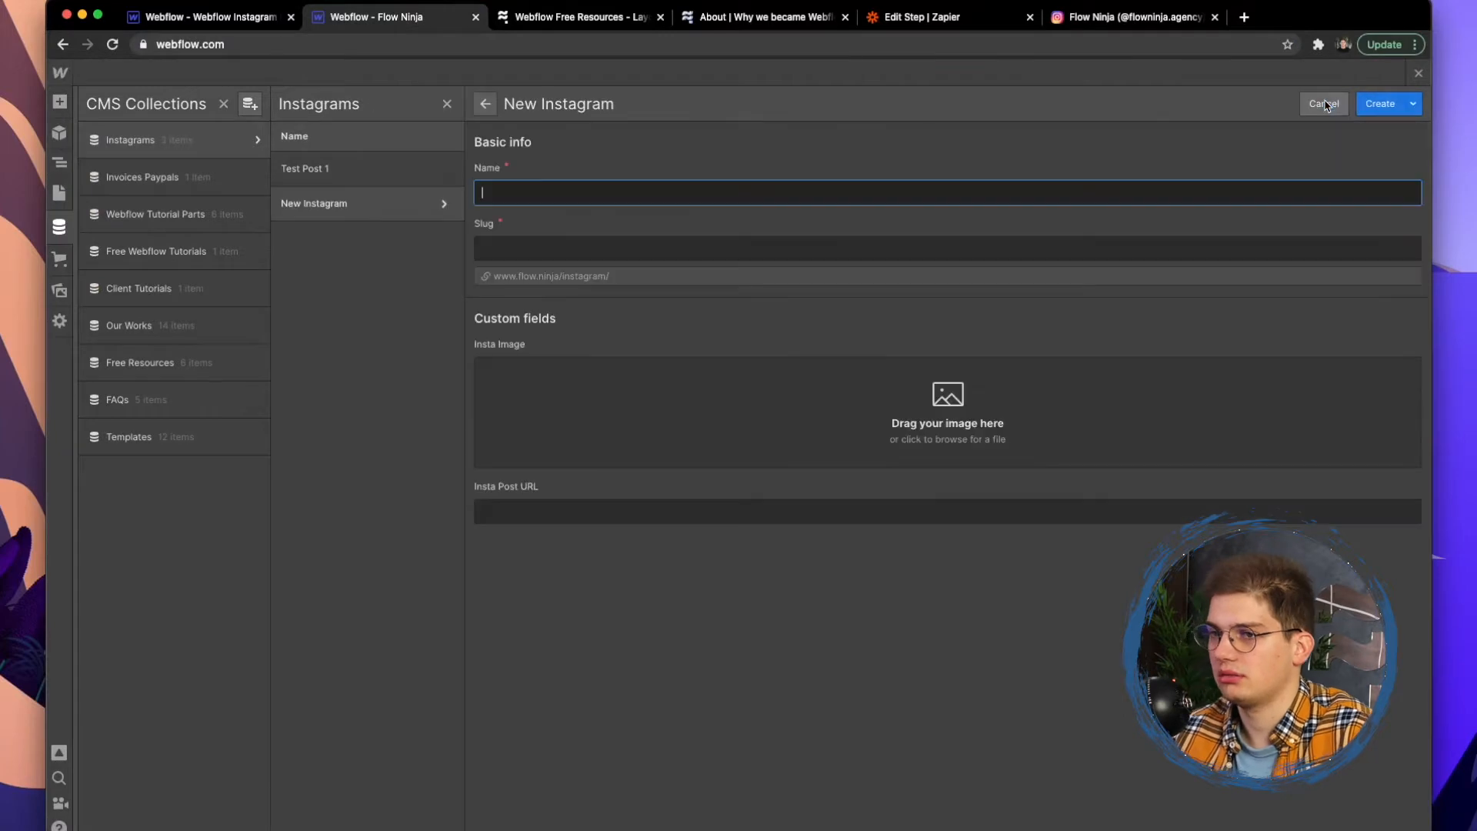
{"action": "type", "text": "Test Poist 2"}
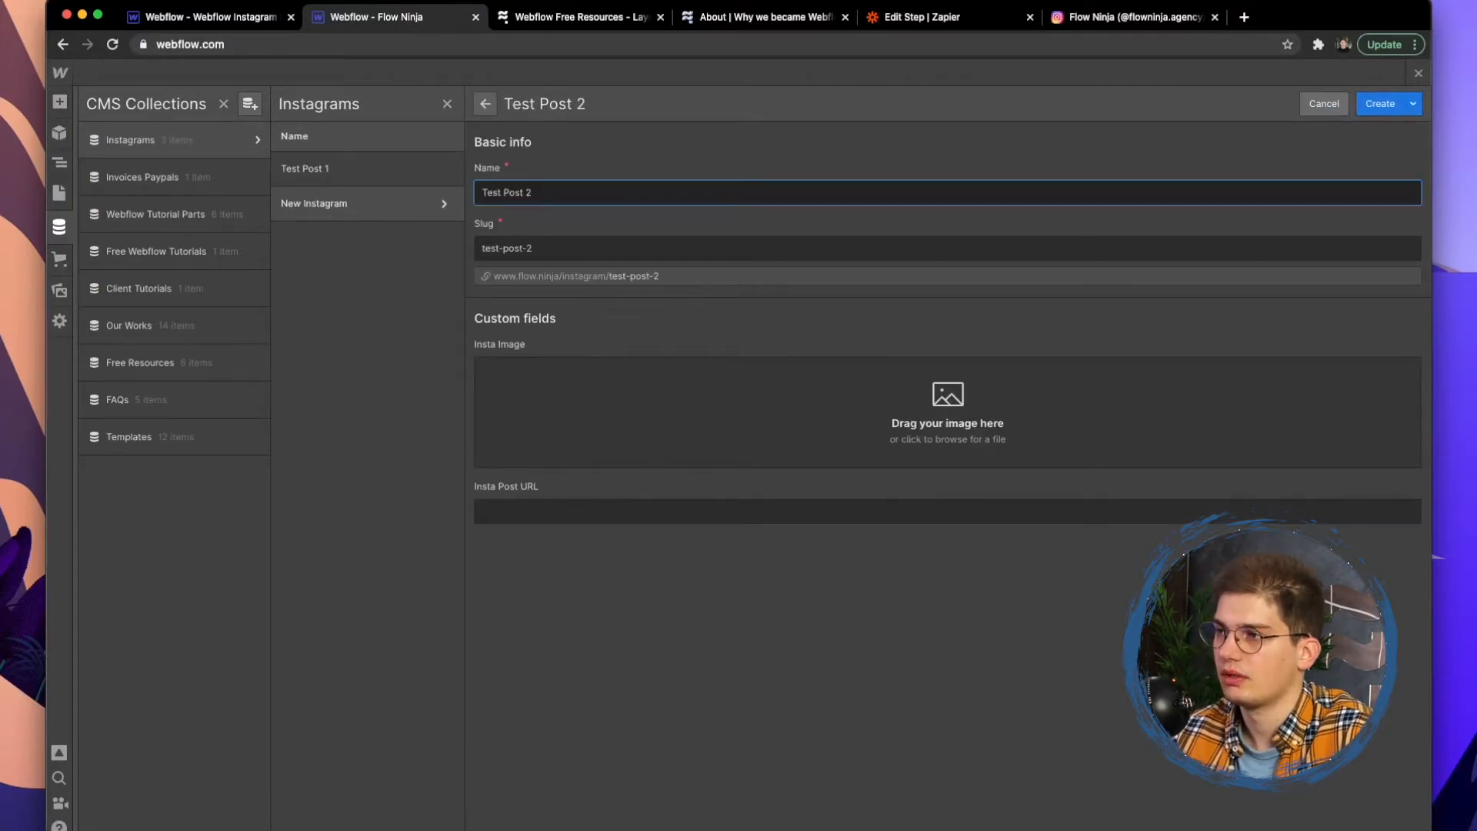
{"action": "left_click", "coordinate": [1131, 16]}
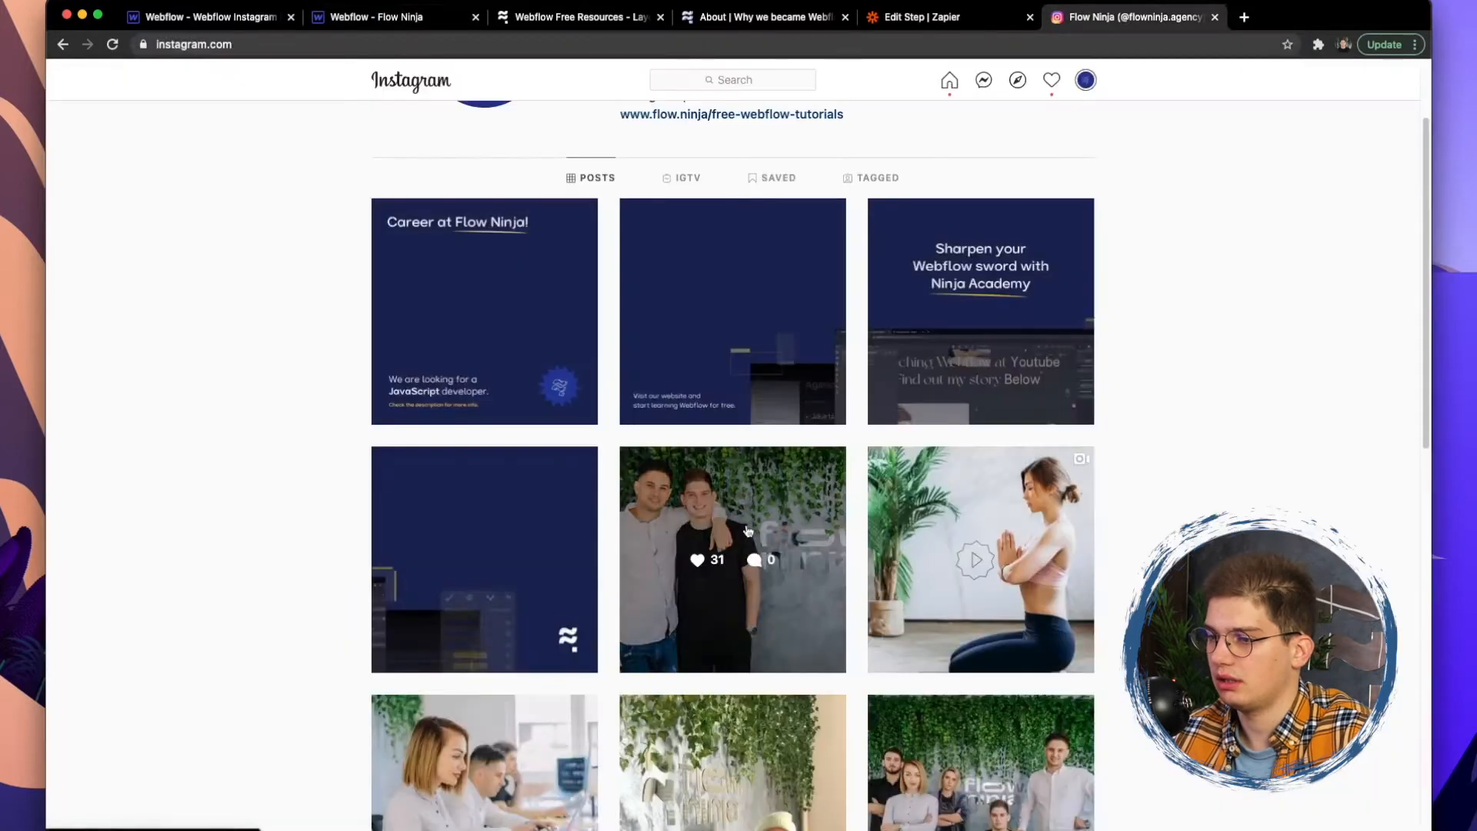
{"action": "left_click", "coordinate": [386, 17]}
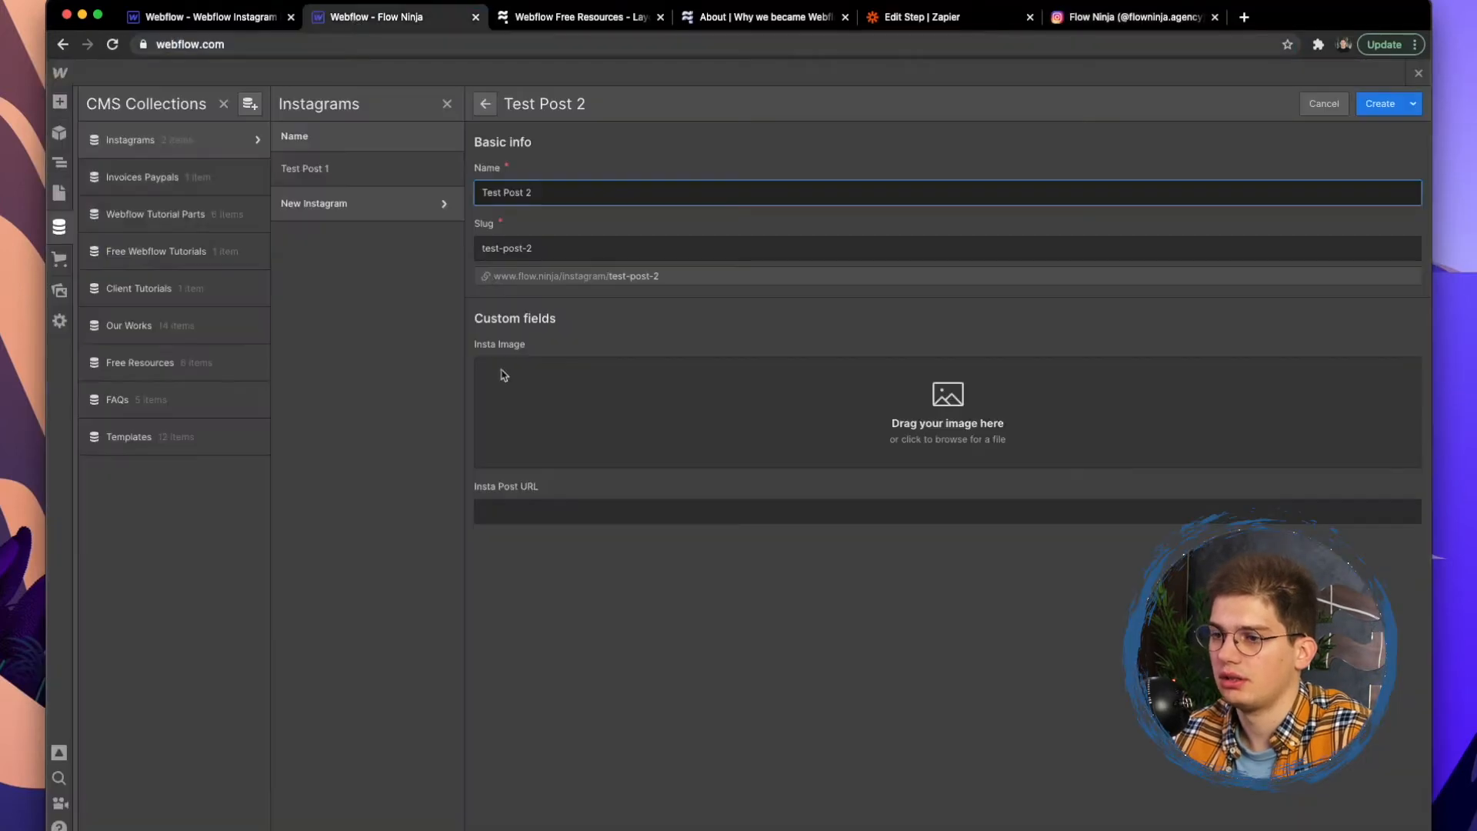
{"action": "type", "text": "https://www.instagram.com/p/CKWQGr5HRXU/"}
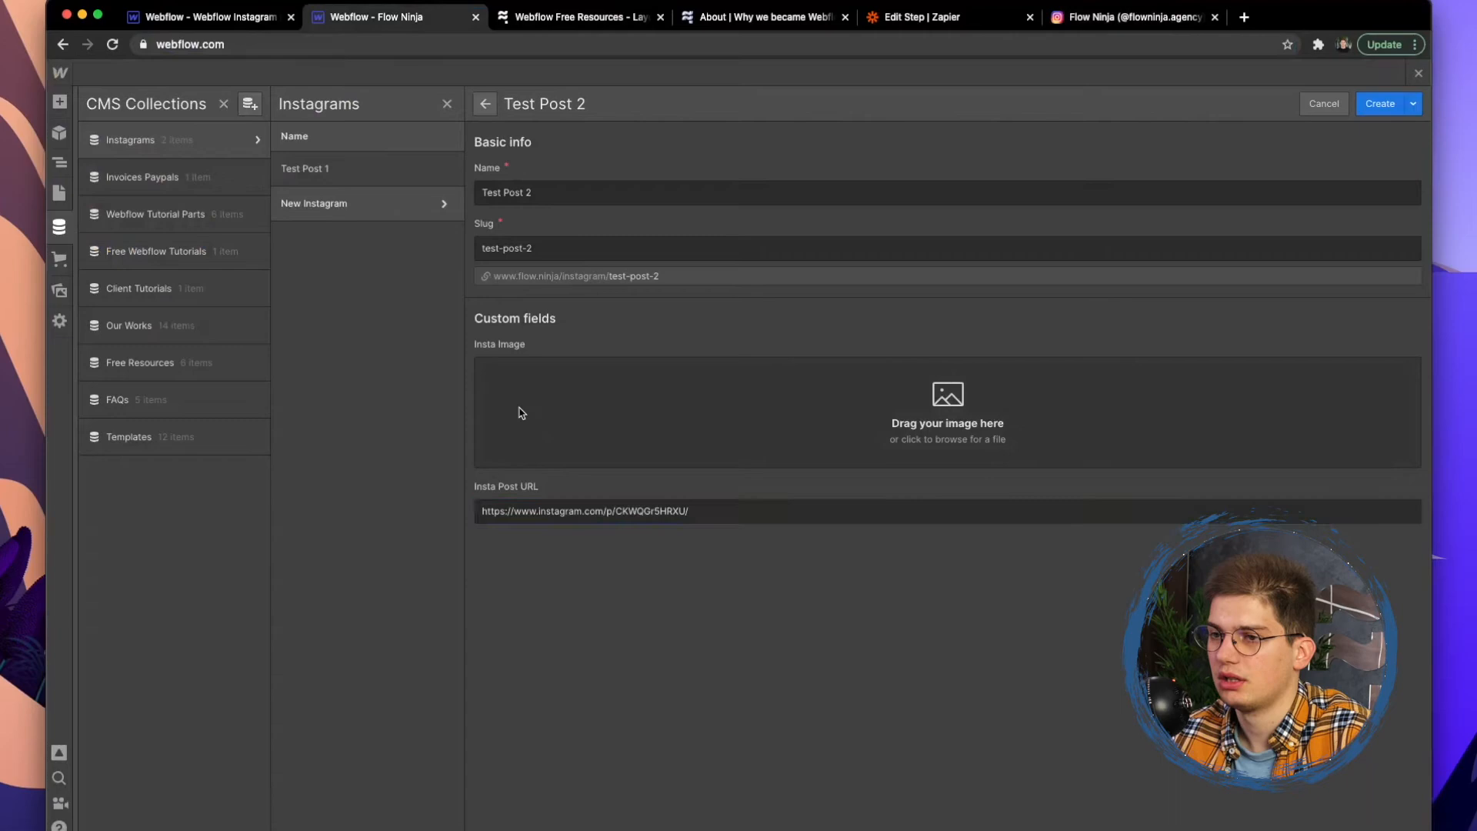
{"action": "left_click", "coordinate": [945, 422]}
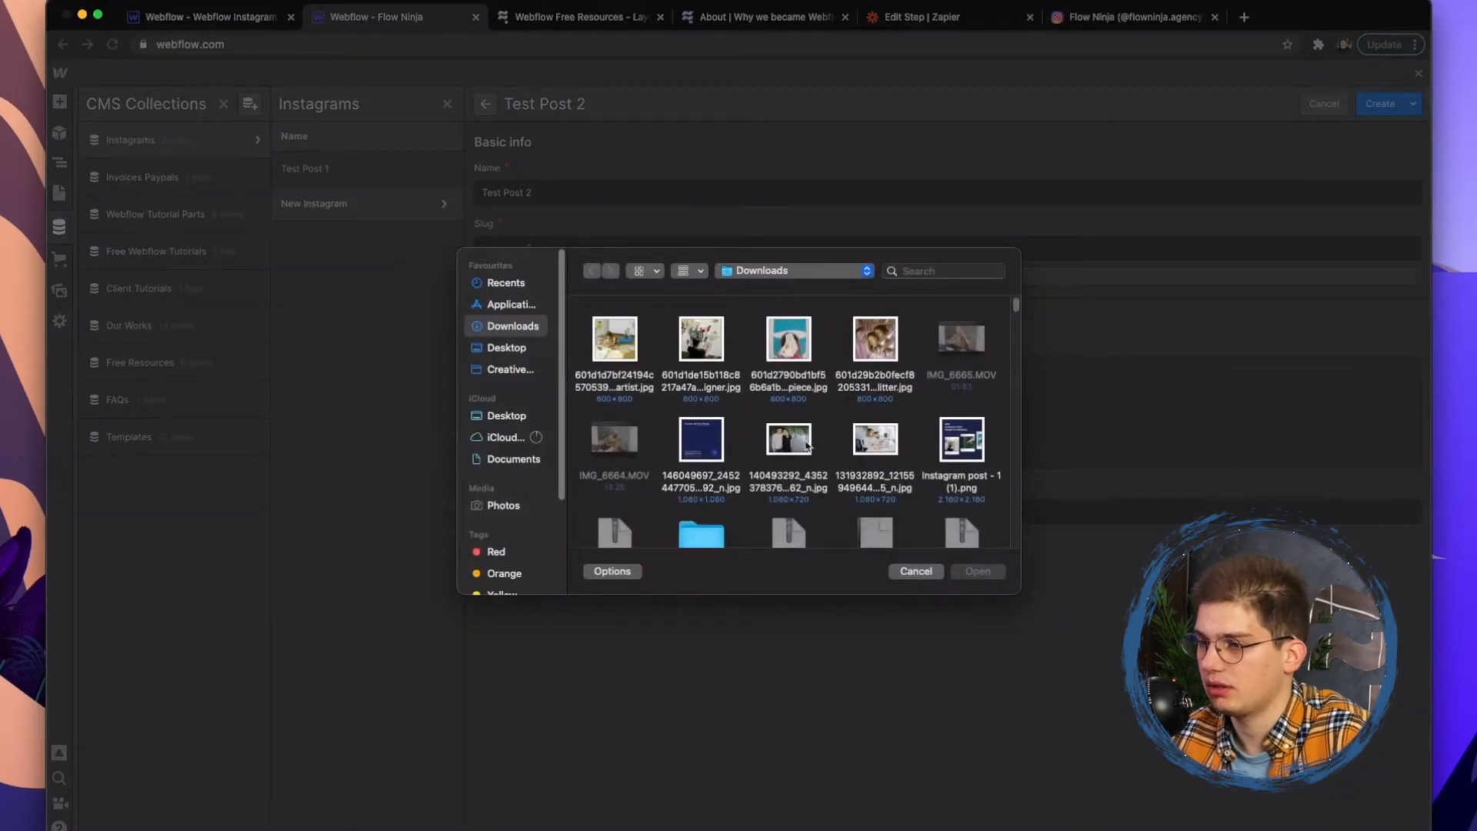
{"action": "left_click", "coordinate": [1130, 16]}
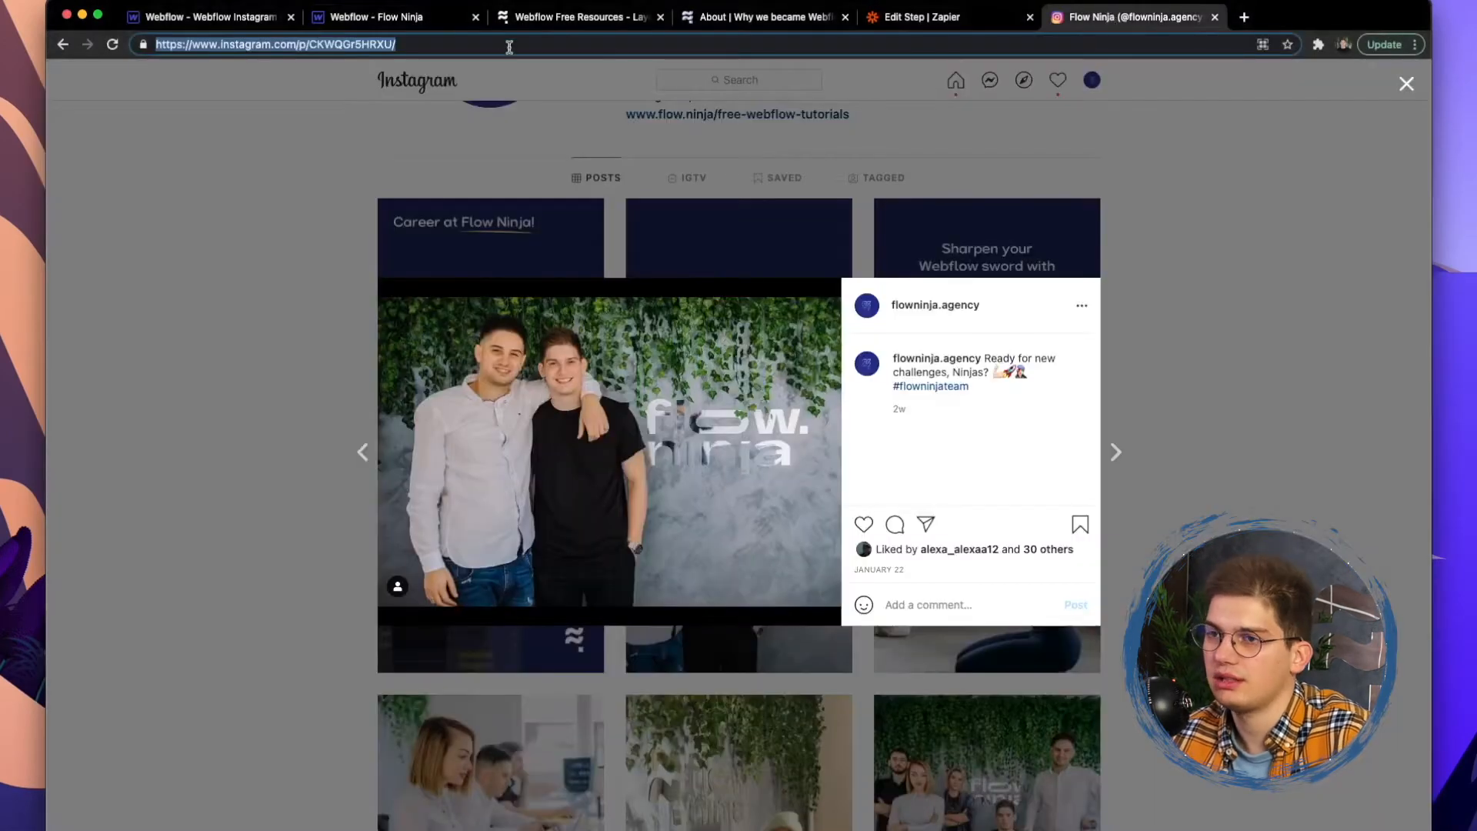
{"action": "left_click", "coordinate": [386, 17]}
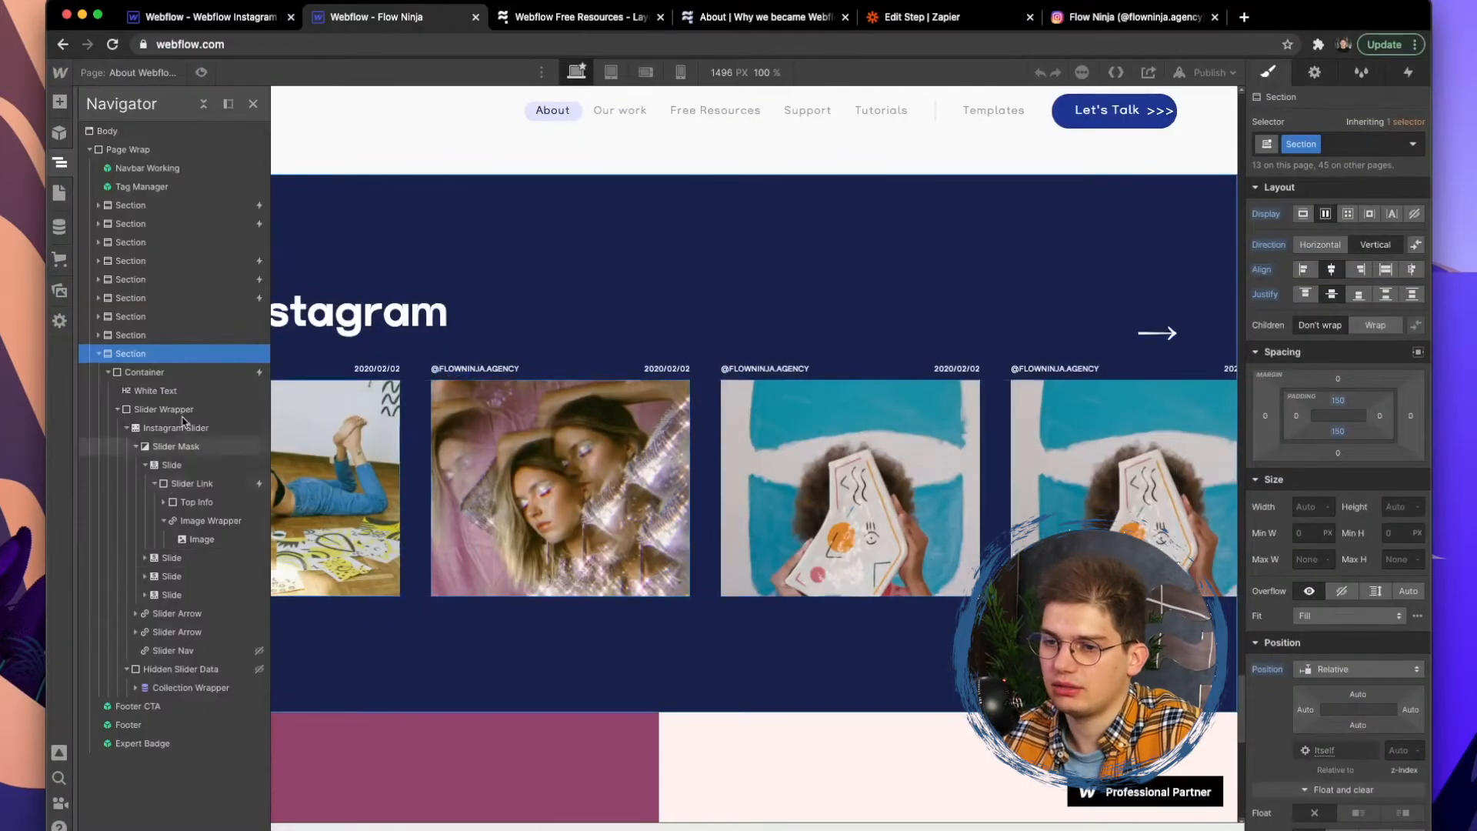
Set the hidden Collection Wrapper's source to Instagrams, then select the first item's image
{"action": "left_click", "coordinate": [189, 687]}
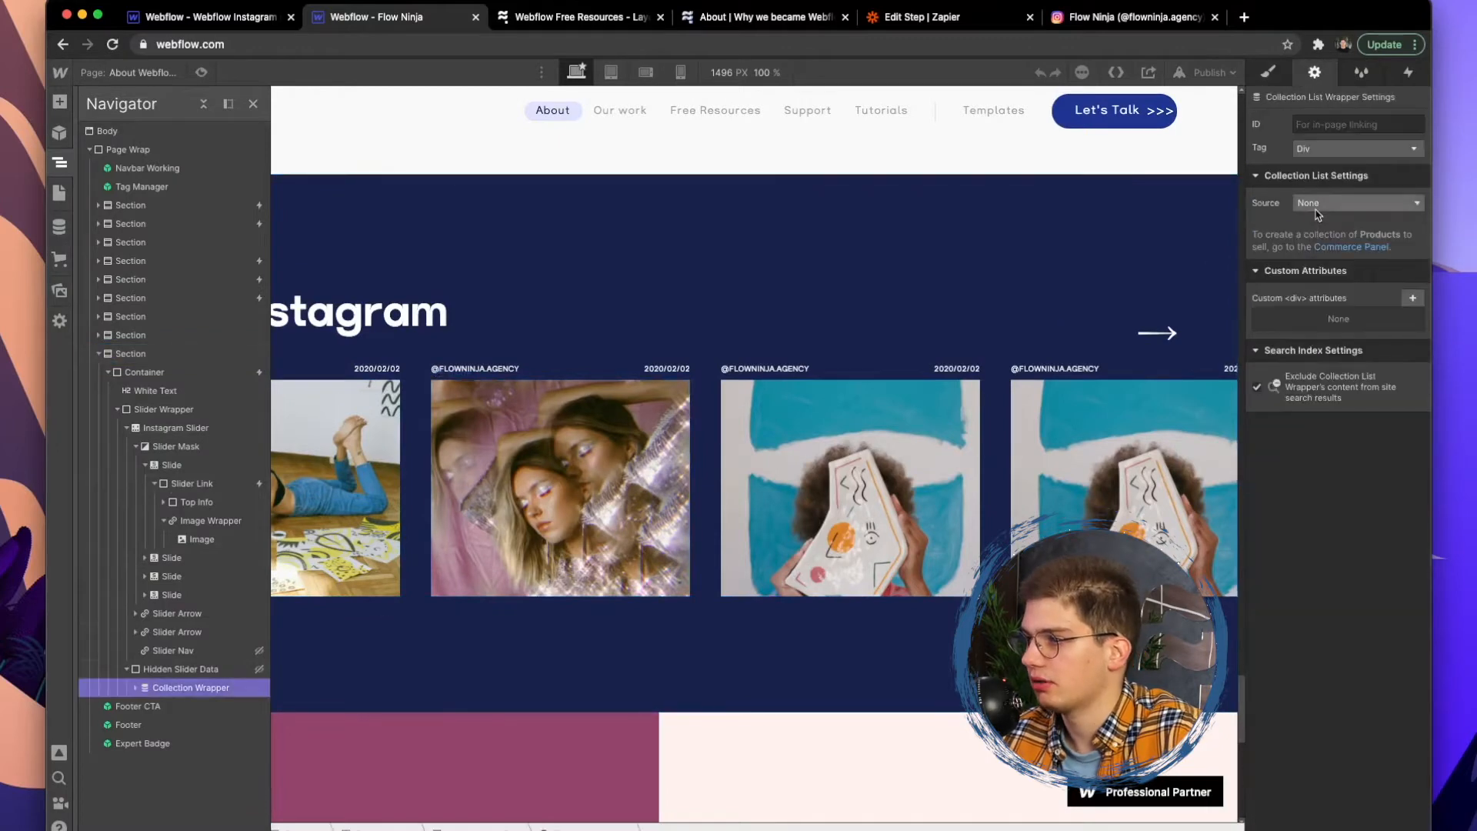
{"action": "left_click", "coordinate": [1356, 202]}
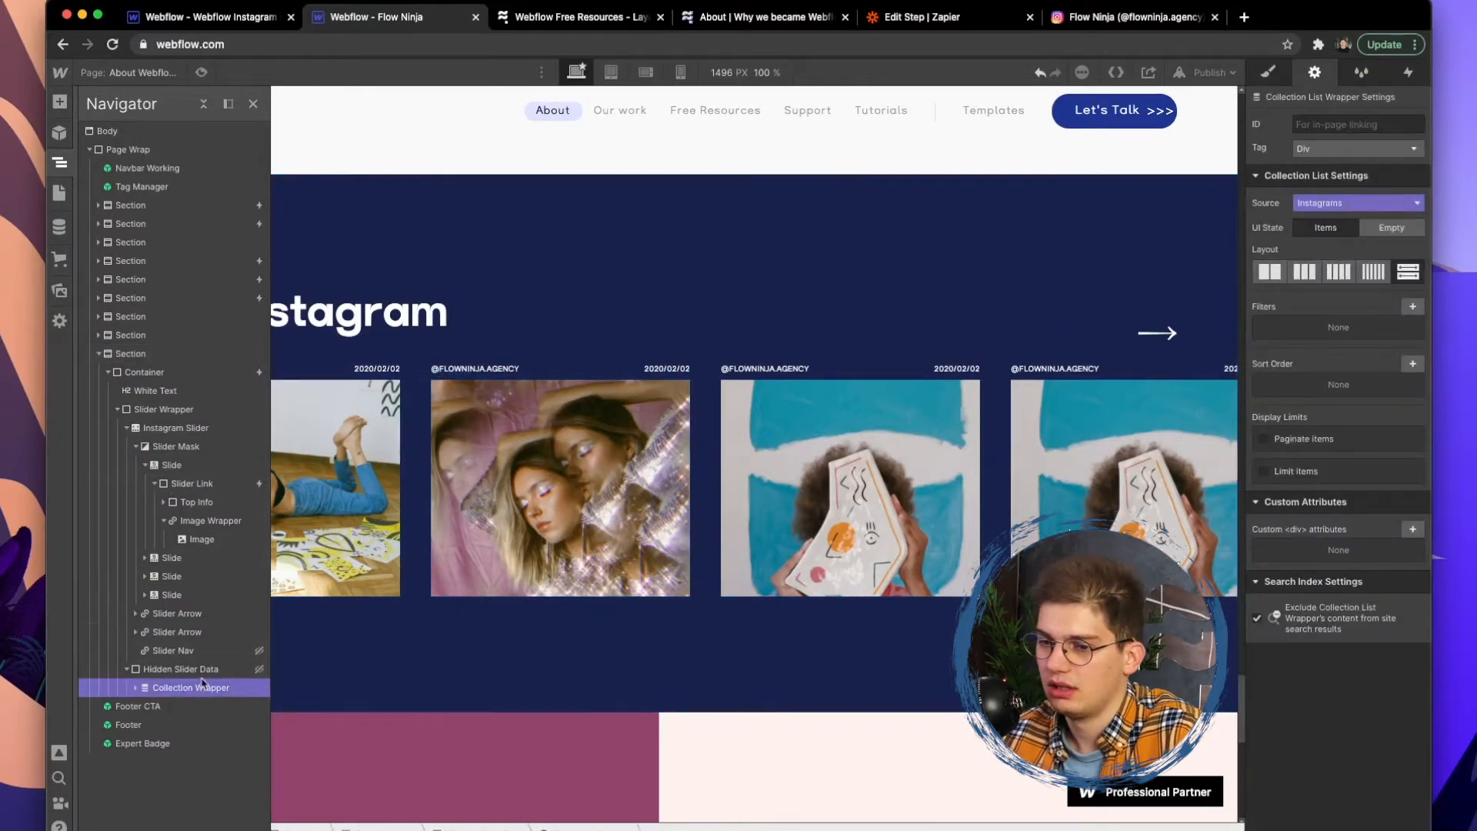
{"action": "left_click", "coordinate": [181, 669]}
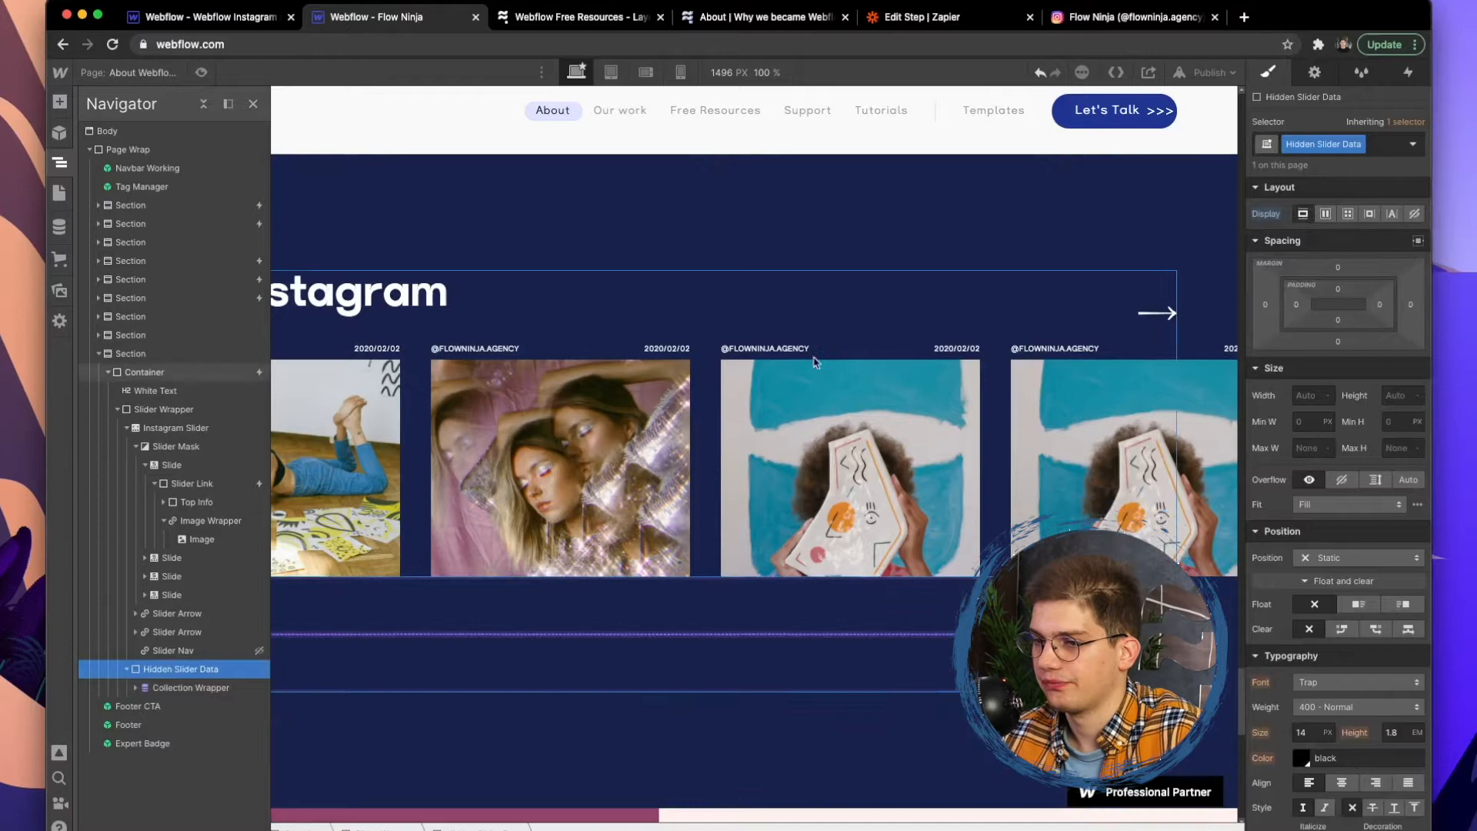
{"action": "left_click", "coordinate": [192, 483]}
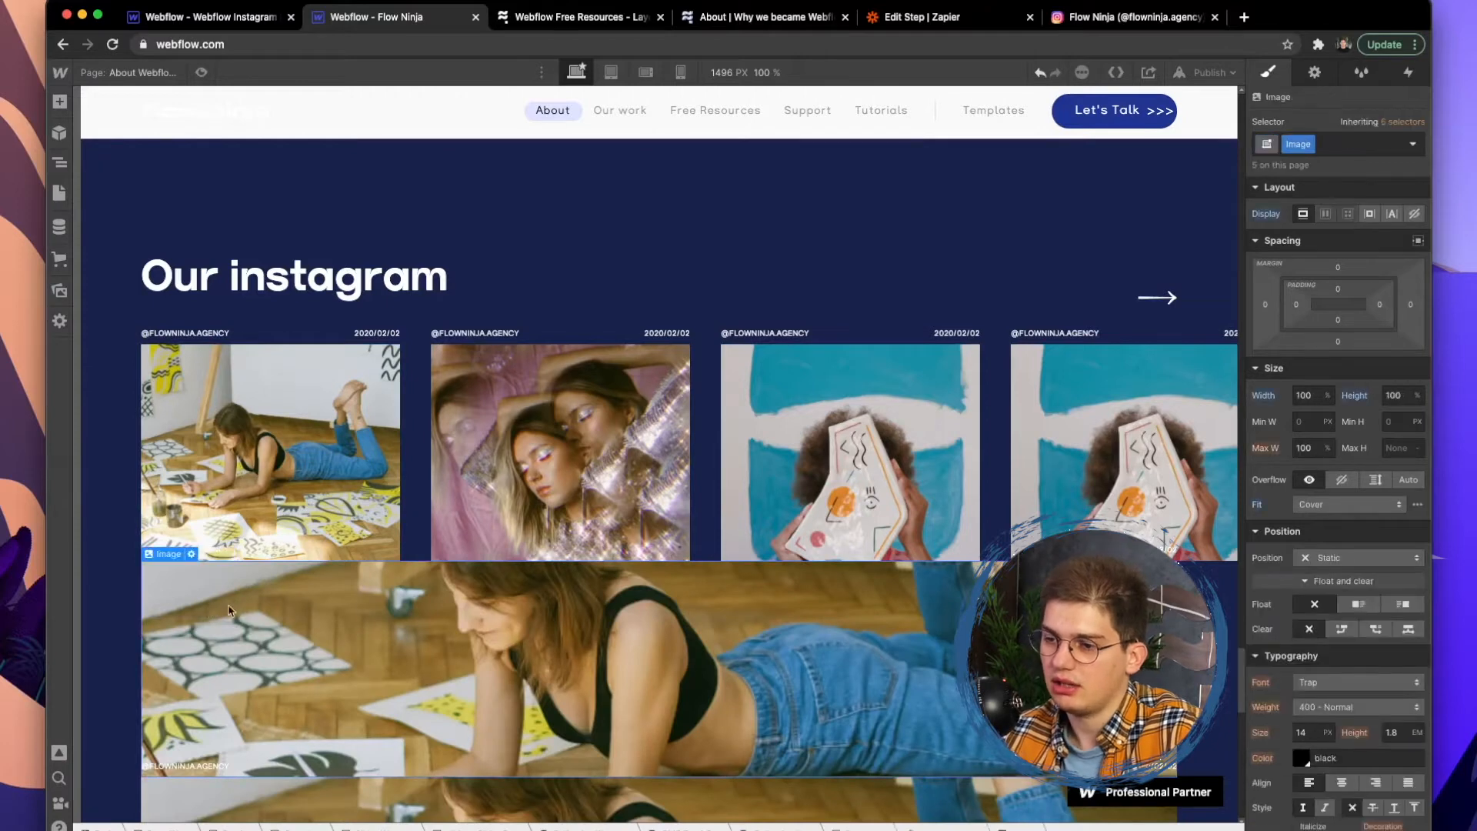
Bind the image to Insta Image and link Image Wrapper to Insta Post URL, opening in a new tab
{"action": "left_click", "coordinate": [1315, 72]}
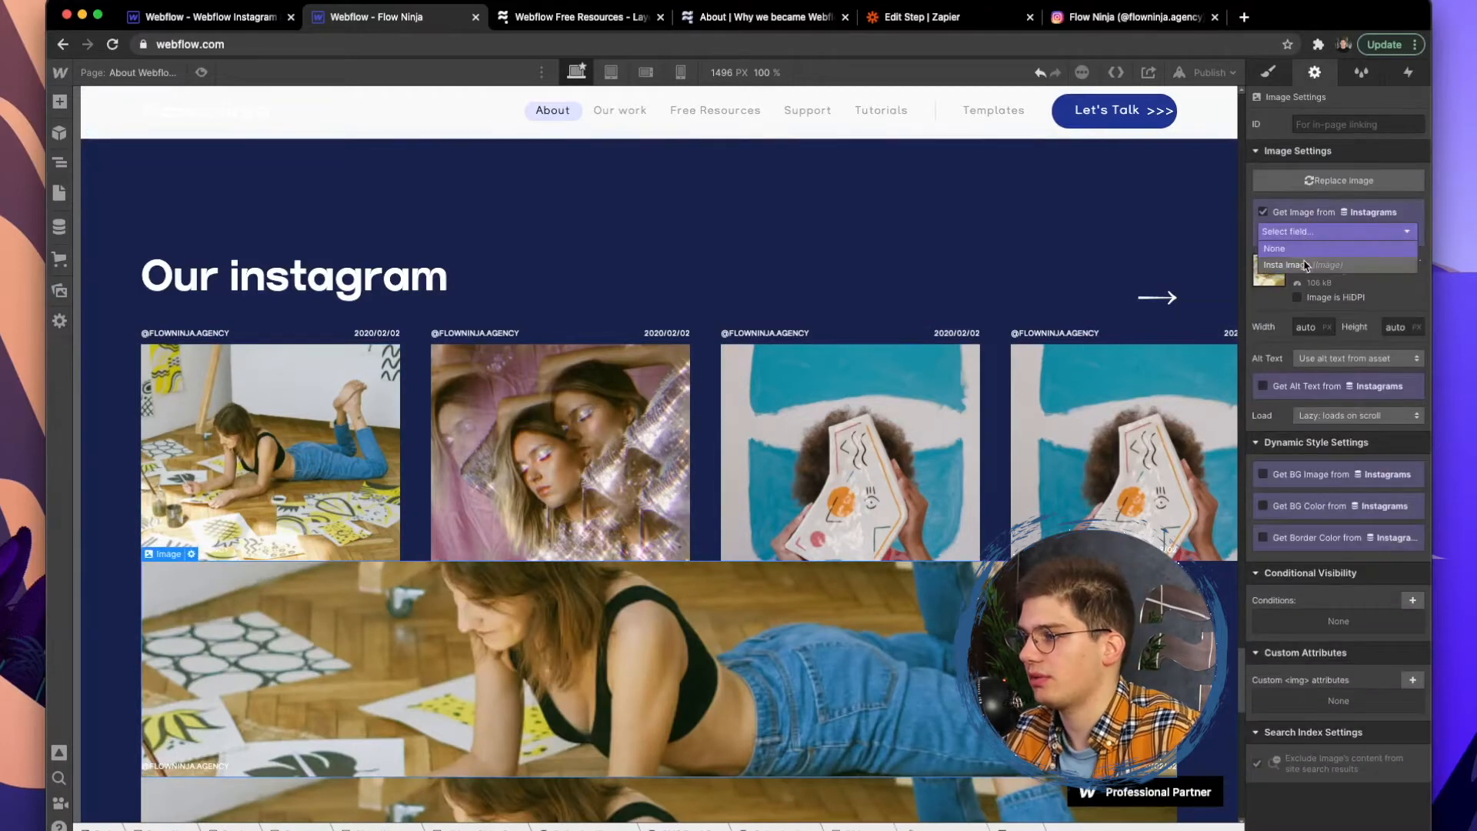
{"action": "left_click", "coordinate": [1300, 265]}
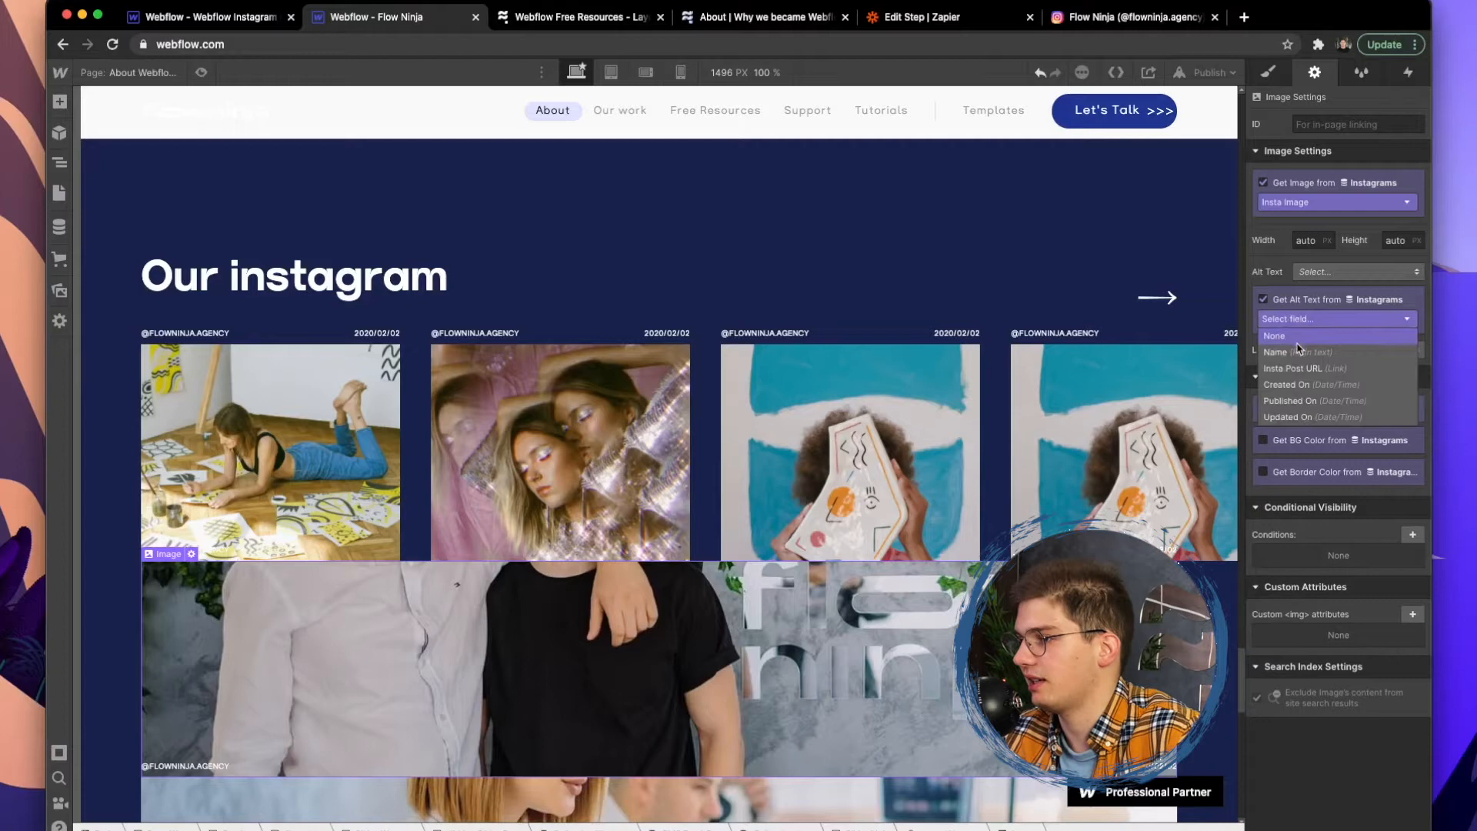
{"action": "left_click", "coordinate": [1277, 351]}
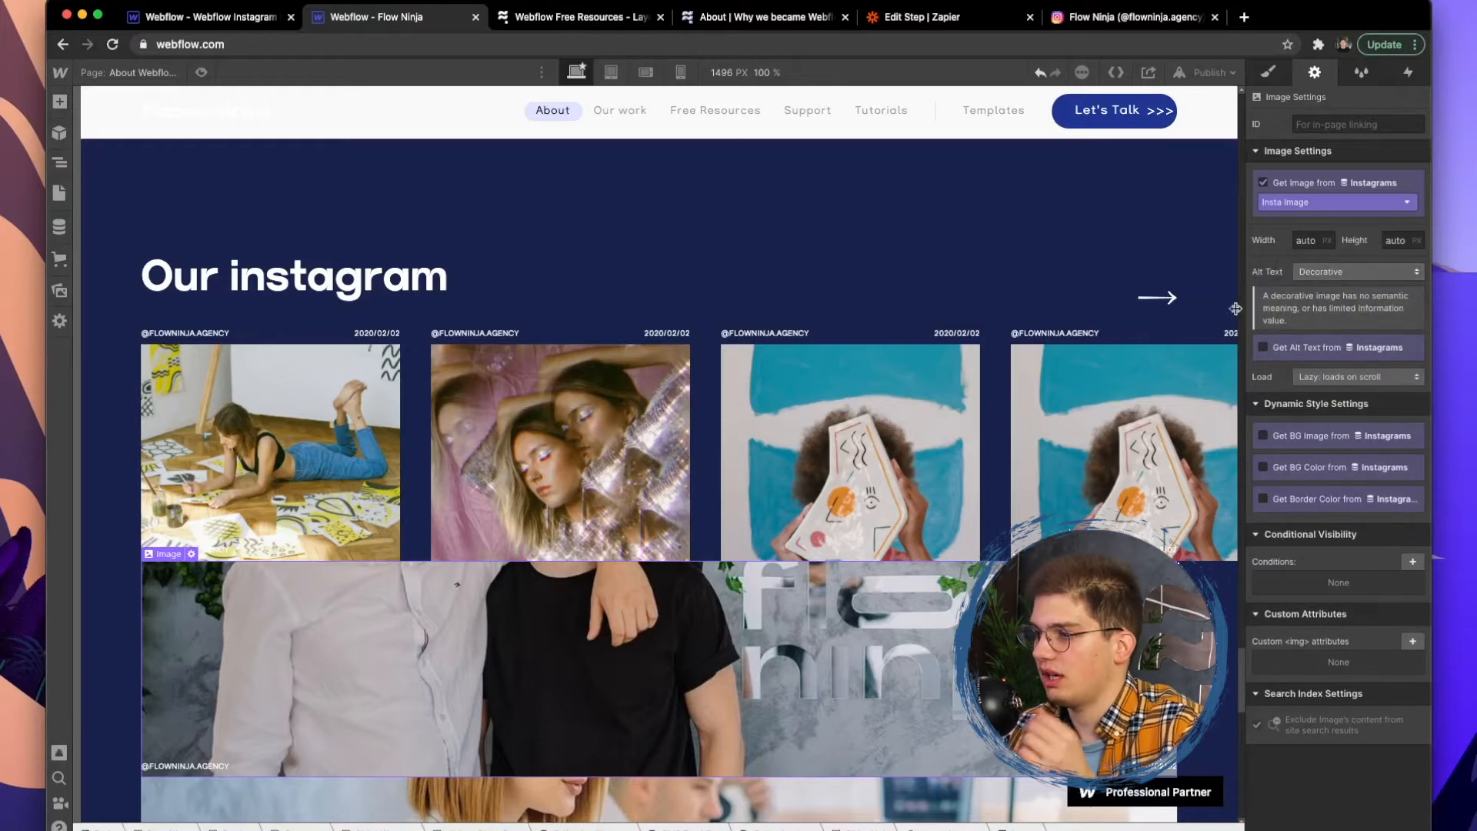
{"action": "left_click", "coordinate": [58, 162]}
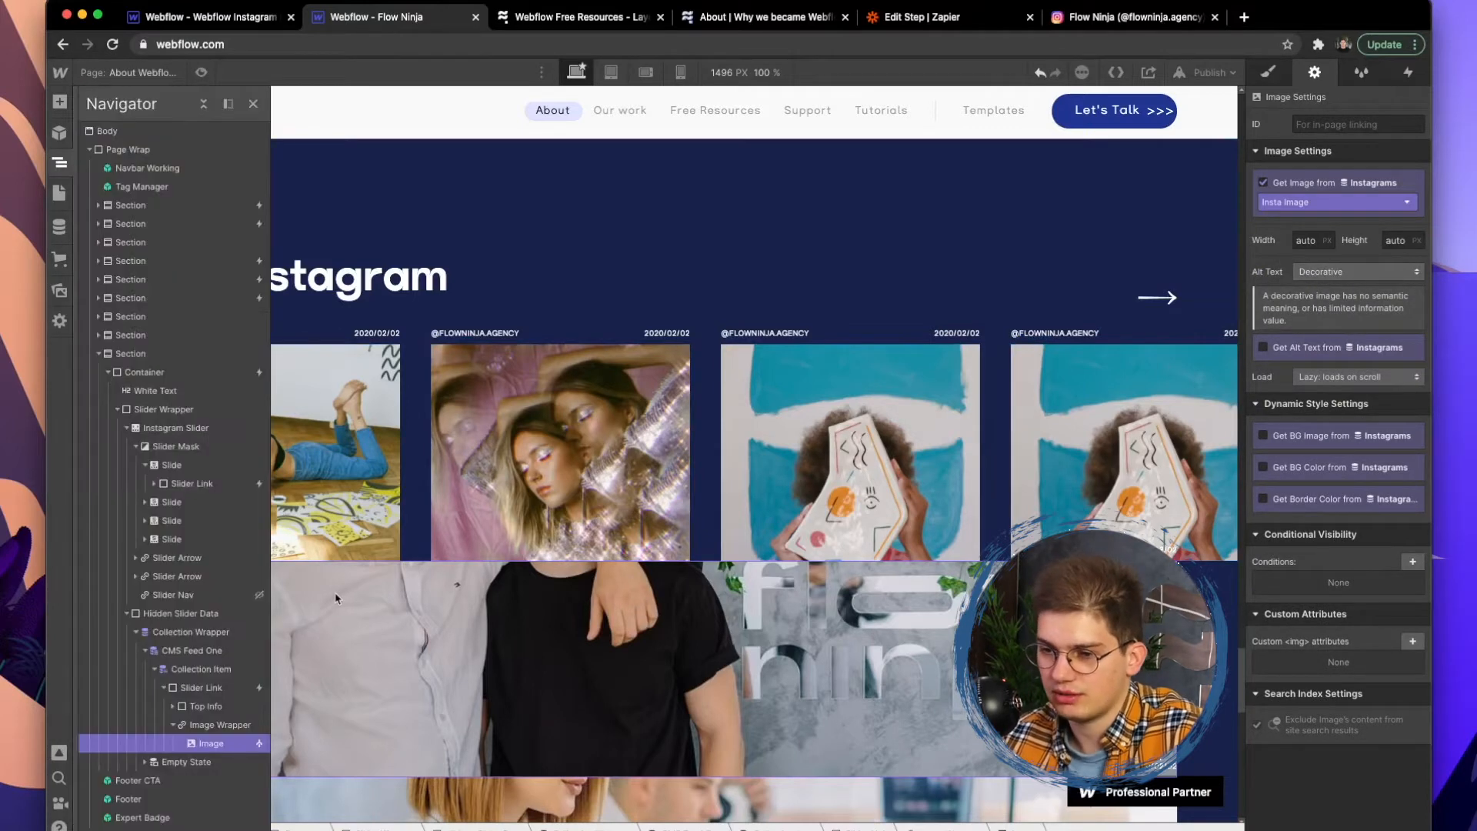
{"action": "left_click", "coordinate": [224, 725]}
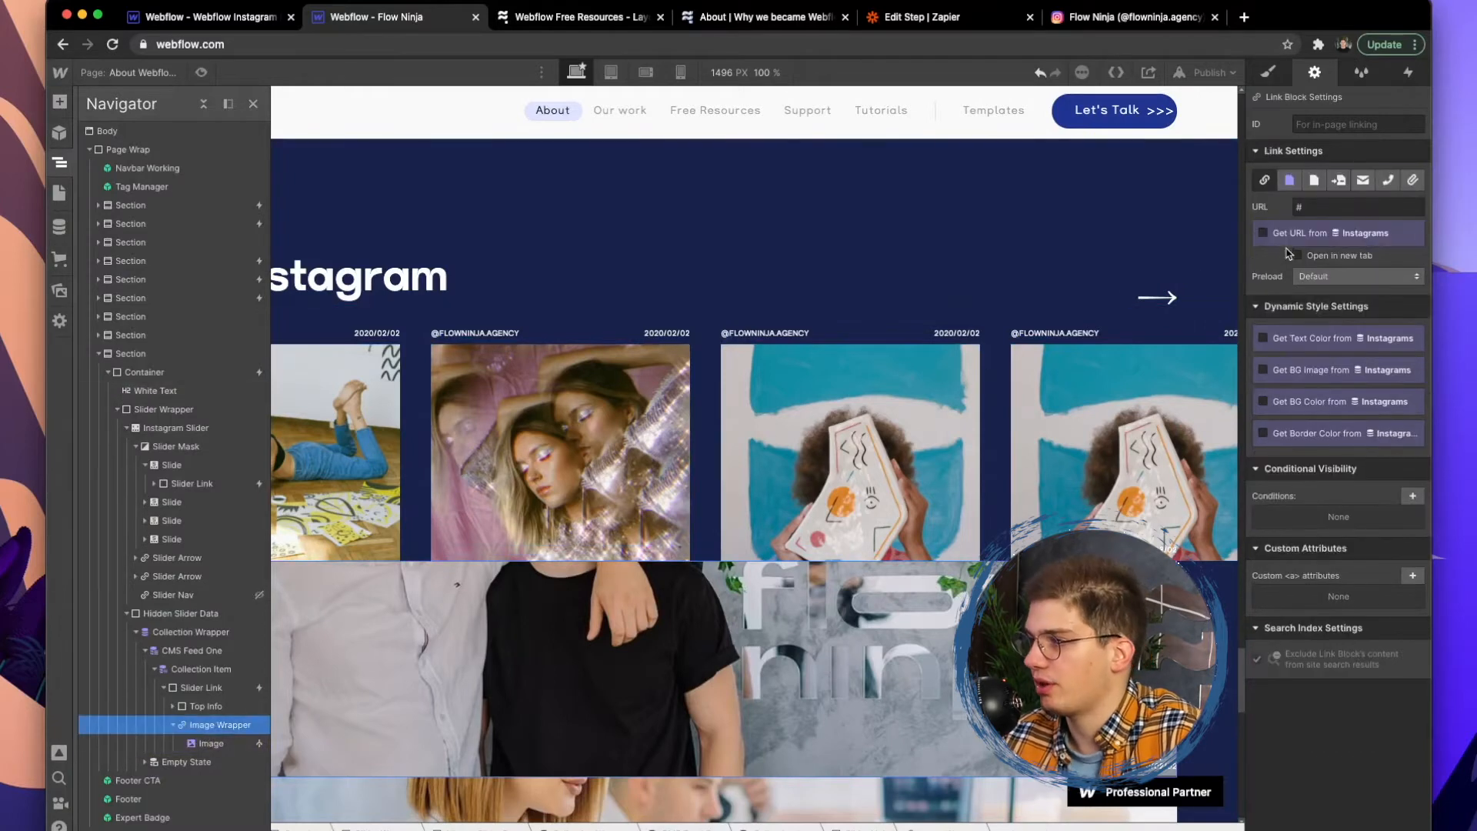
{"action": "left_click", "coordinate": [1264, 211]}
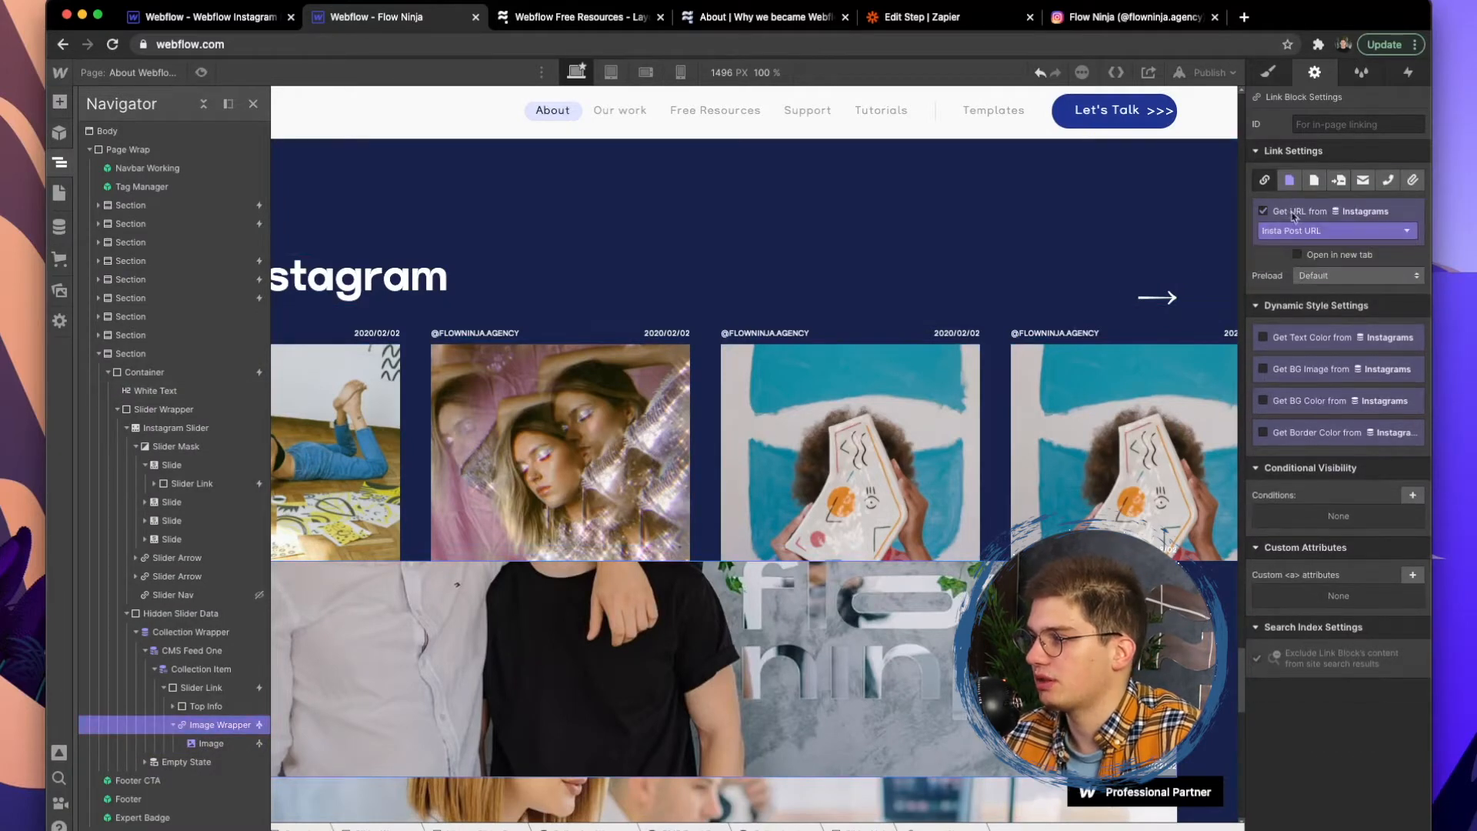
{"action": "left_click", "coordinate": [1298, 254]}
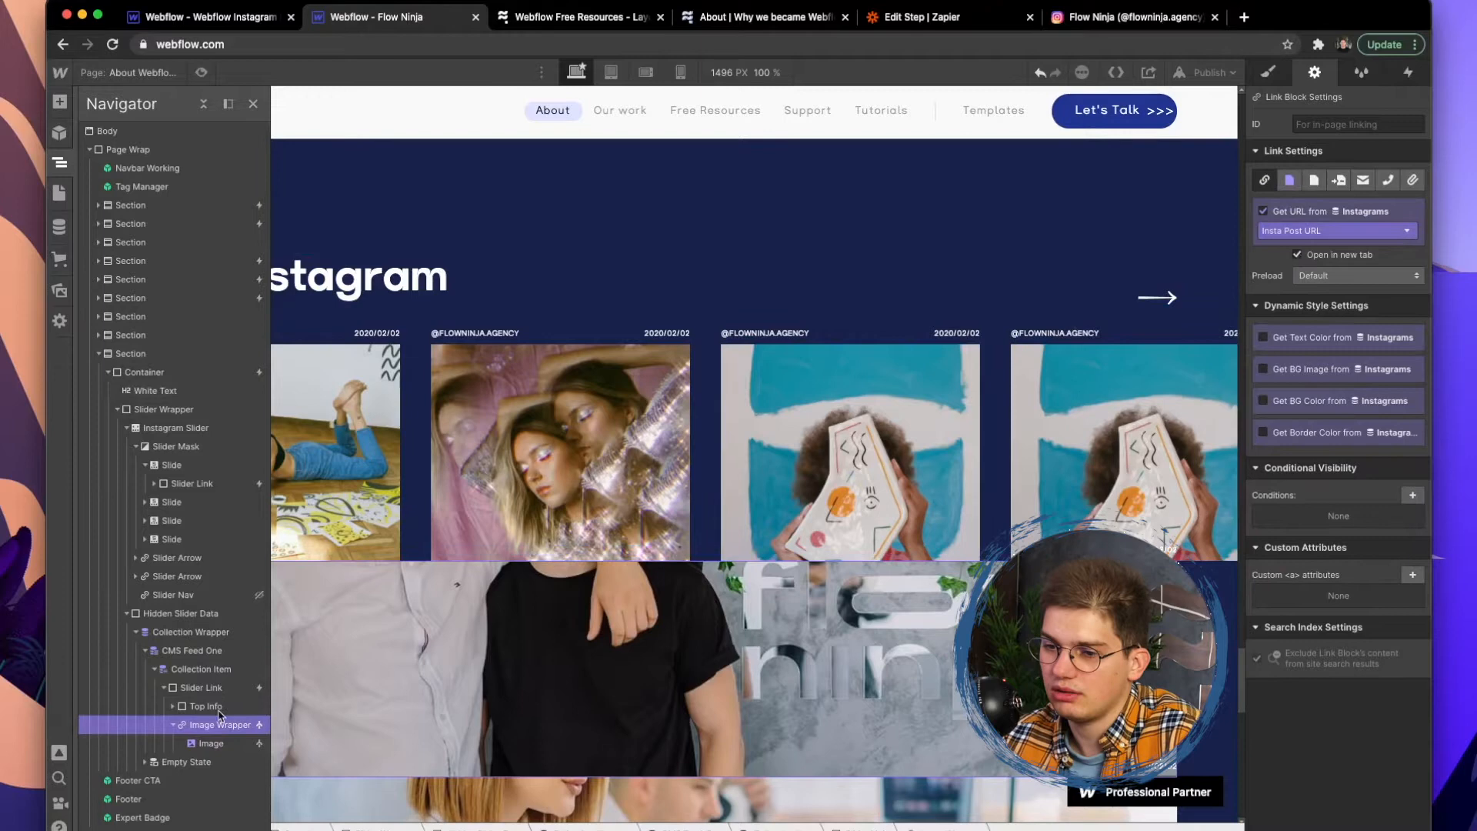
Make the second handle text block show the Published On date from Instagrams
{"action": "left_click", "coordinate": [205, 706]}
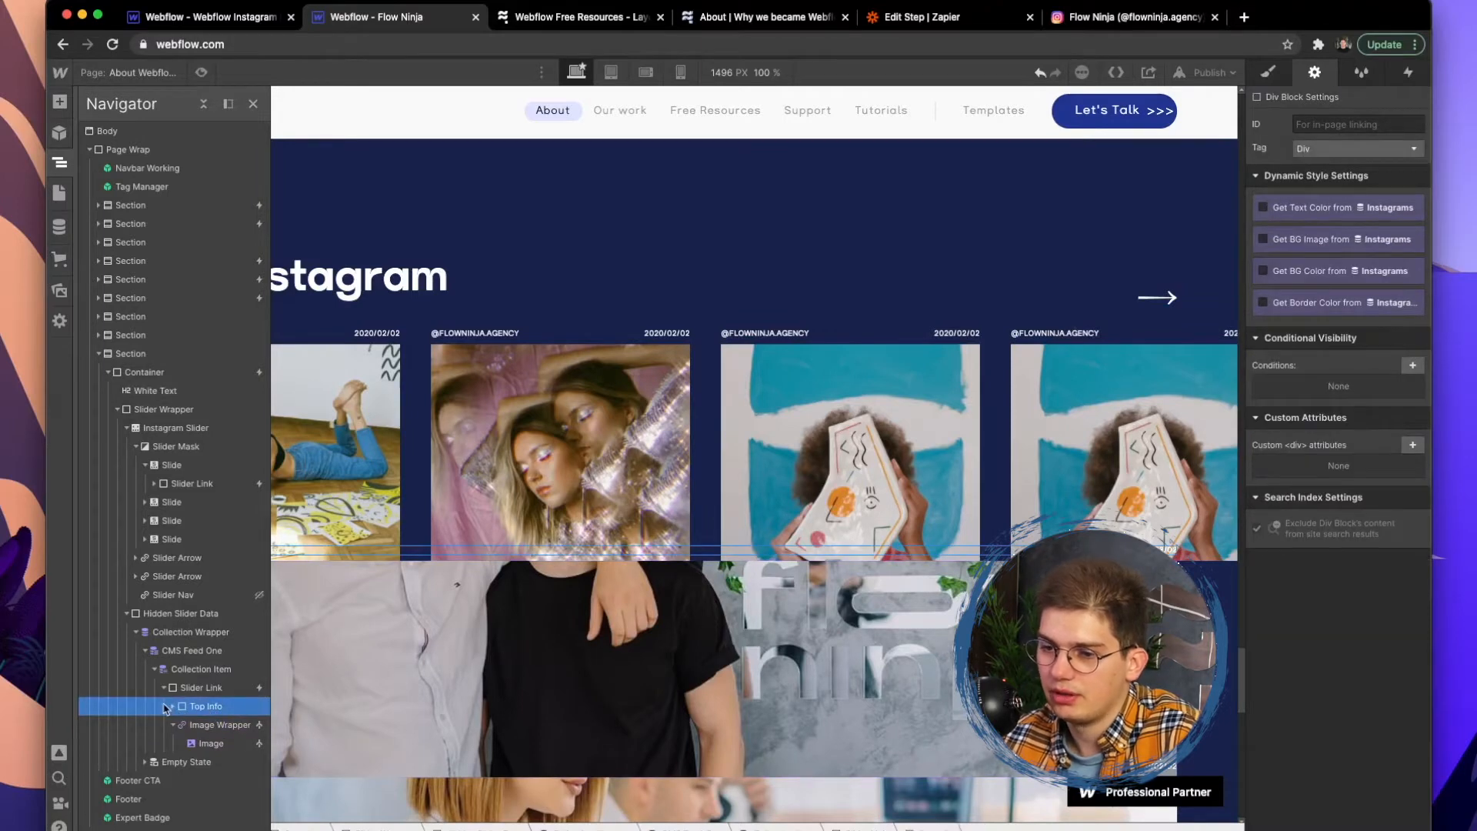
{"action": "left_click", "coordinate": [226, 743]}
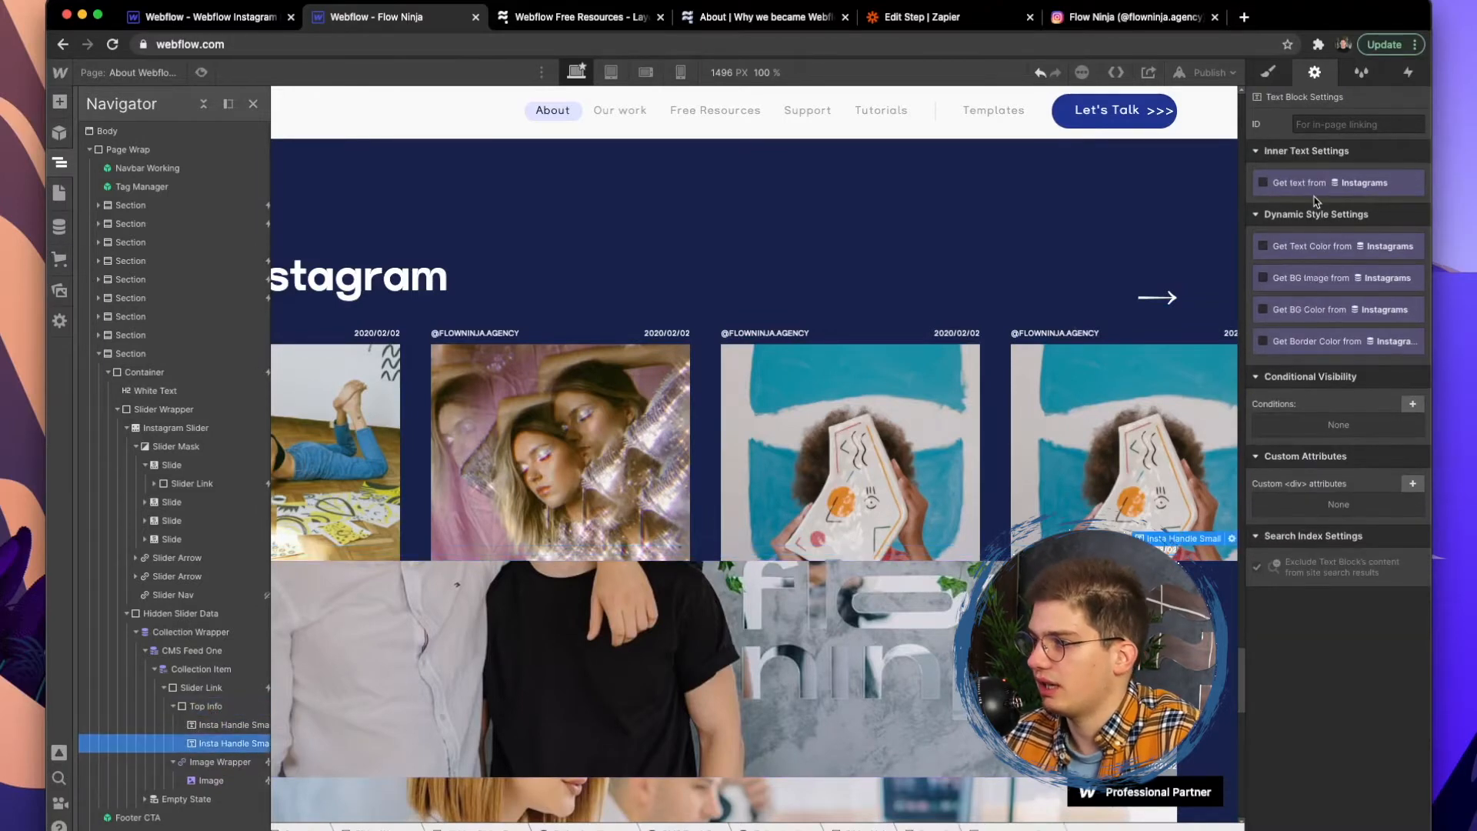
{"action": "left_click", "coordinate": [1263, 182]}
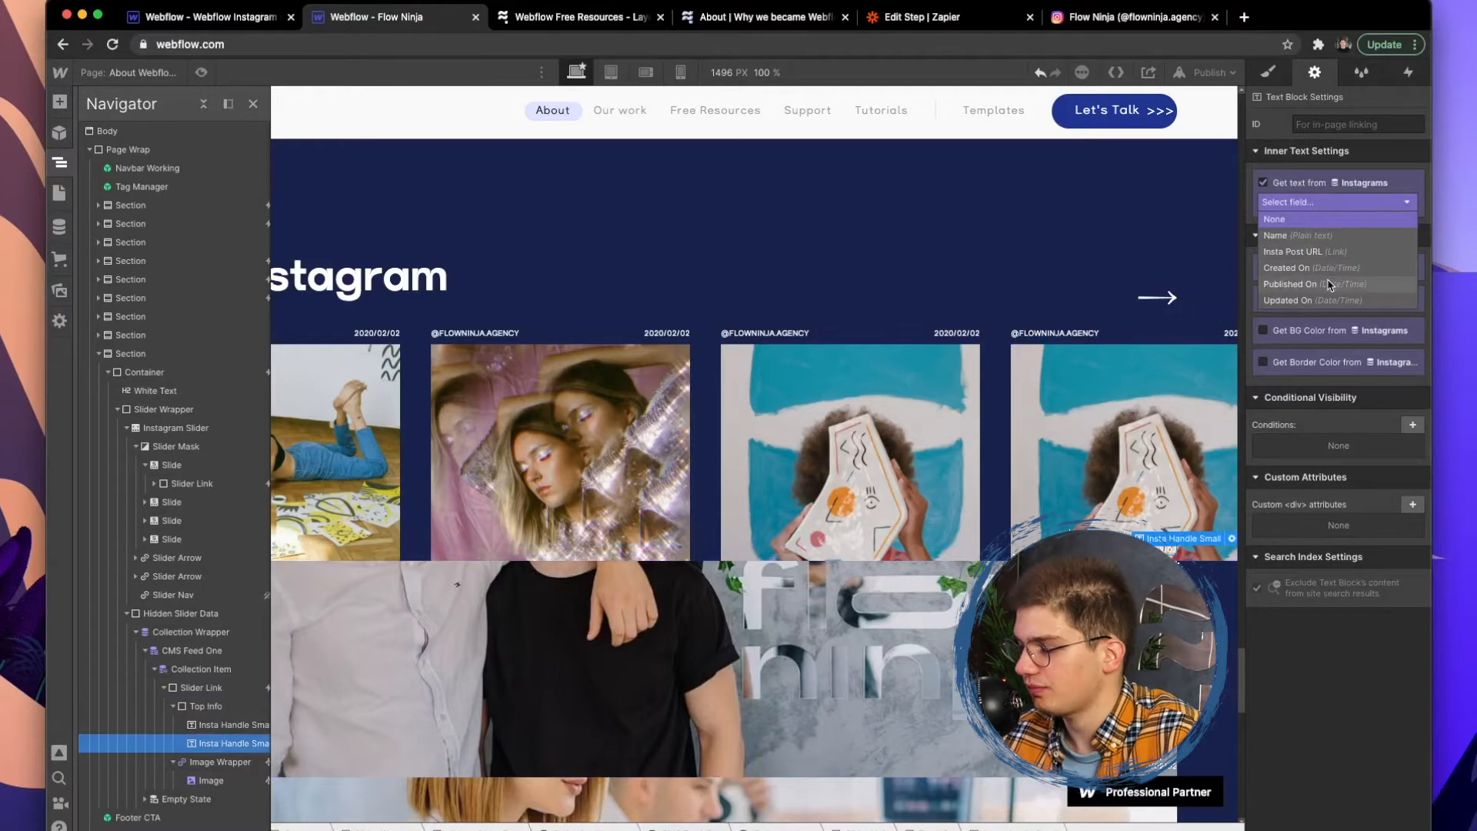
{"action": "left_click", "coordinate": [1292, 284]}
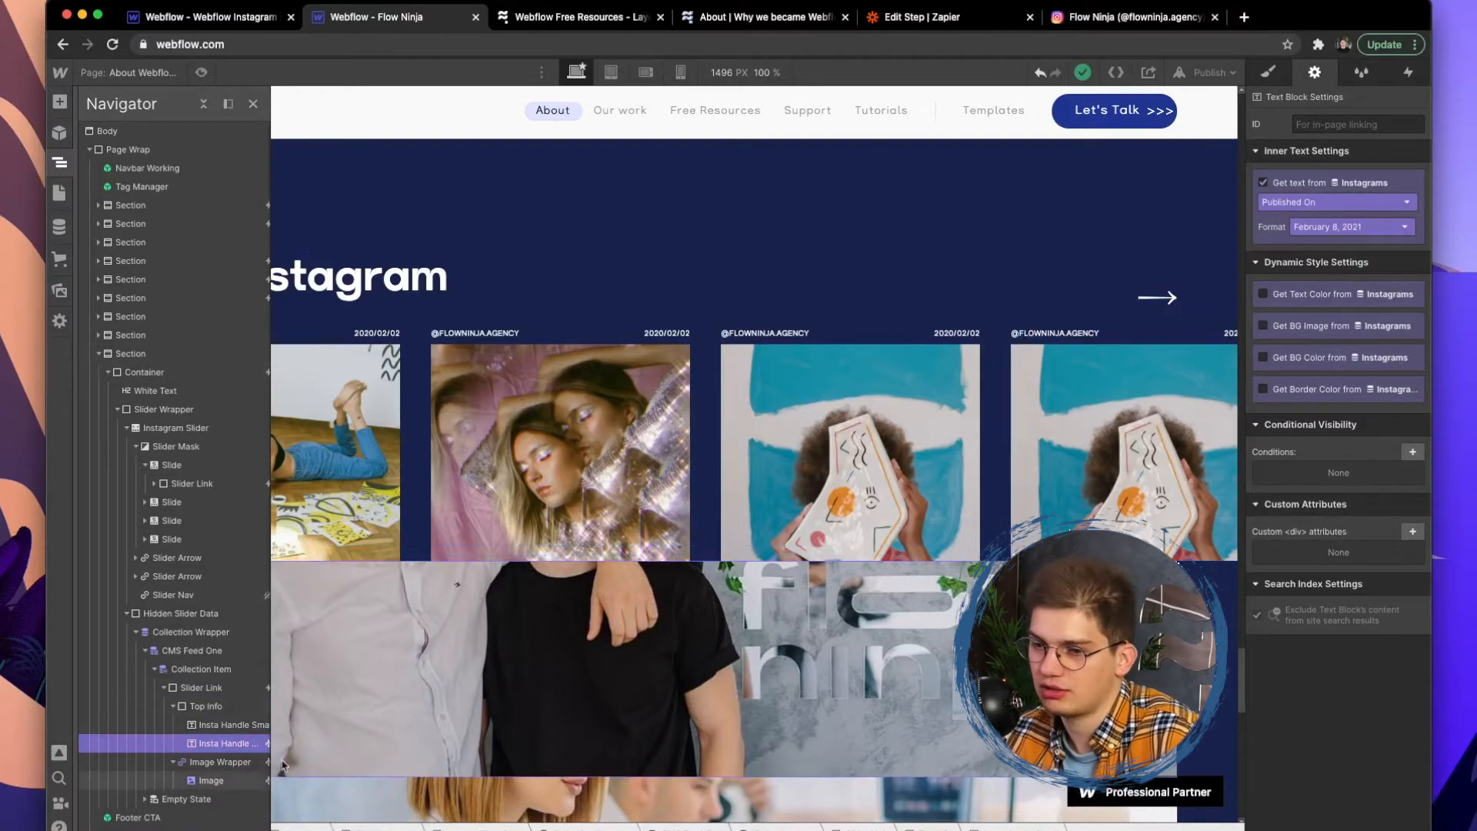
{"action": "left_click", "coordinate": [180, 613]}
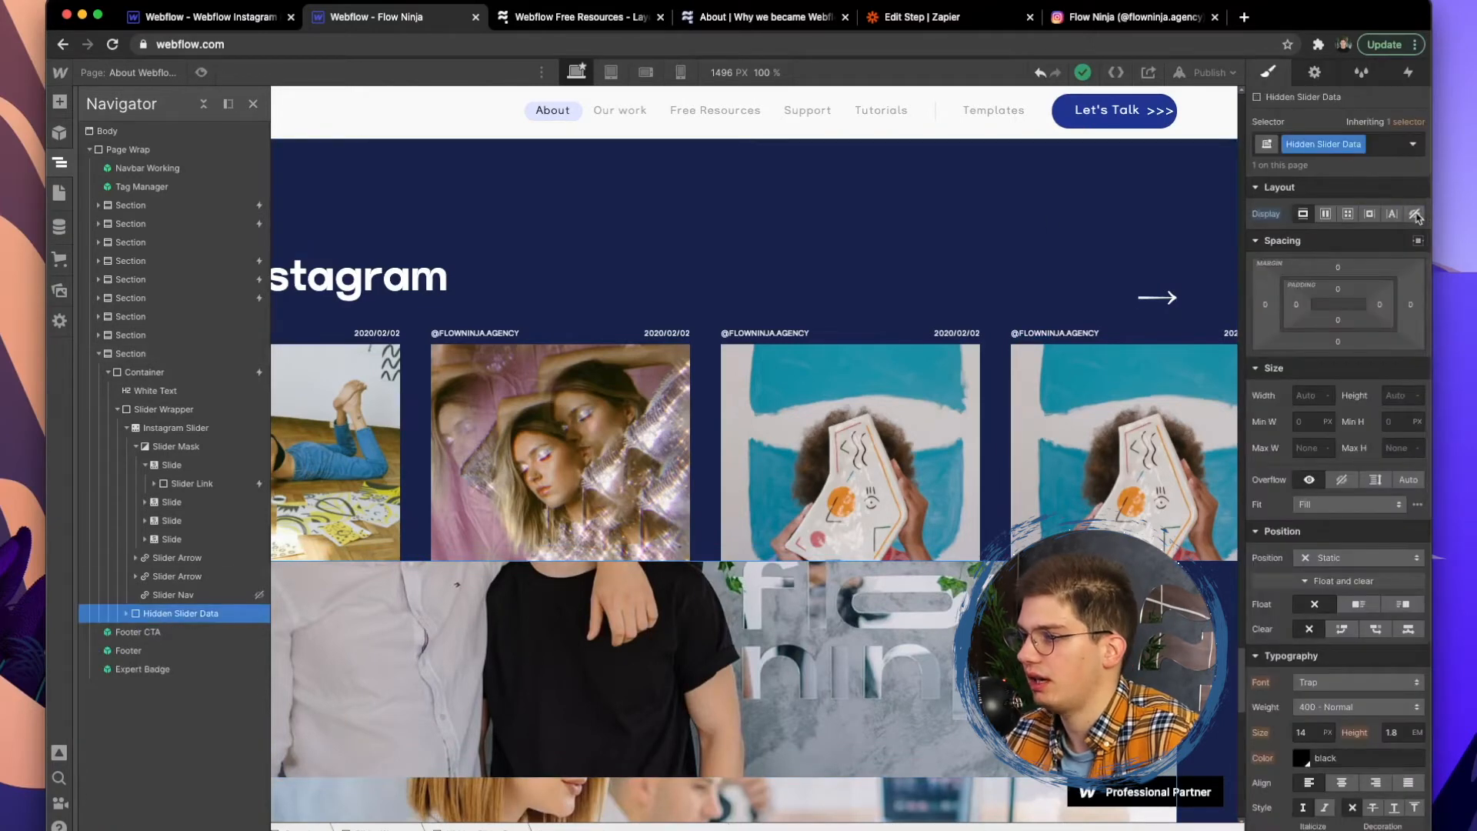
Set Hidden Slider Data's display to None and publish to the selected domains
{"action": "left_click", "coordinate": [1415, 214]}
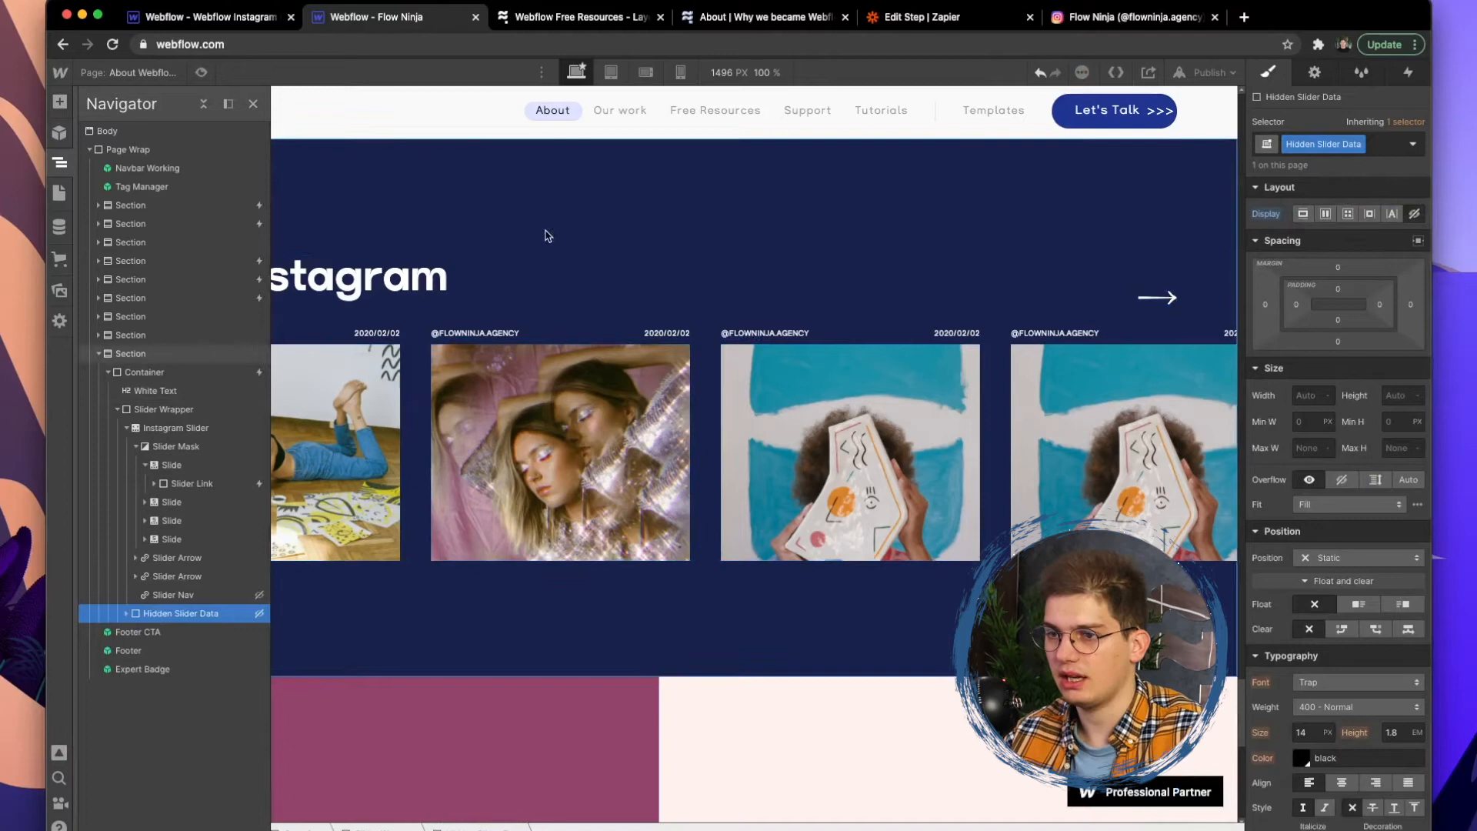
{"action": "left_click", "coordinate": [1205, 72]}
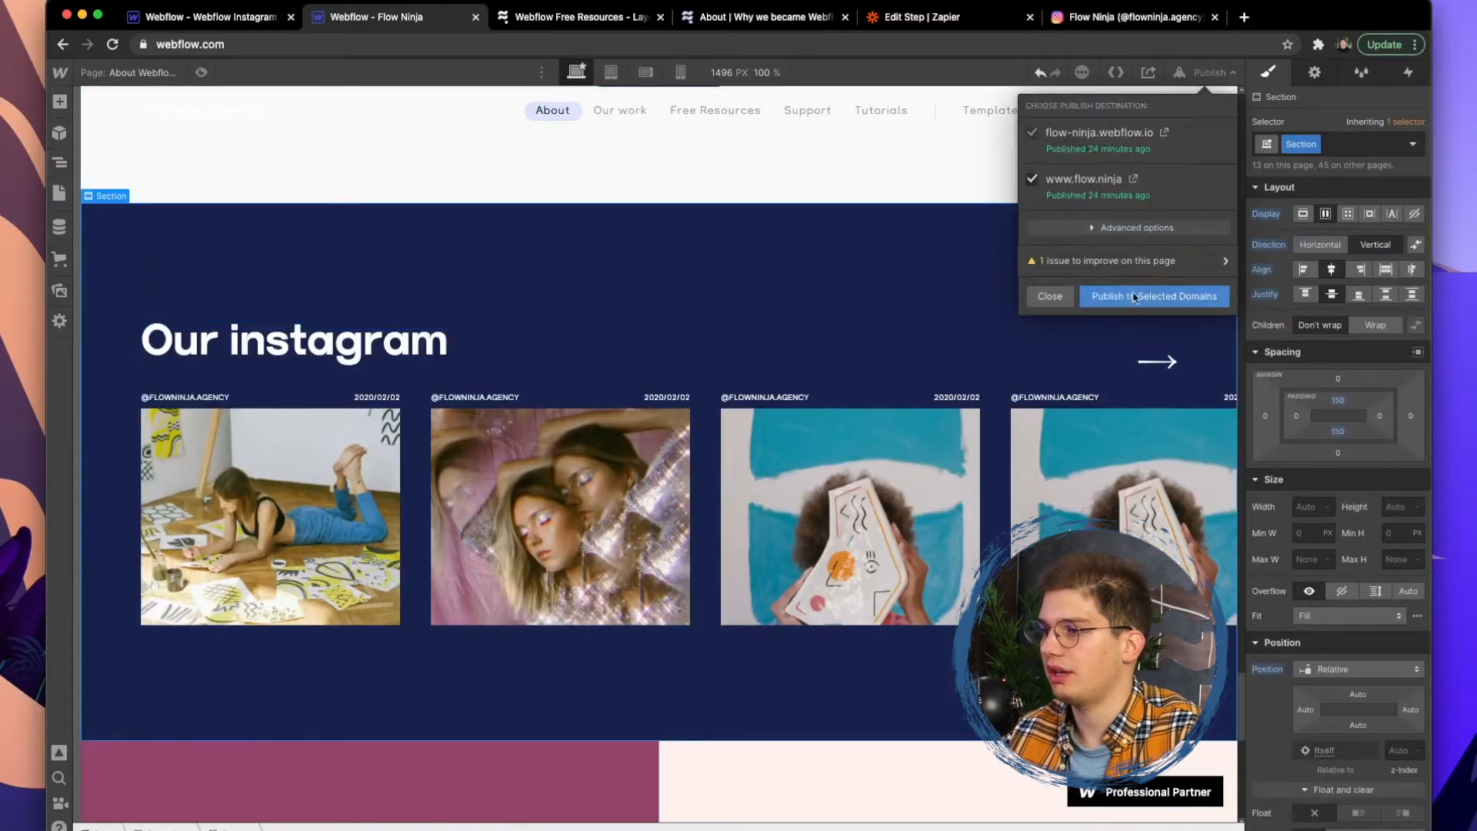
{"action": "left_click", "coordinate": [1153, 295]}
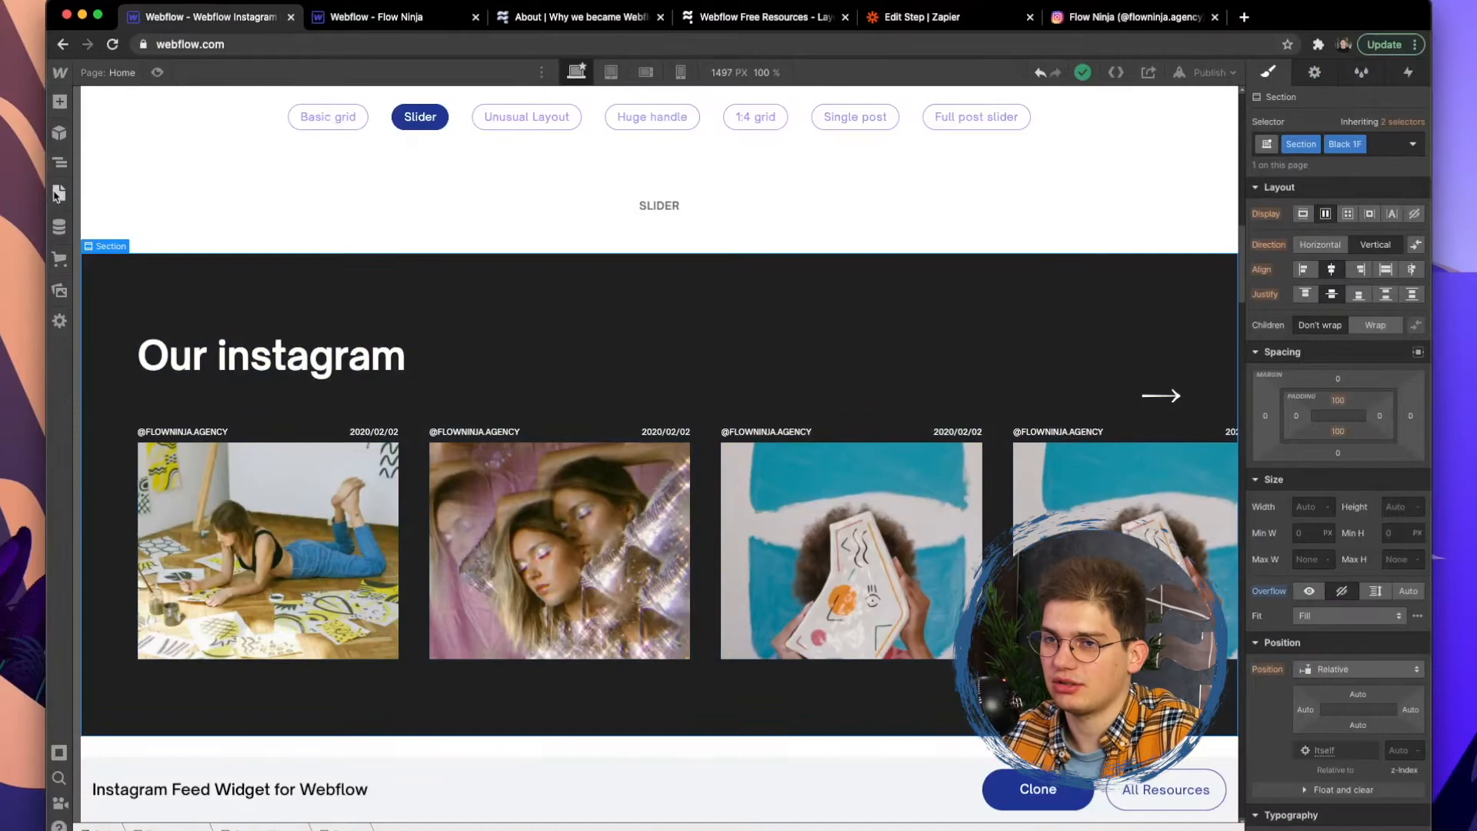
Copy the Finsweet slider script from the template Home page's Before </body> code into About settings
{"action": "left_click", "coordinate": [58, 193]}
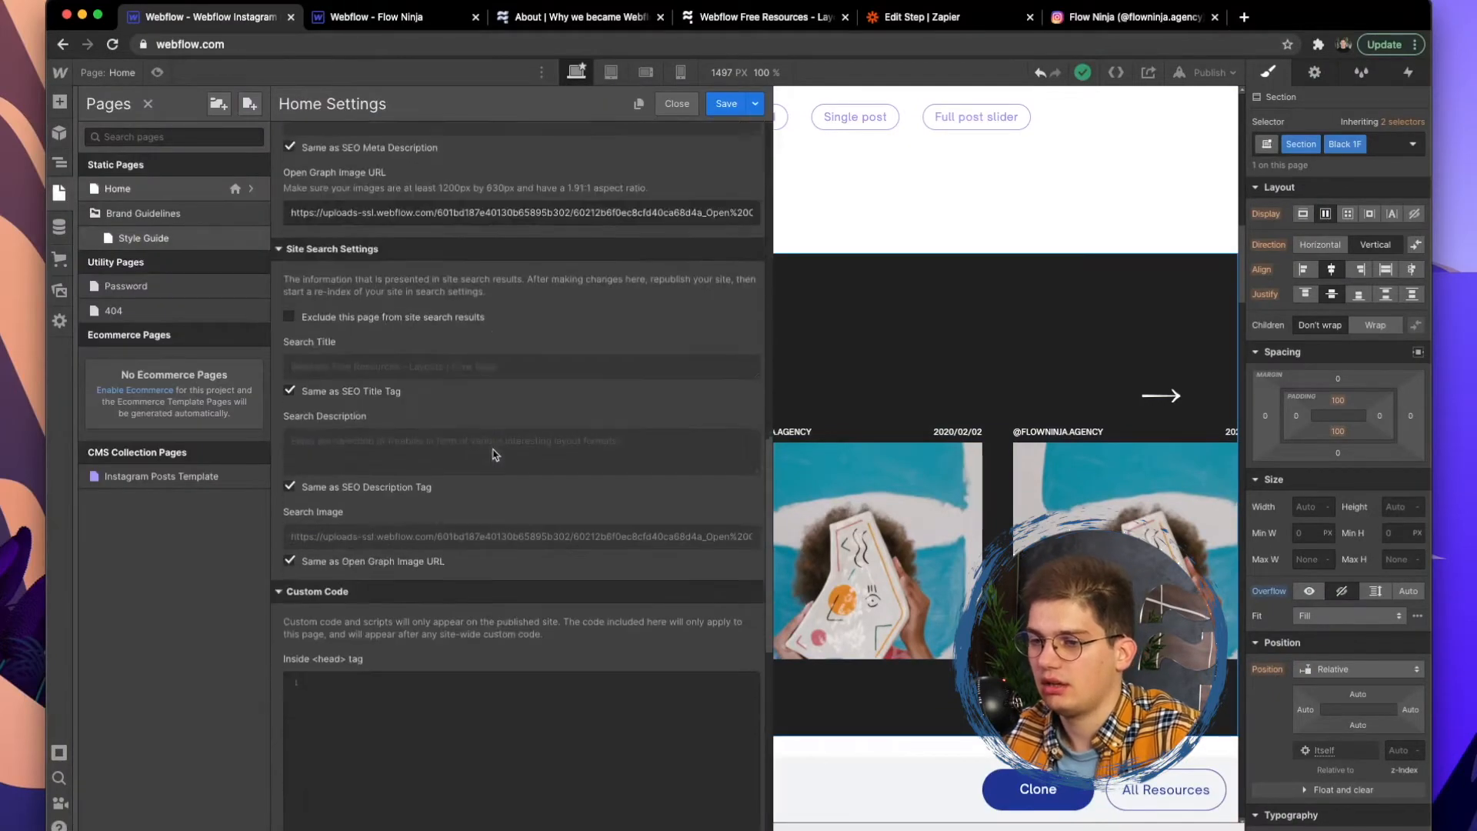
{"action": "scroll", "scroll_direction": "down", "scroll_amount": 3}
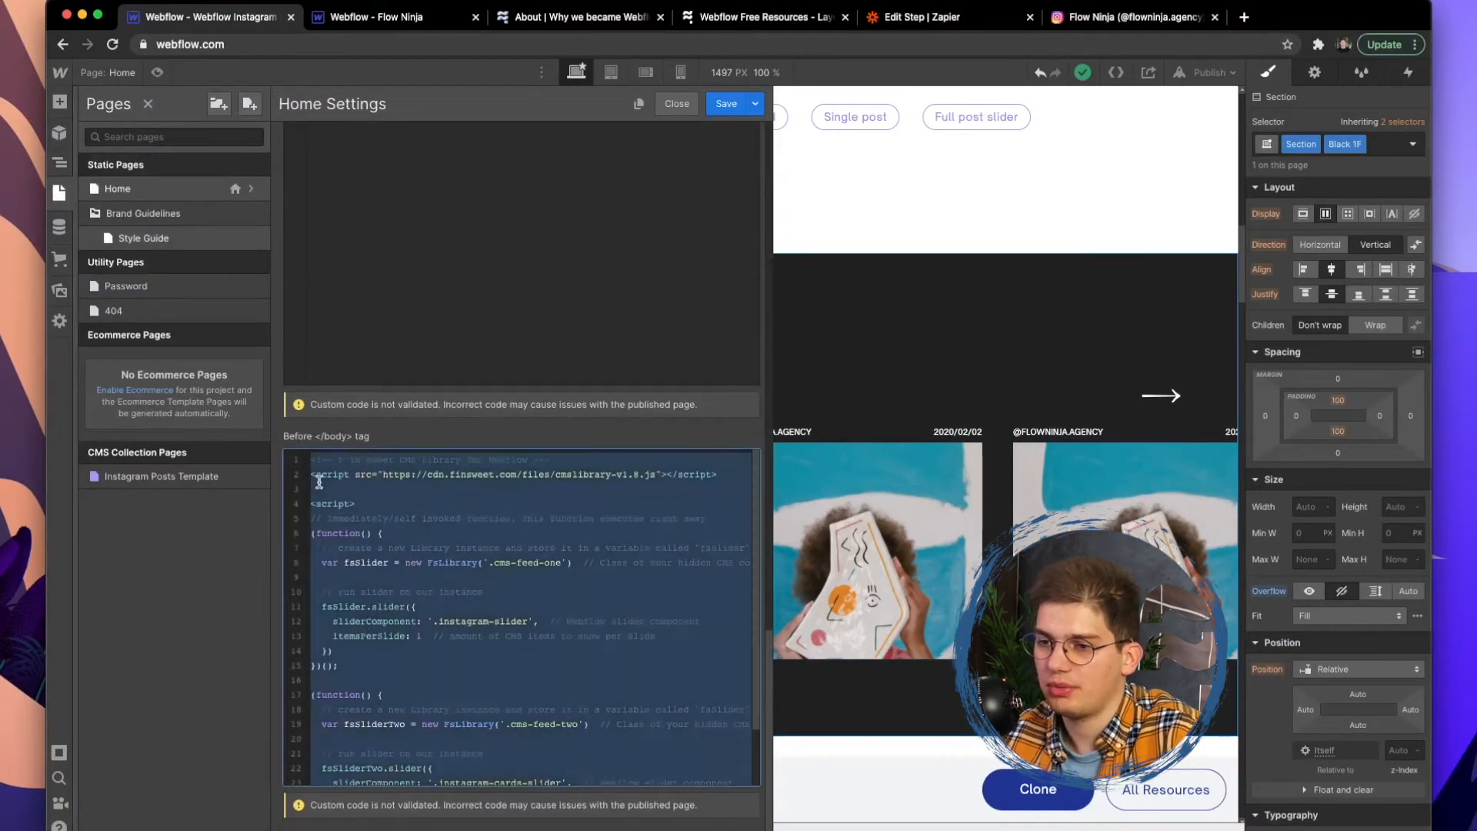
{"action": "scroll", "scroll_direction": "down", "scroll_amount": 3}
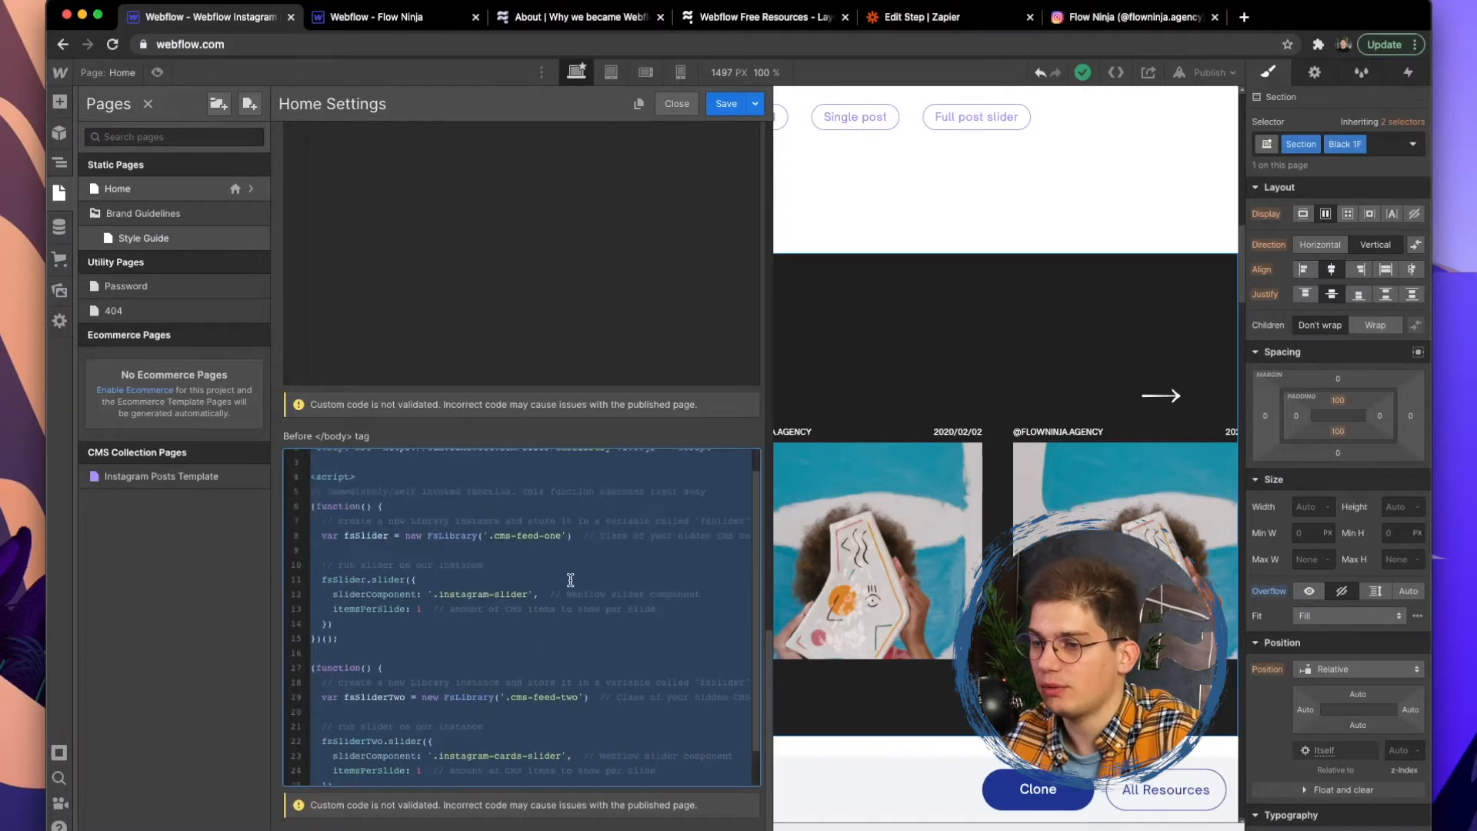
{"action": "scroll", "scroll_direction": "up", "scroll_amount": 3}
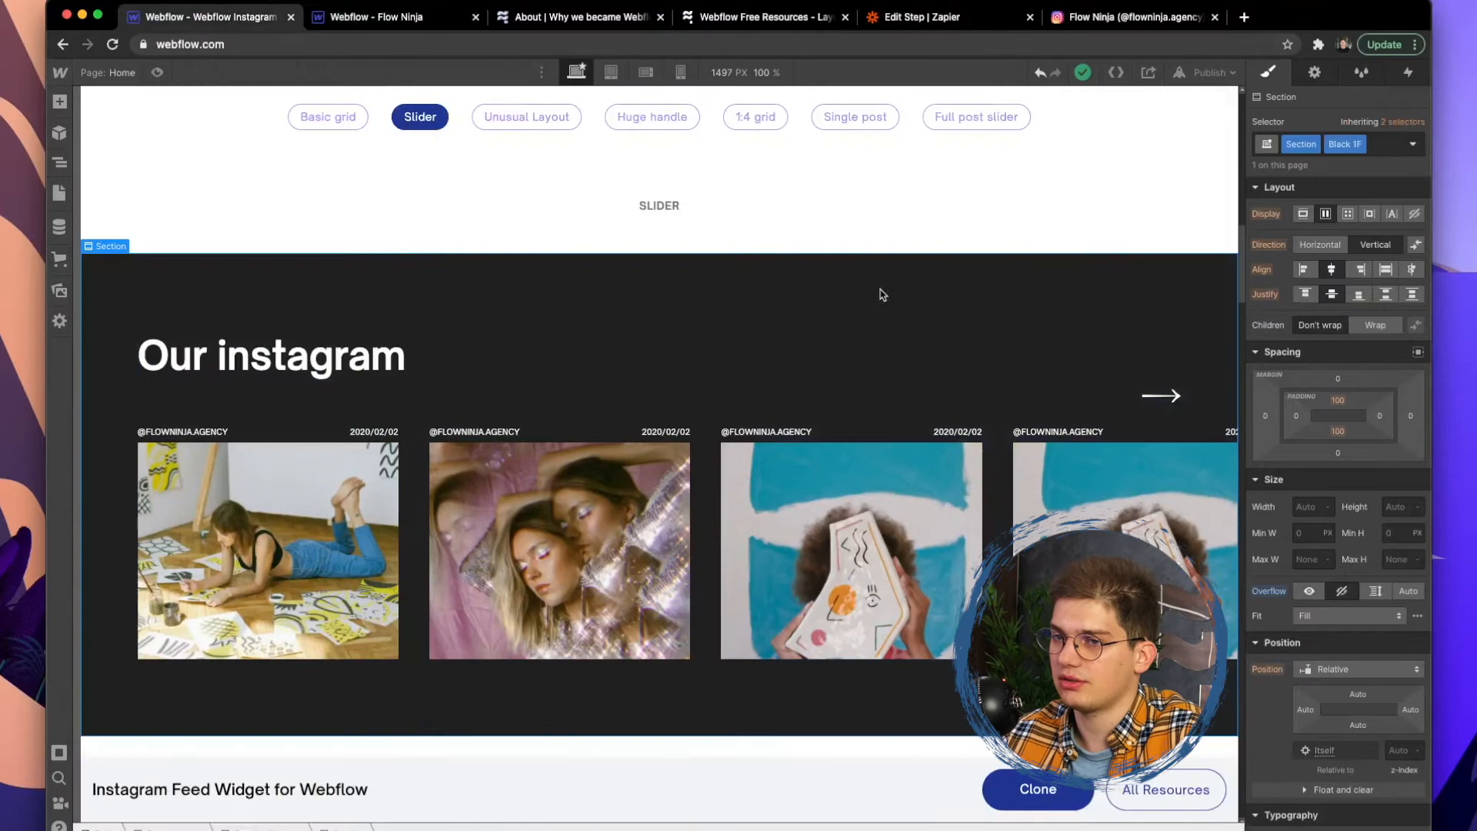
{"action": "left_click", "coordinate": [754, 117]}
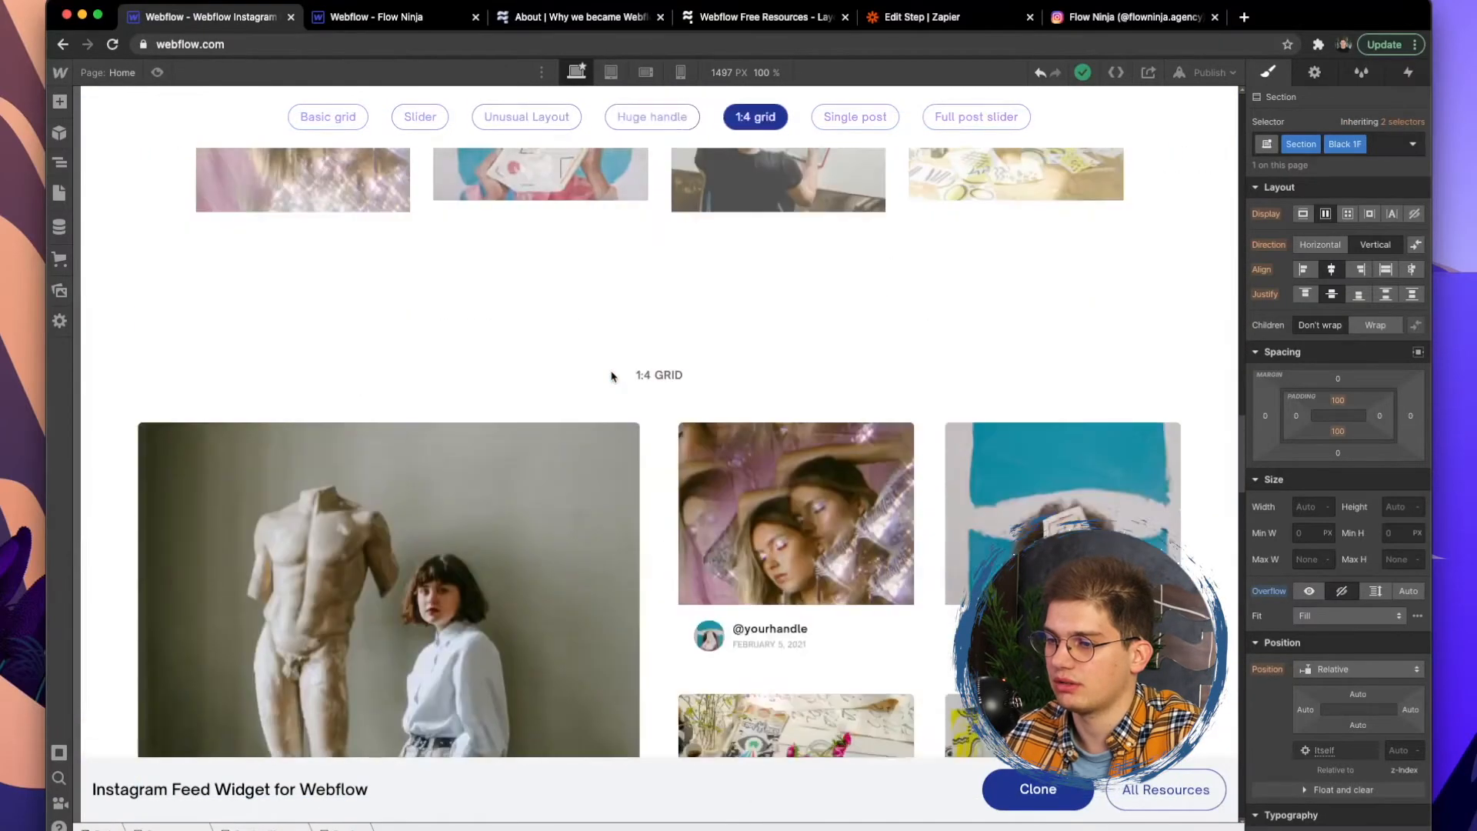
{"action": "left_click", "coordinate": [974, 116]}
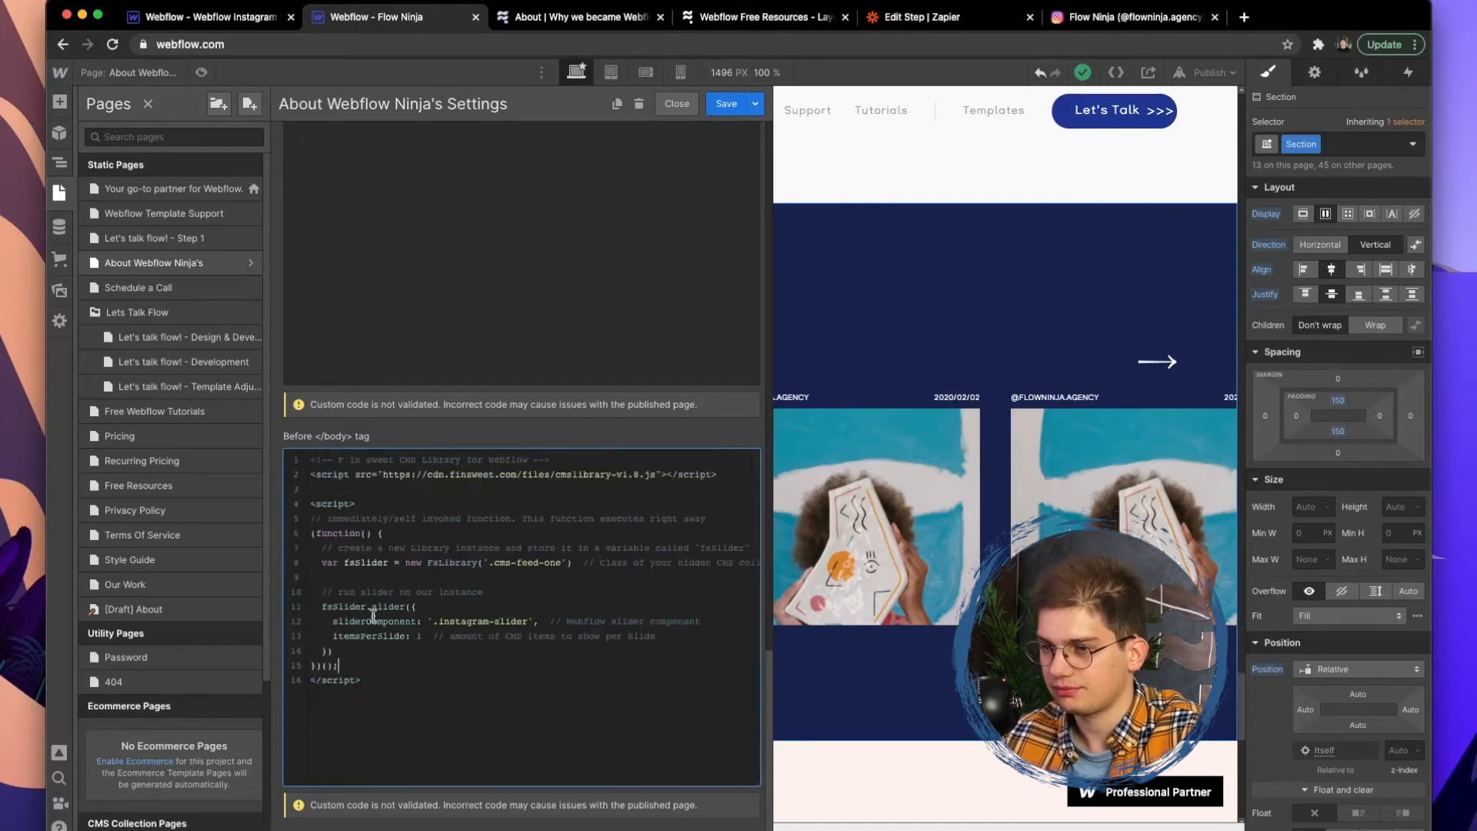
Save the About page's custom code and publish to the selected domains
{"action": "left_click", "coordinate": [676, 103]}
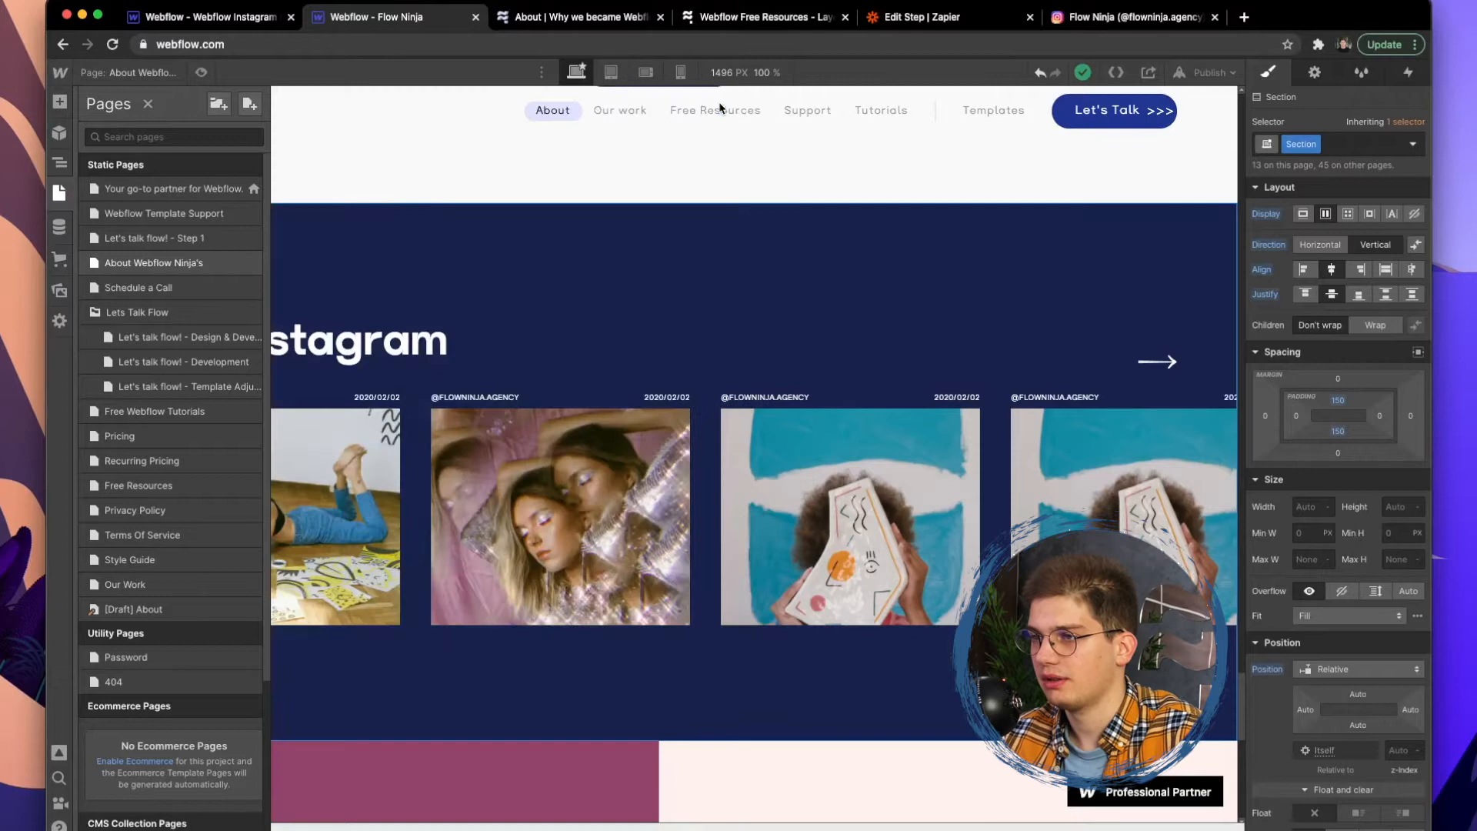
{"action": "left_click", "coordinate": [1204, 72]}
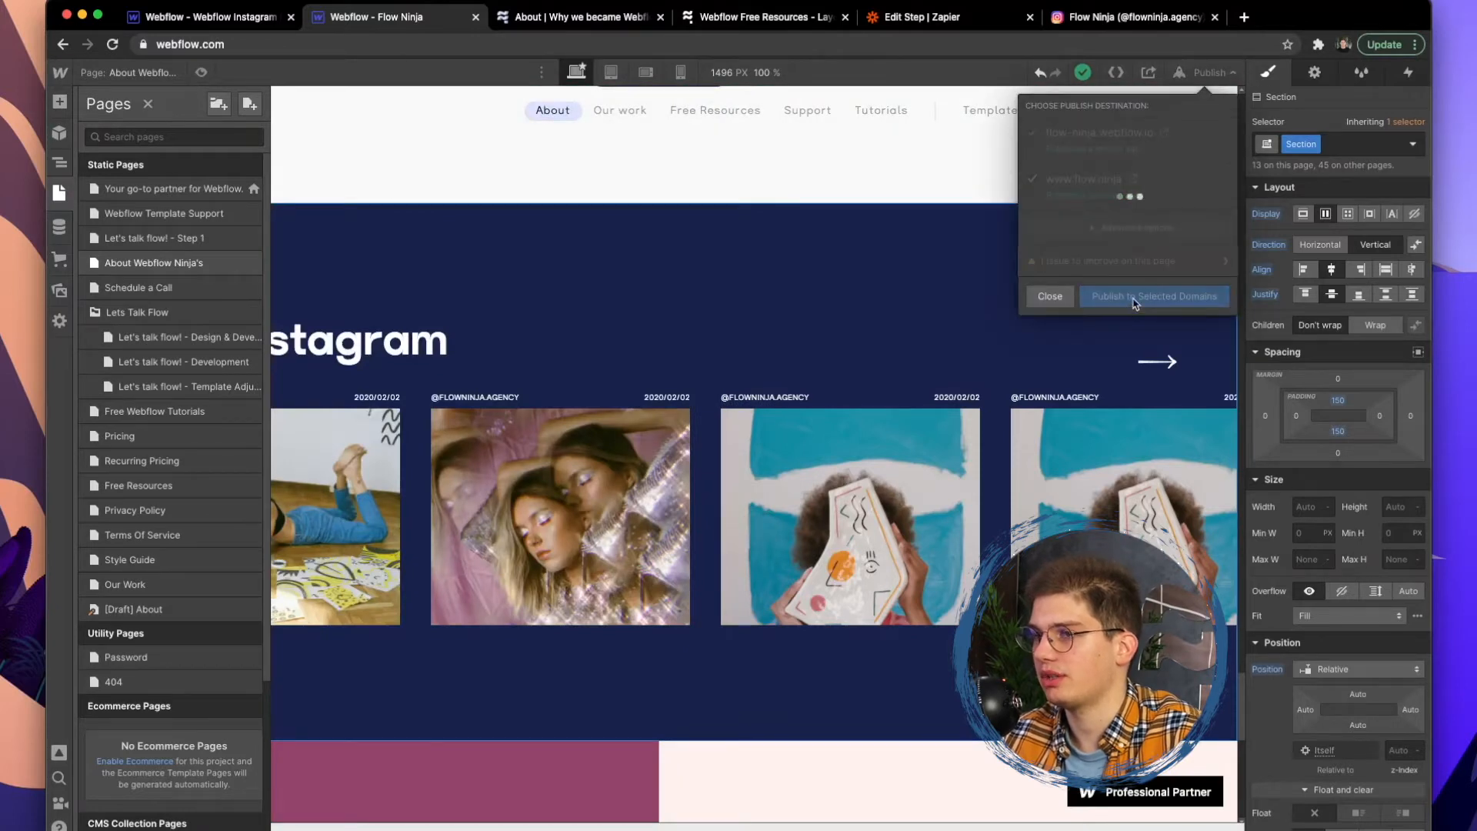
{"action": "left_click", "coordinate": [579, 17]}
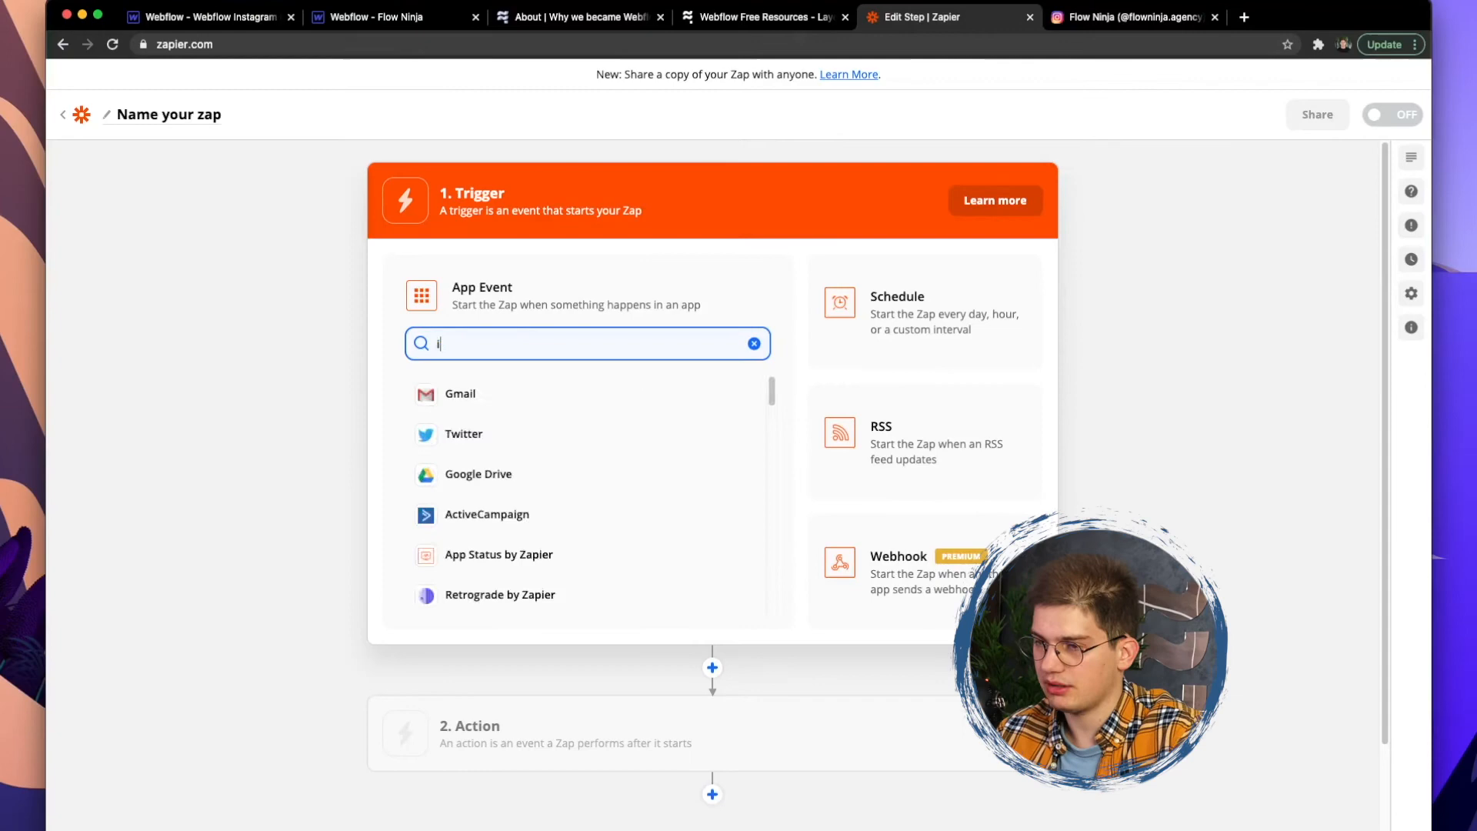
Set the Zapier trigger to Instagram's New Media Posted event
{"action": "type", "text": "instagram"}
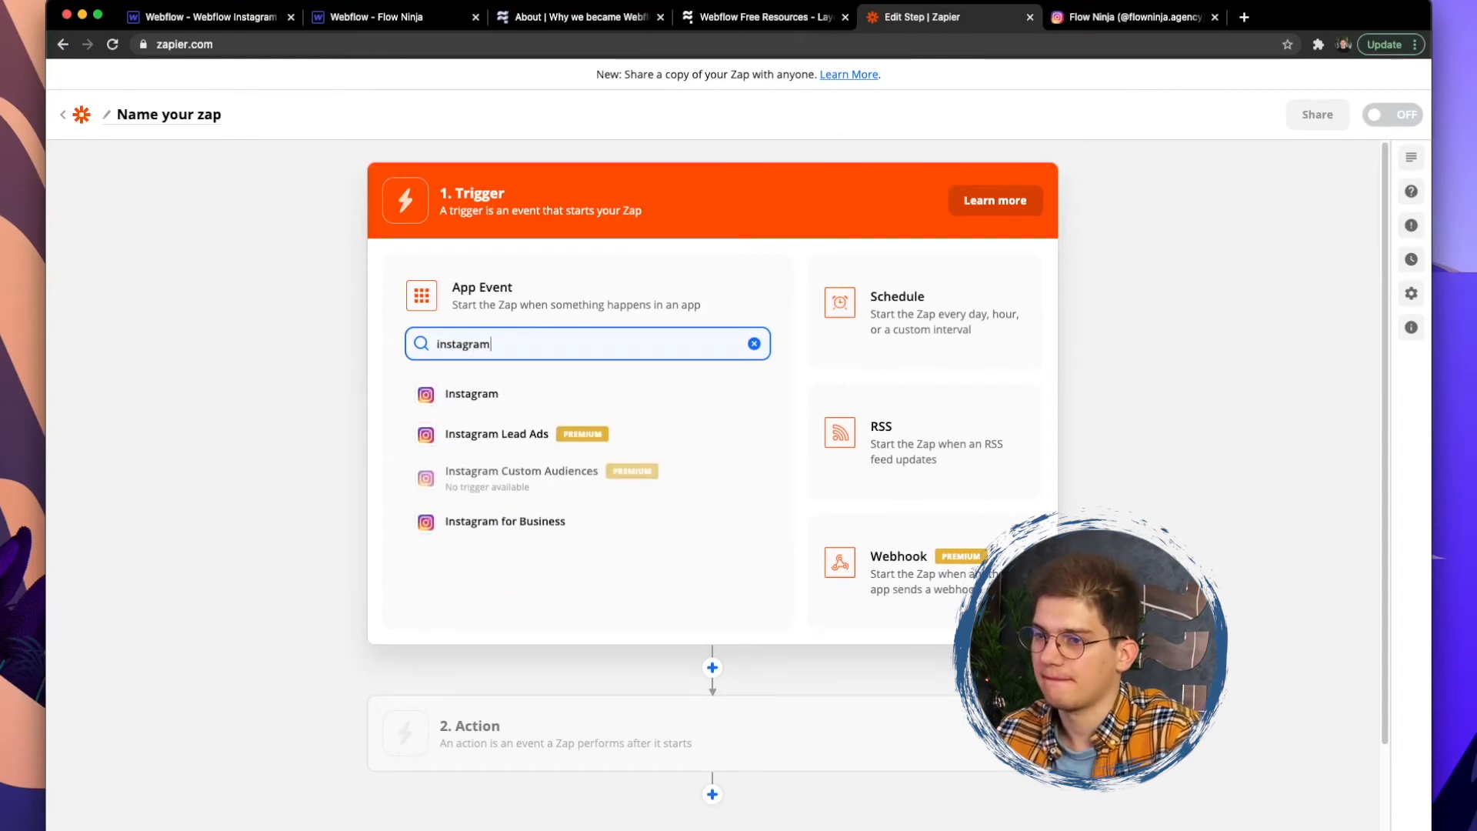
{"action": "left_click", "coordinate": [471, 394]}
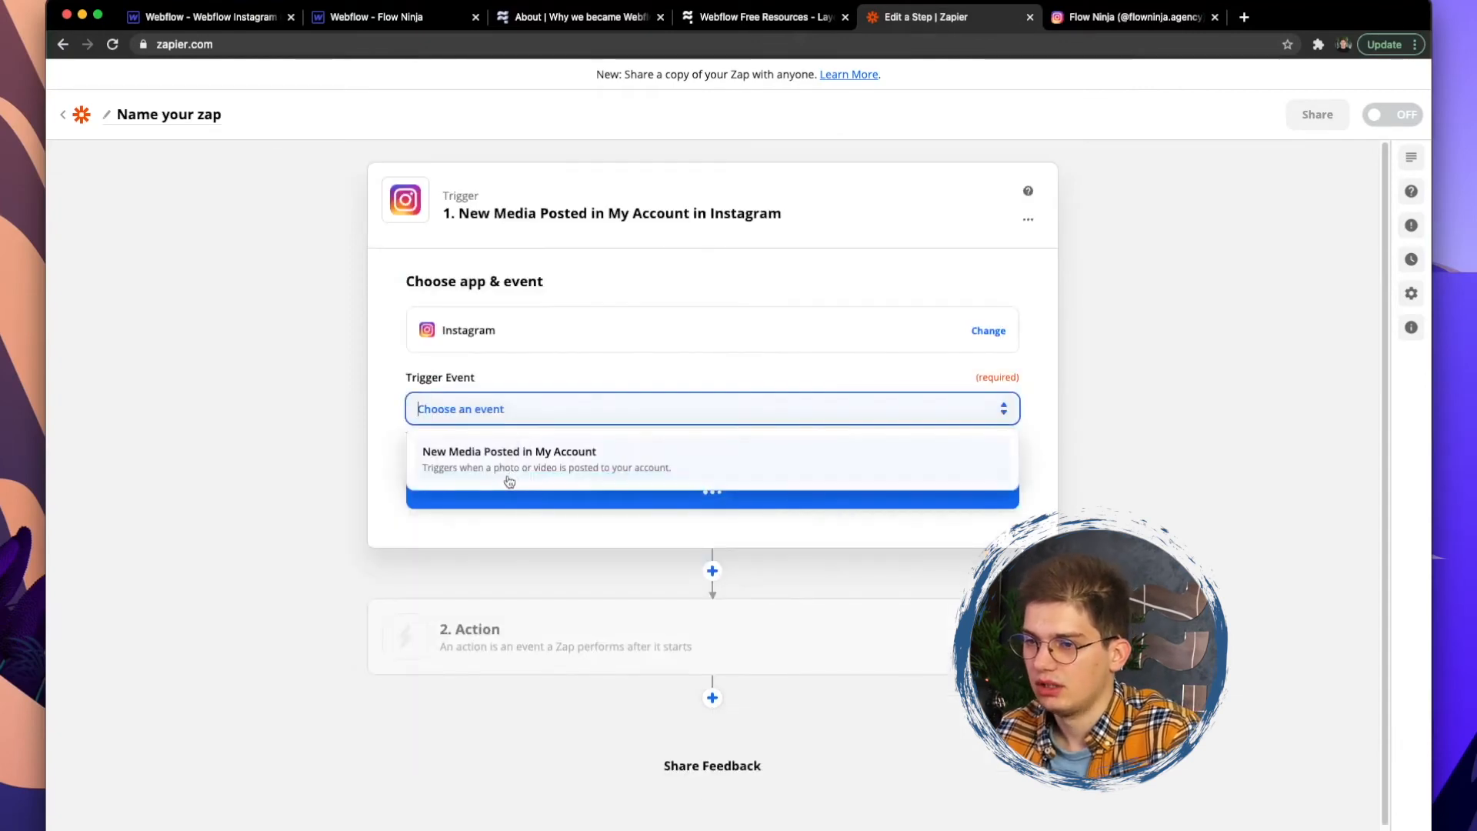
{"action": "left_click", "coordinate": [509, 458]}
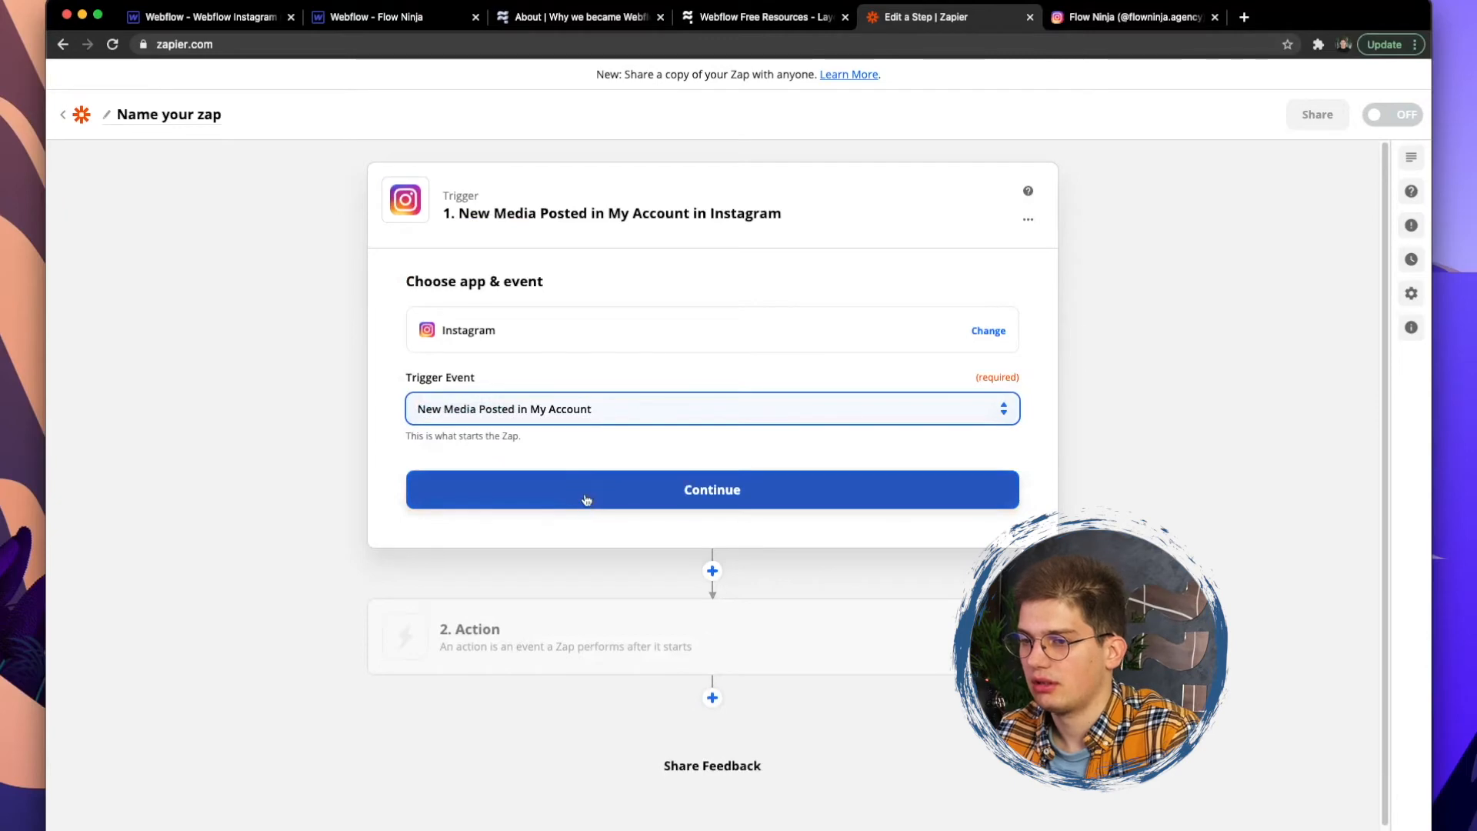
{"action": "left_click", "coordinate": [711, 490]}
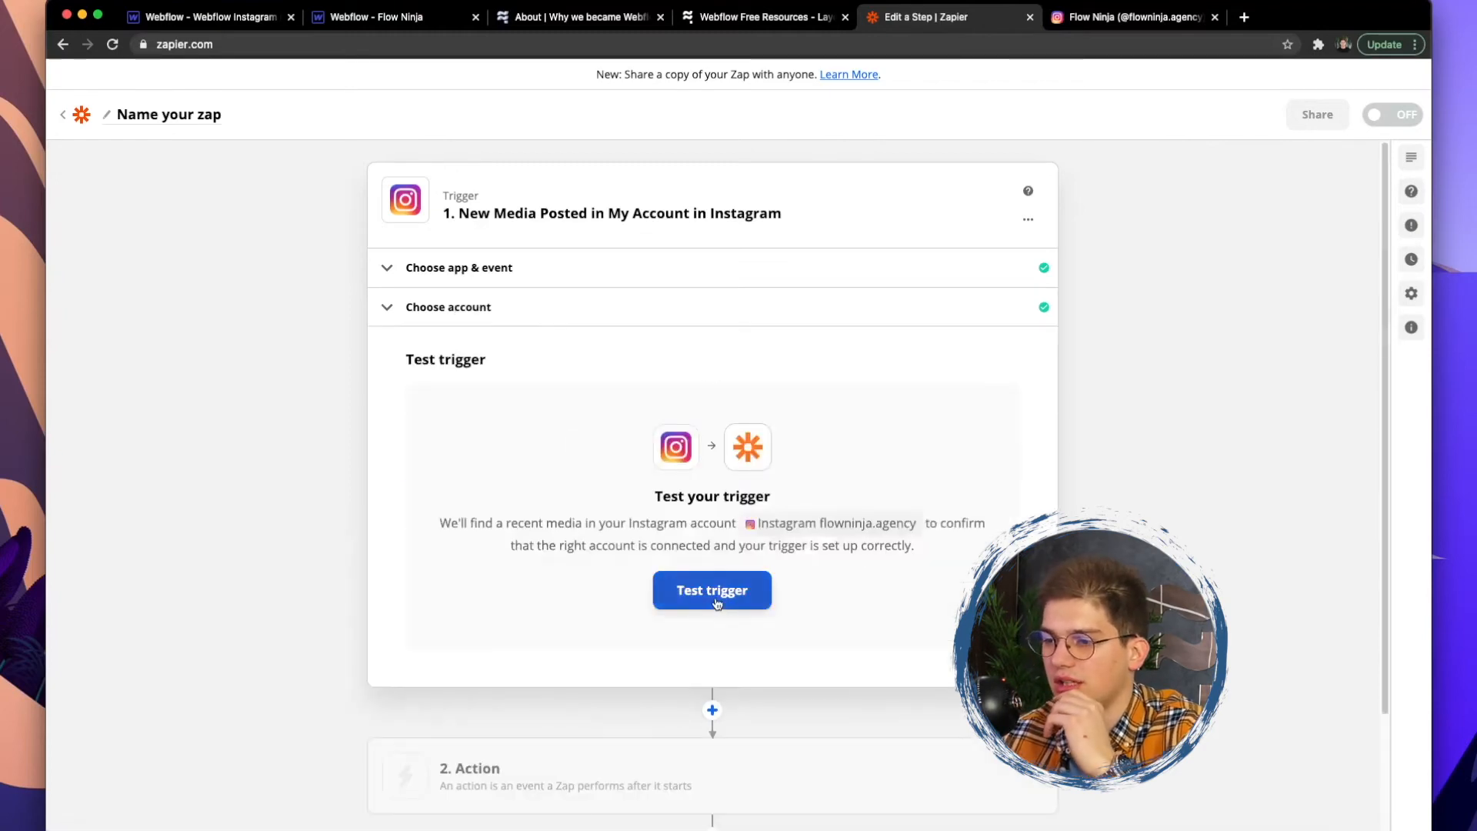
Test the trigger to fetch a recent Instagram post, then continue to the action
{"action": "left_click", "coordinate": [712, 590]}
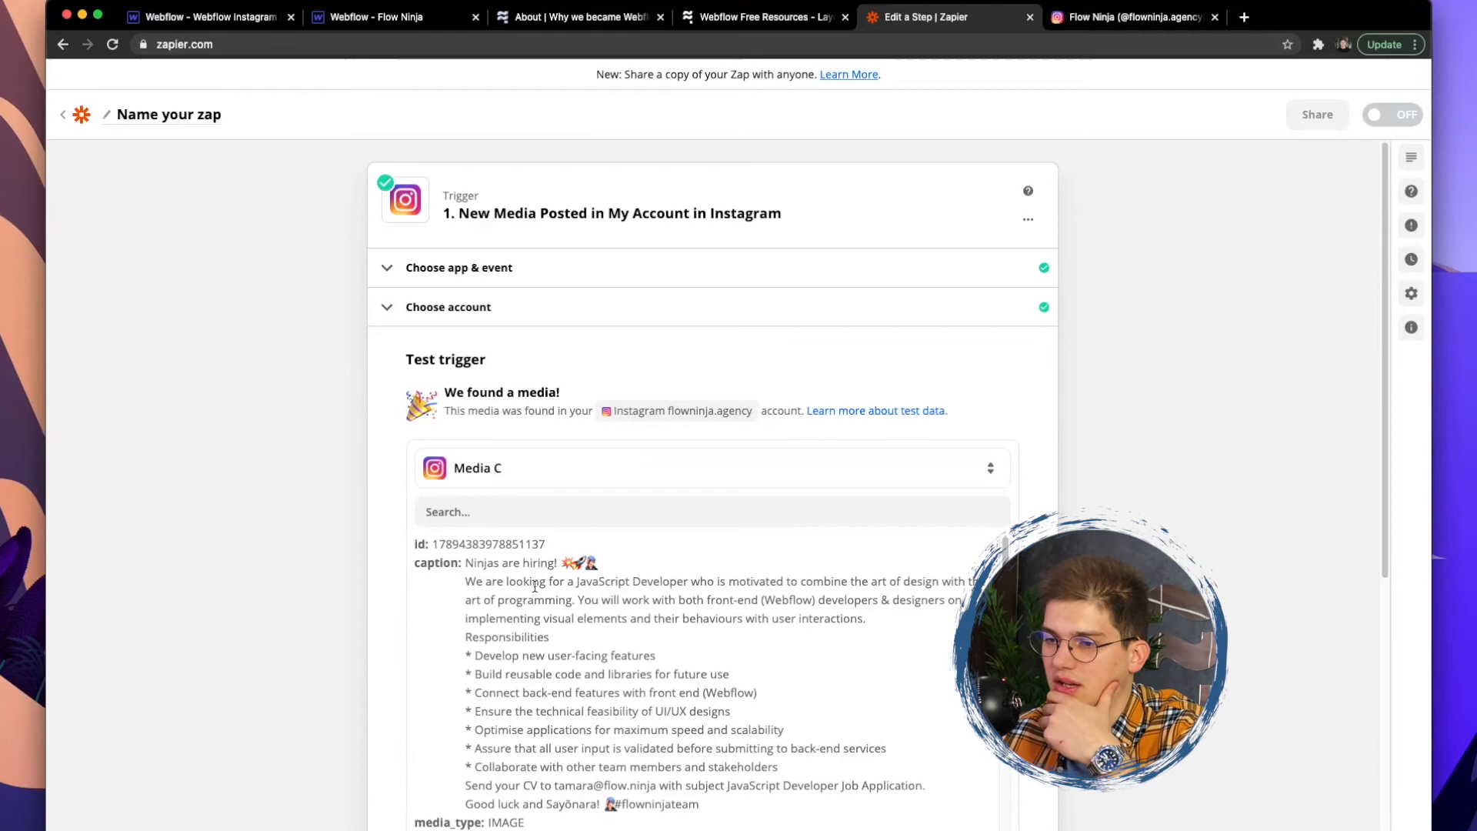
{"action": "scroll", "scroll_direction": "down", "scroll_amount": 3}
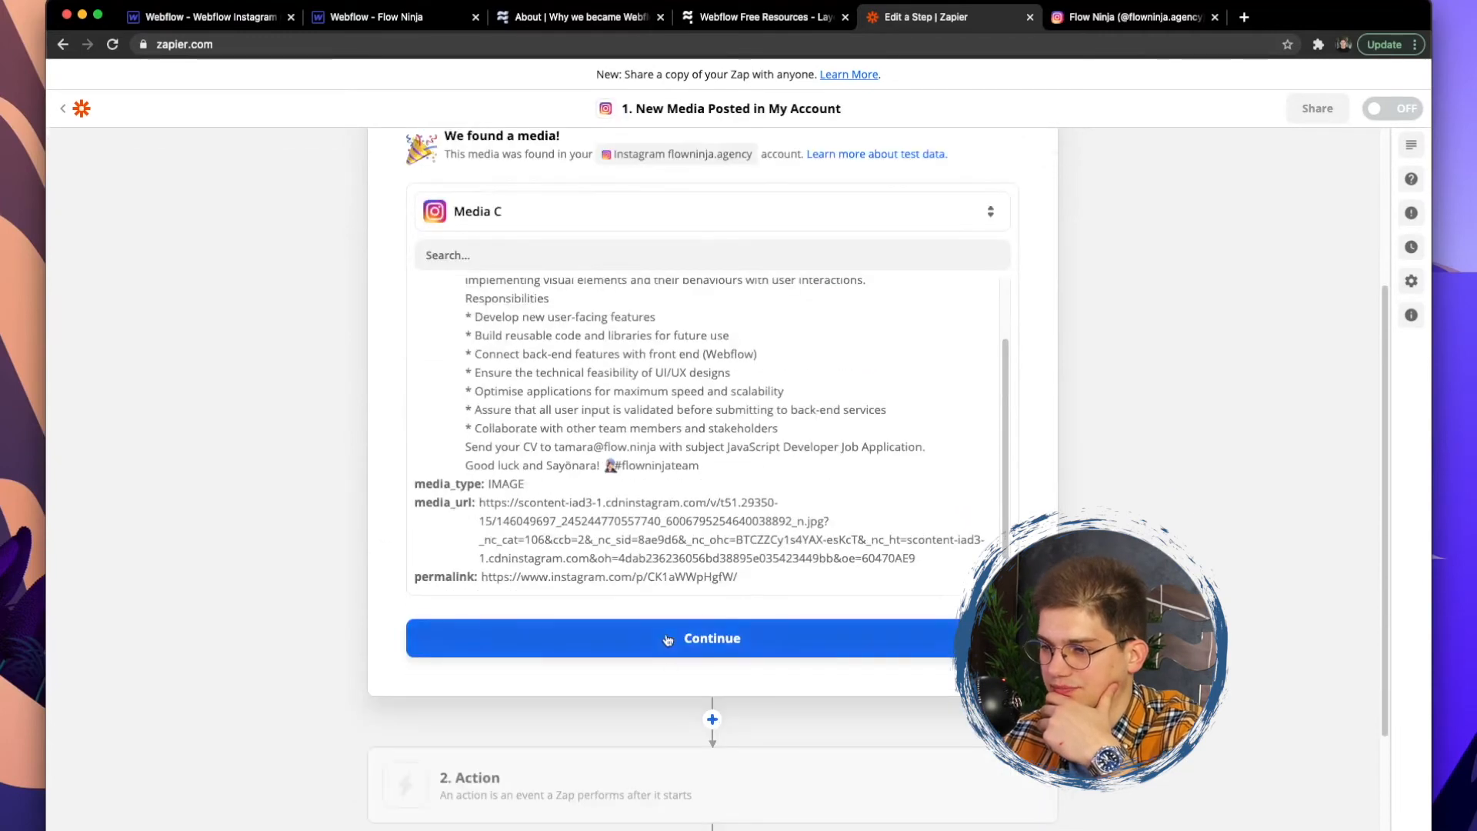
{"action": "left_click", "coordinate": [711, 638]}
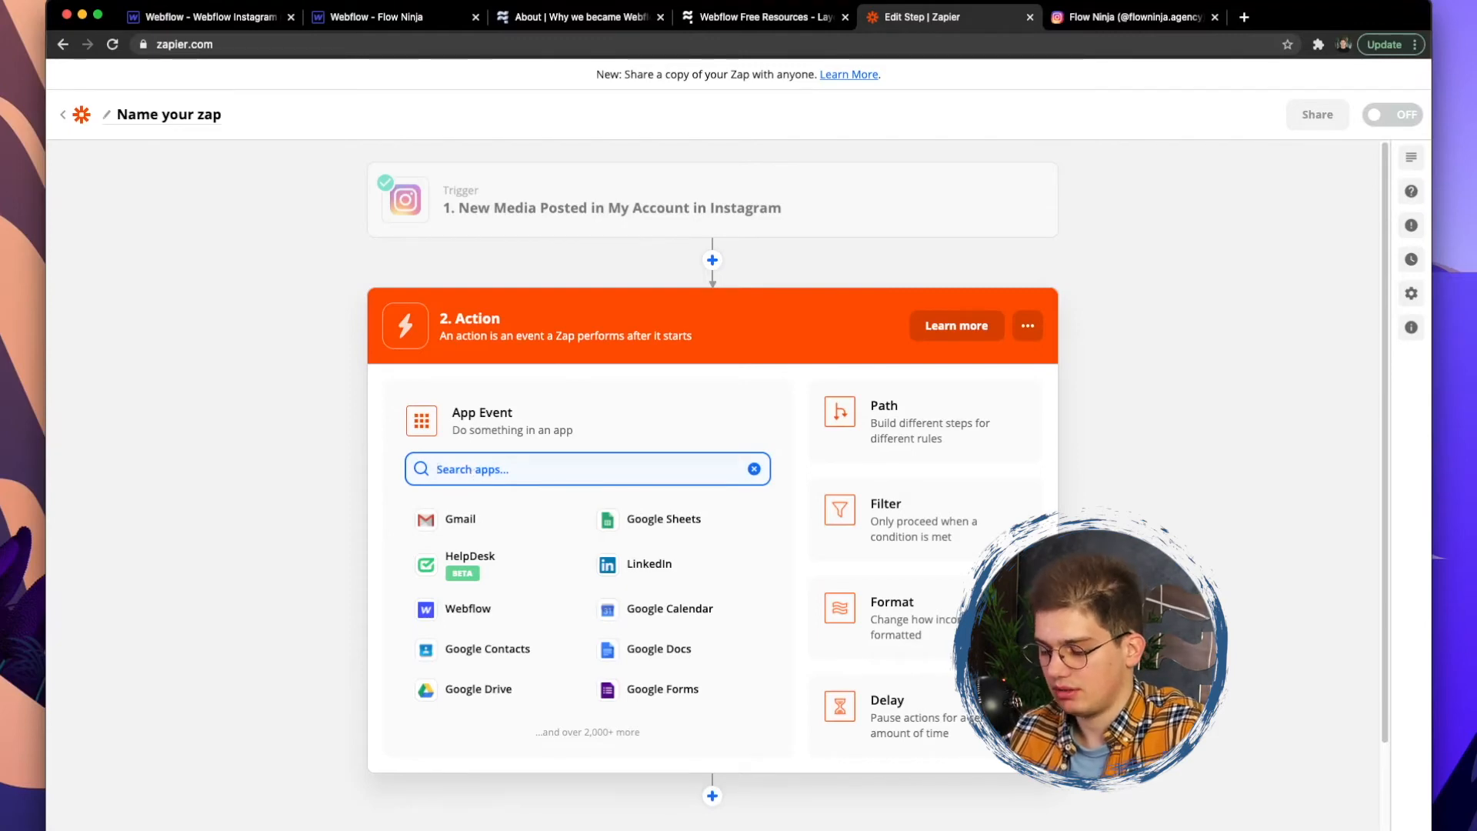
Set the zap action to Webflow's Create Live Item event with the connected Webflow account
{"action": "type", "text": "webflow"}
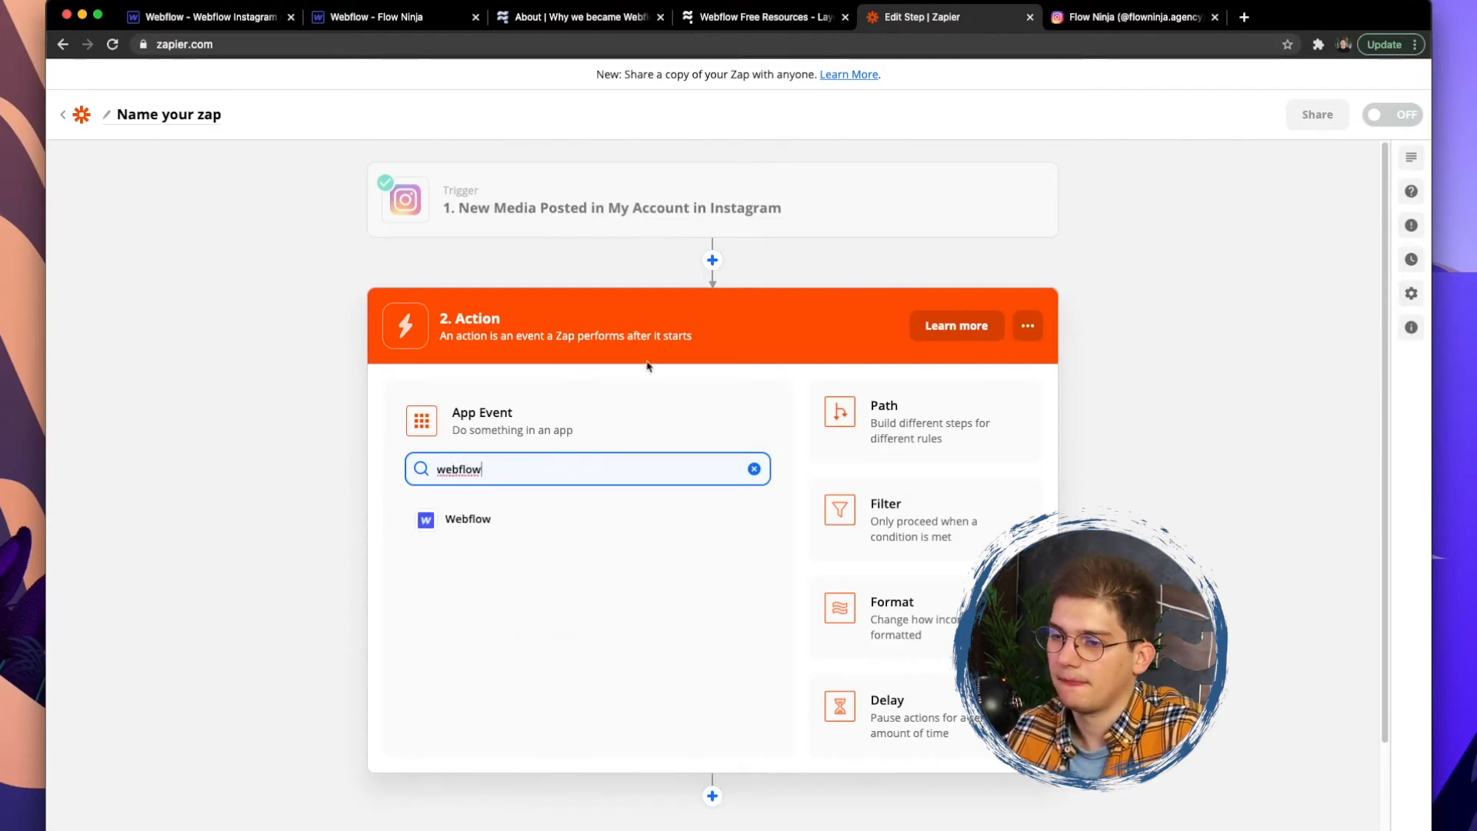
{"action": "left_click", "coordinate": [467, 519]}
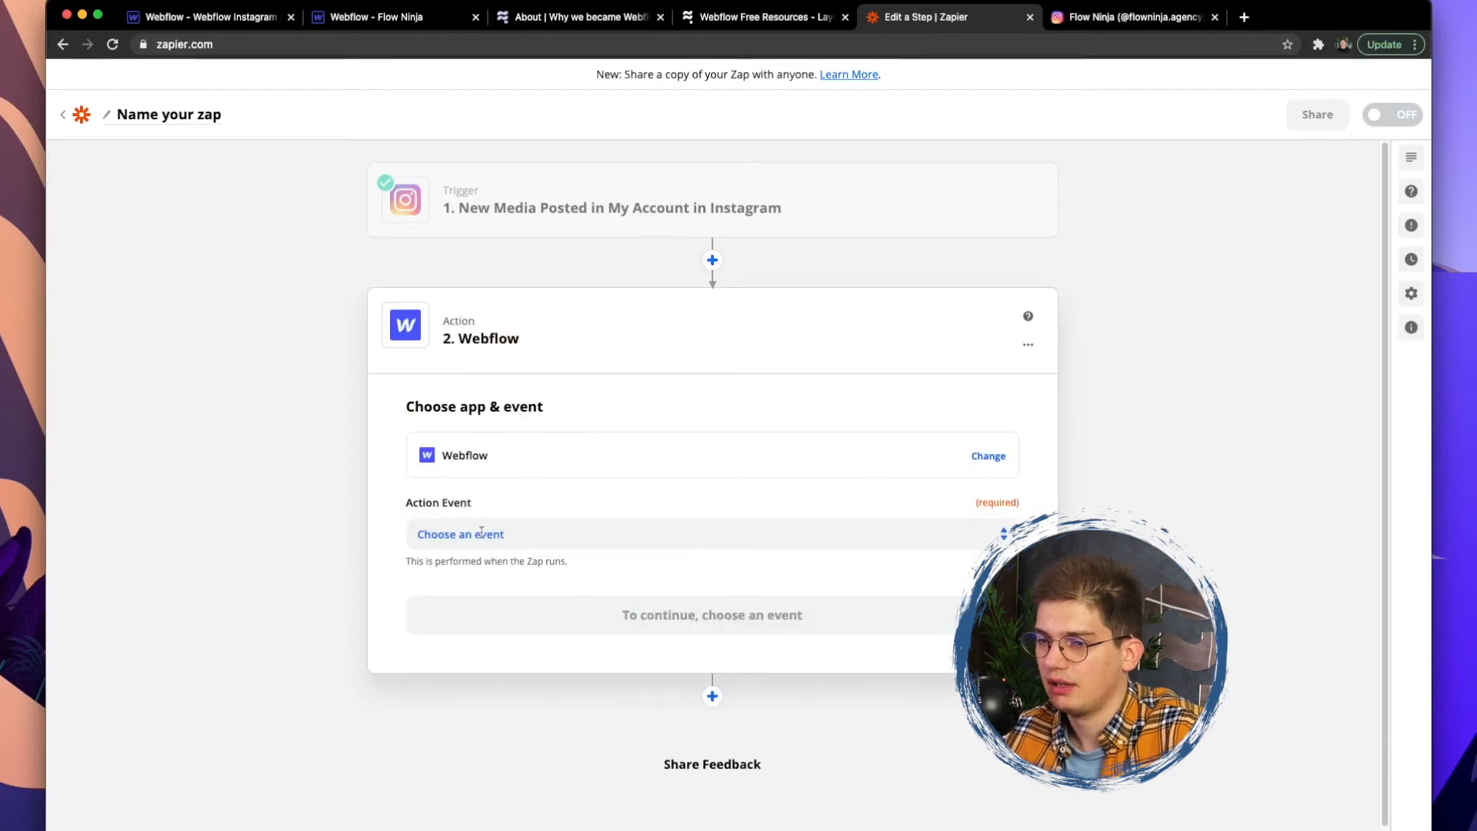
{"action": "left_click", "coordinate": [711, 534]}
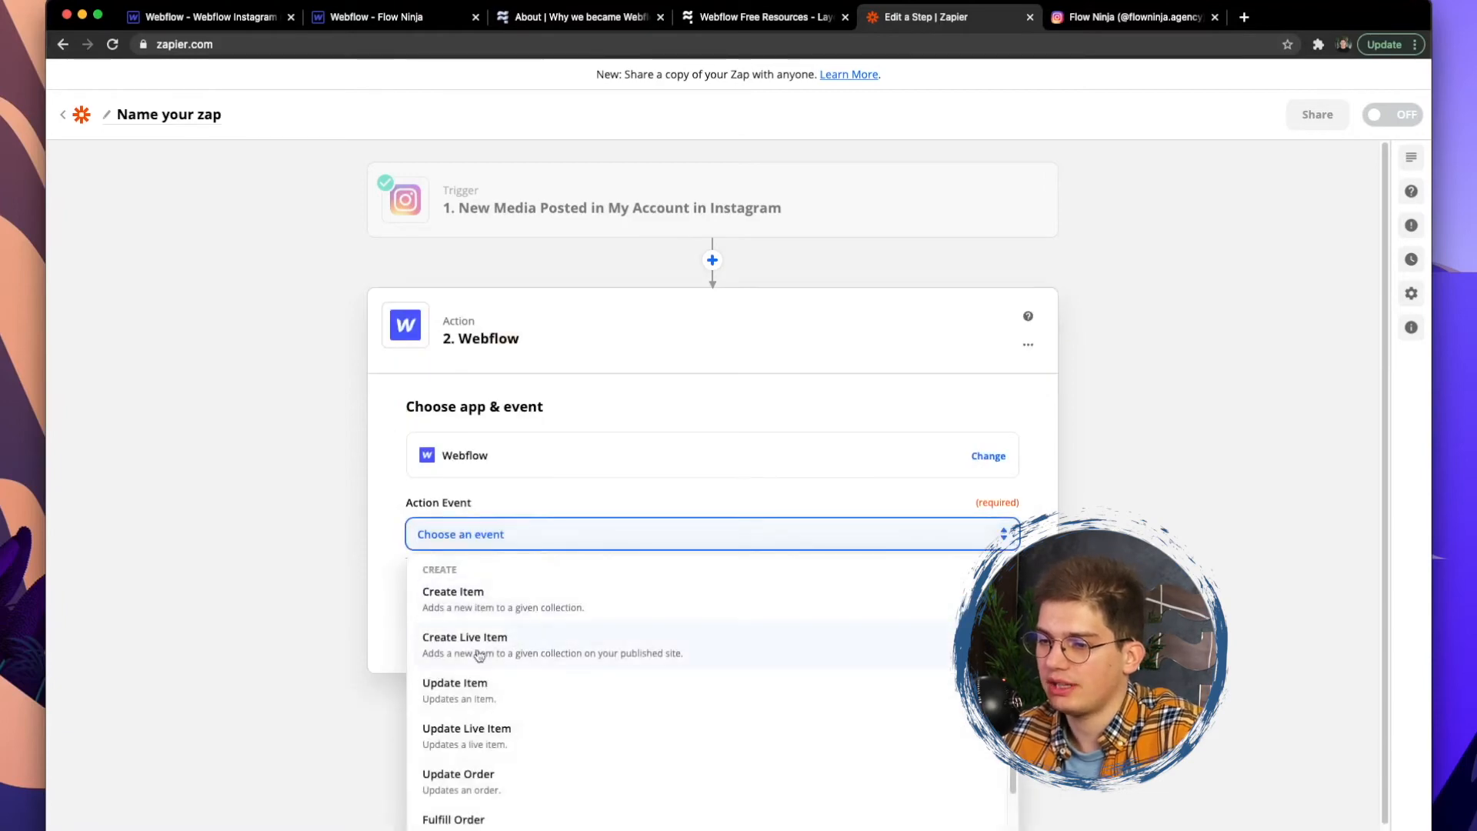
{"action": "left_click", "coordinate": [465, 637]}
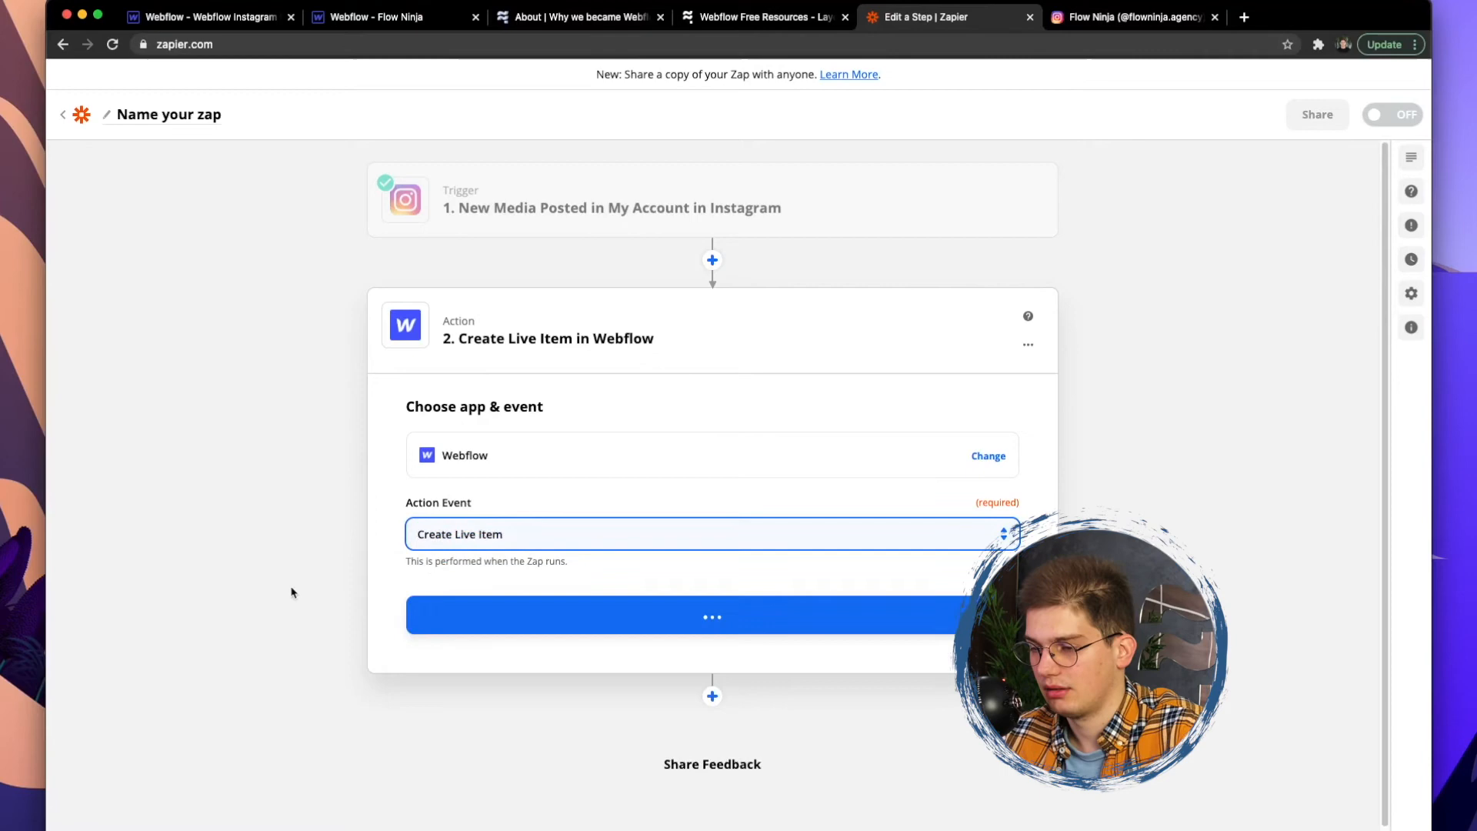
{"action": "left_click", "coordinate": [711, 616]}
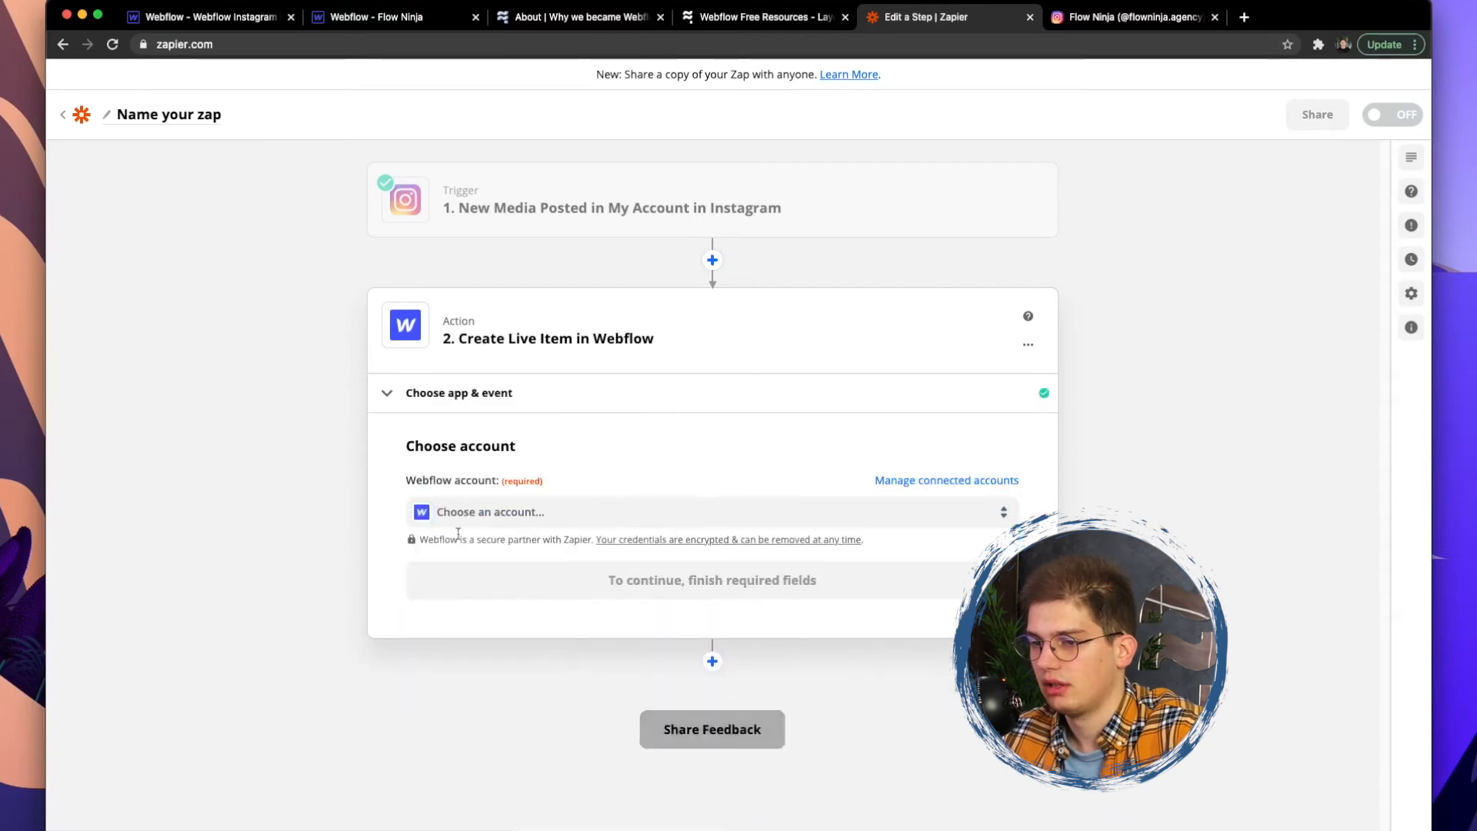
{"action": "left_click", "coordinate": [711, 512]}
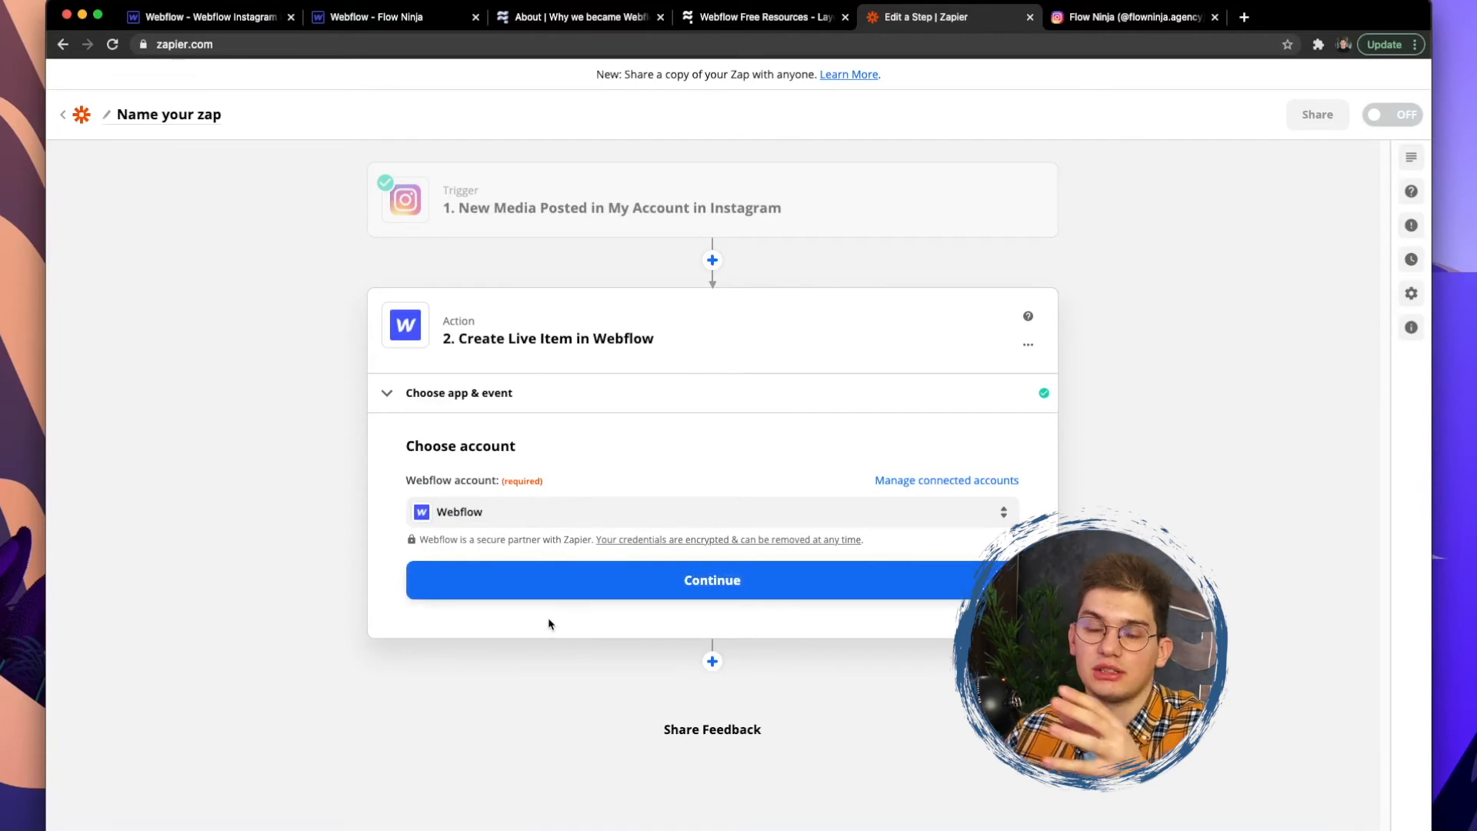
{"action": "mouse_move", "coordinate": [554, 585]}
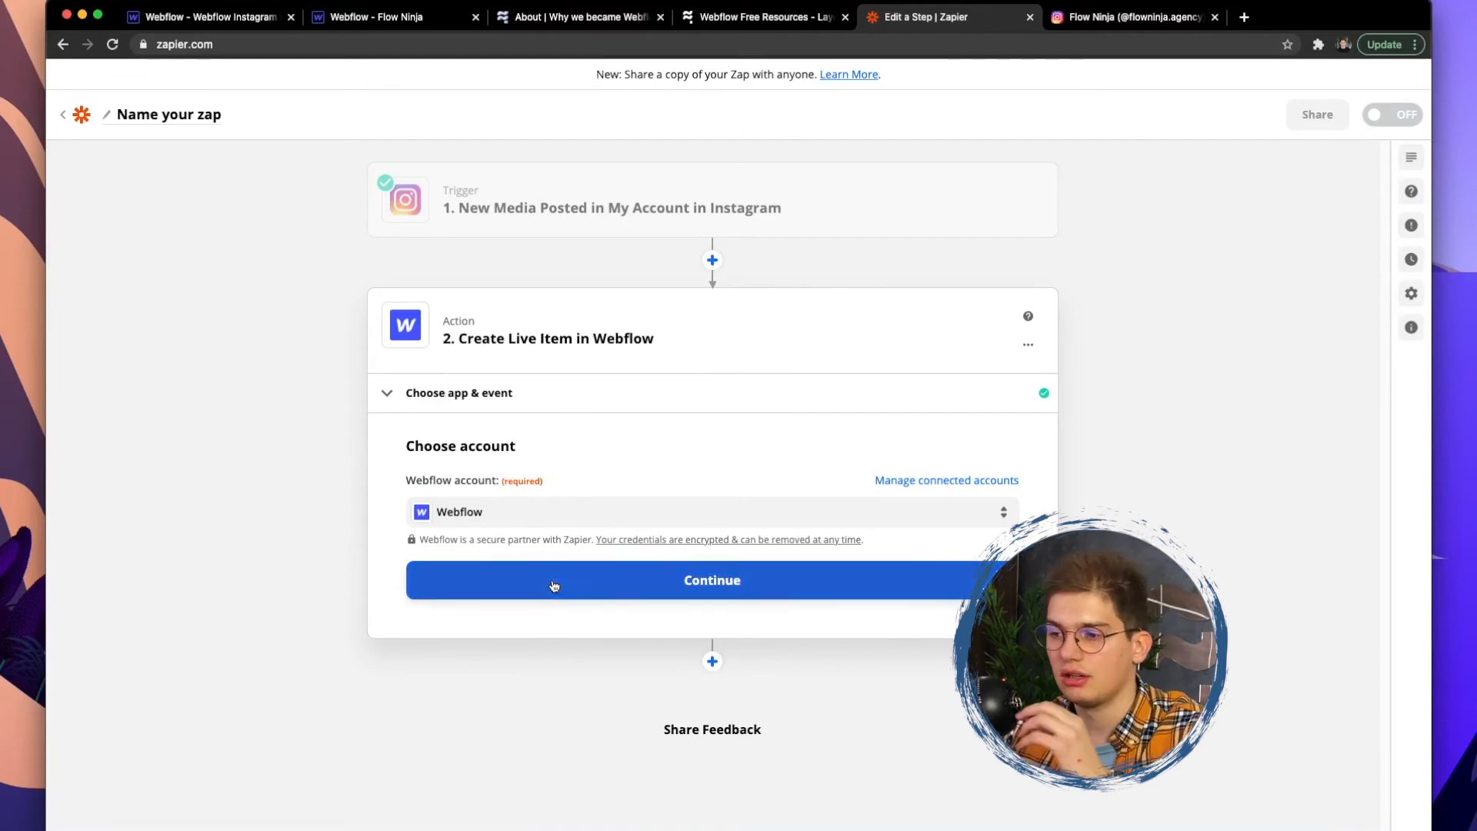
{"action": "left_click", "coordinate": [710, 579]}
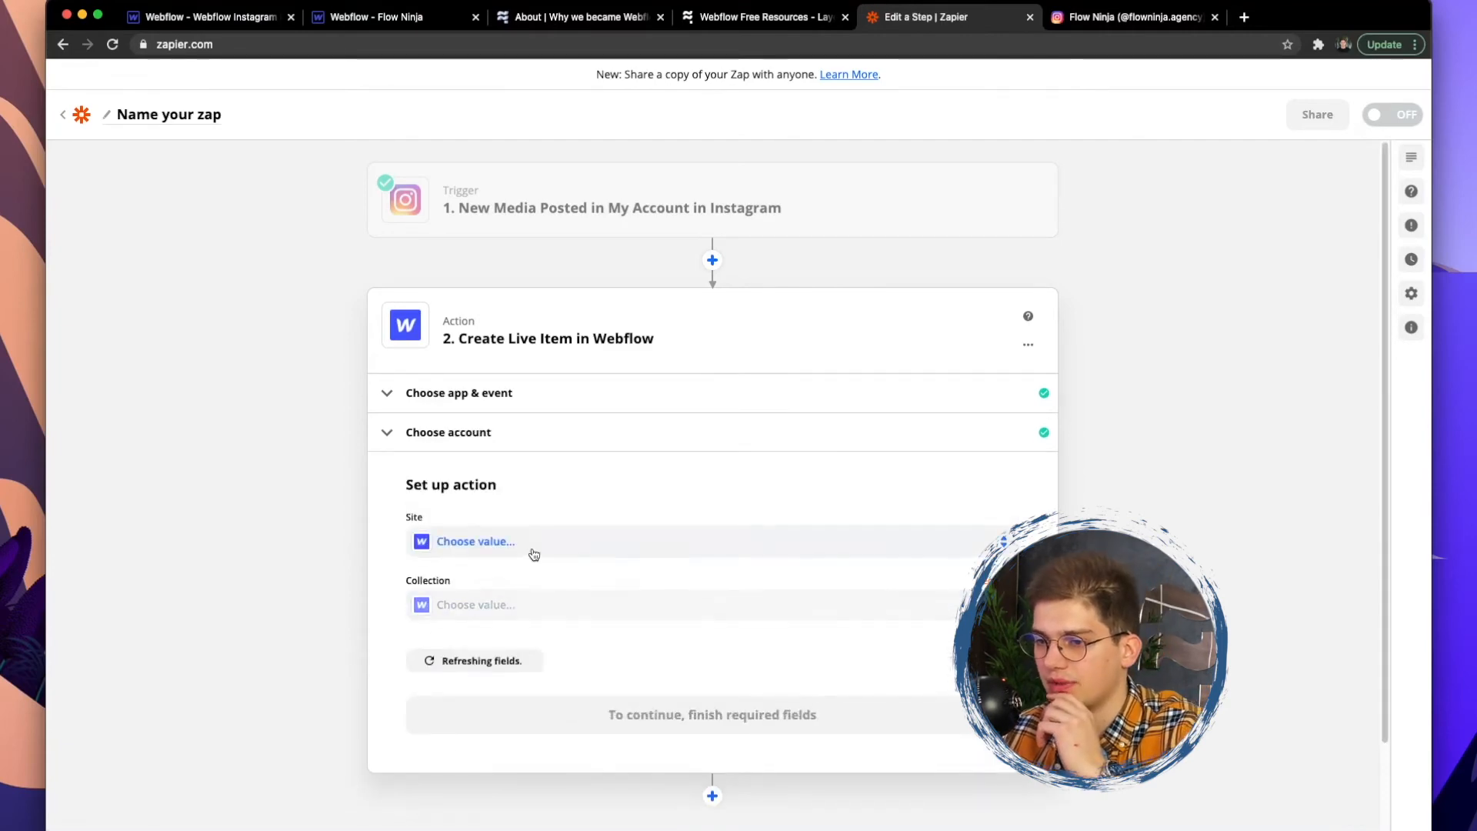
Target the Flow Ninja site and its Instagrams collection in the Webflow action
{"action": "left_click", "coordinate": [475, 541]}
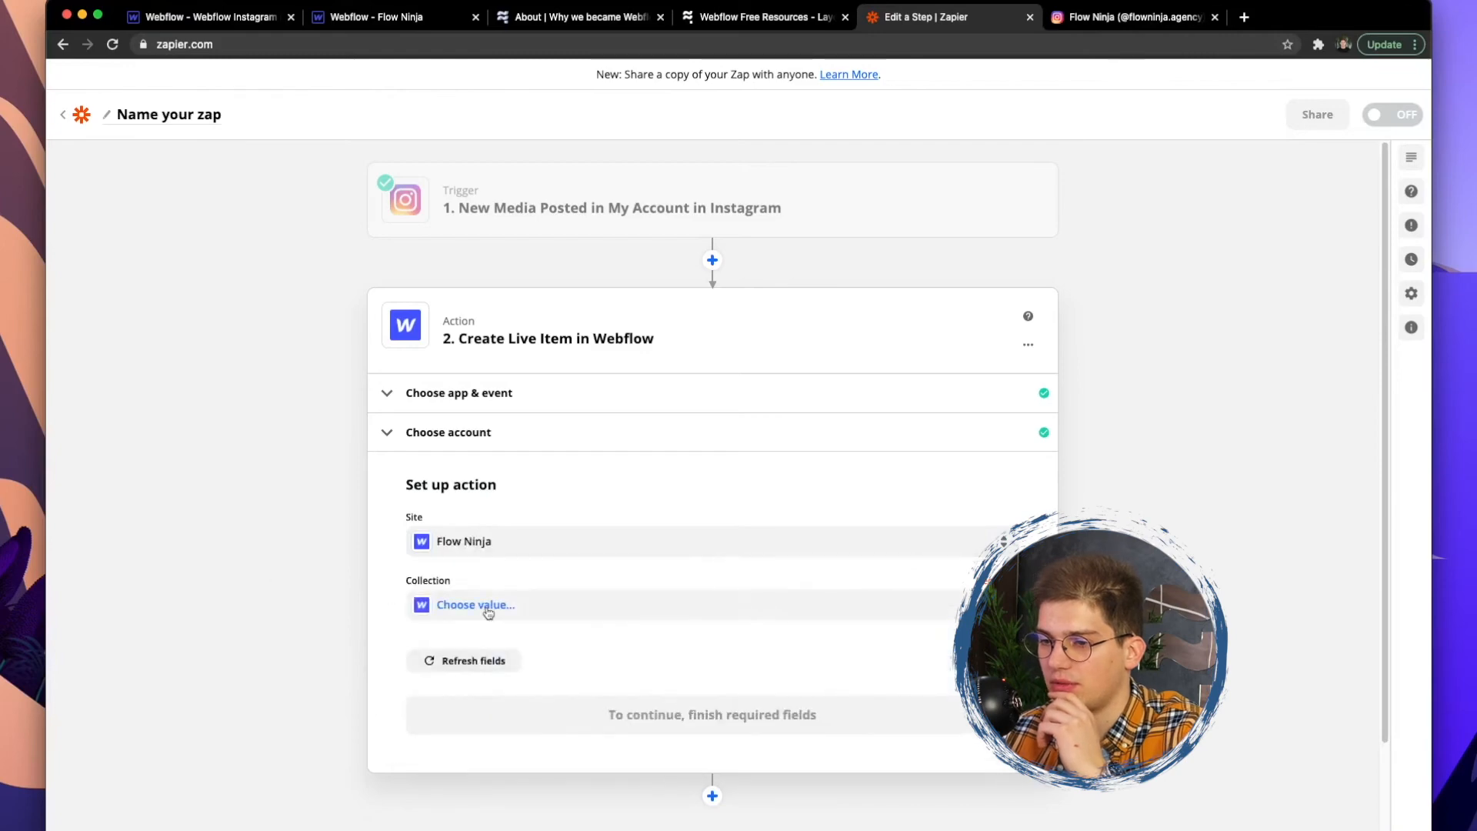
{"action": "left_click", "coordinate": [475, 604]}
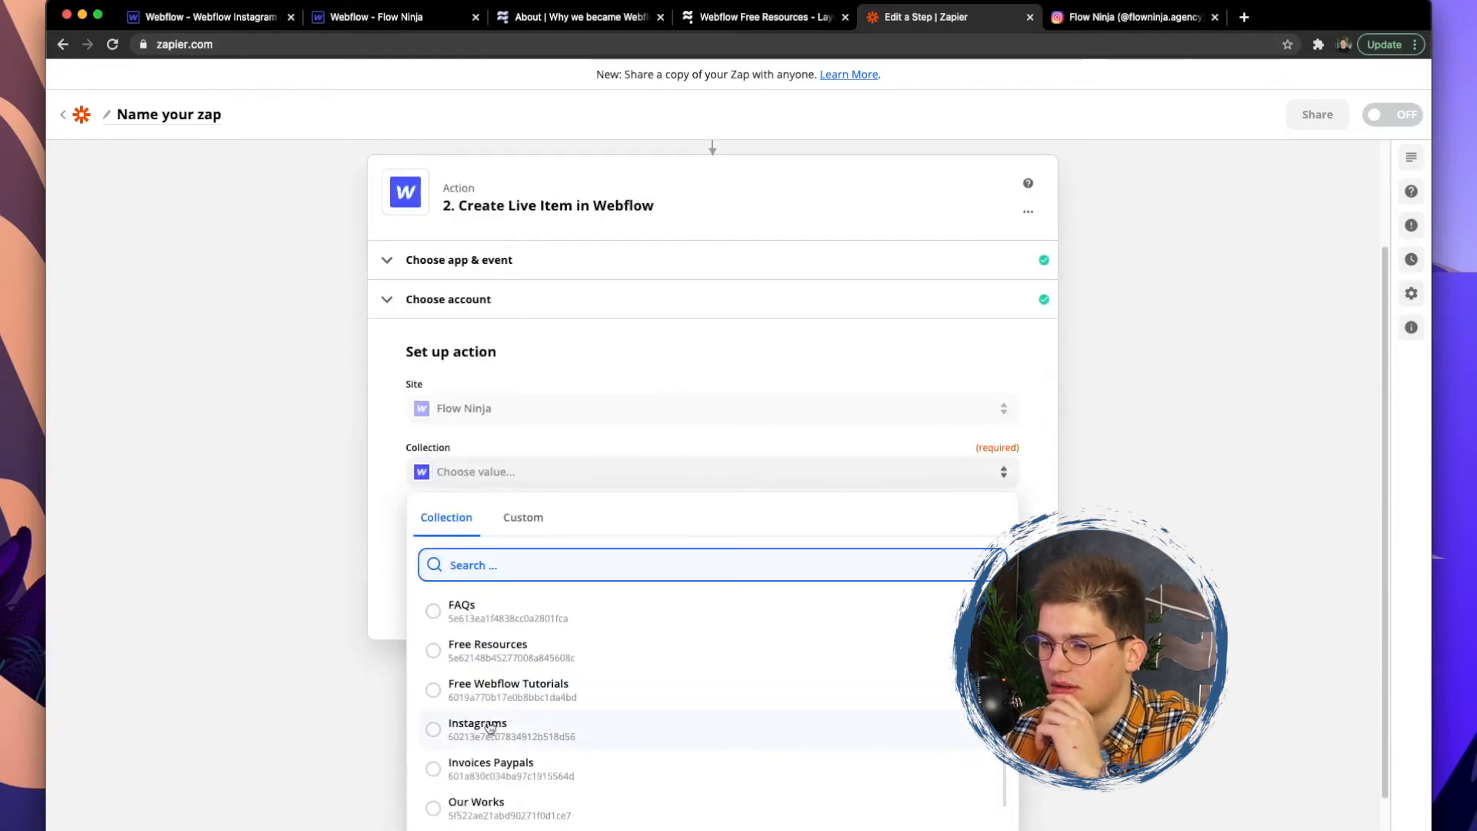
{"action": "left_click", "coordinate": [477, 723]}
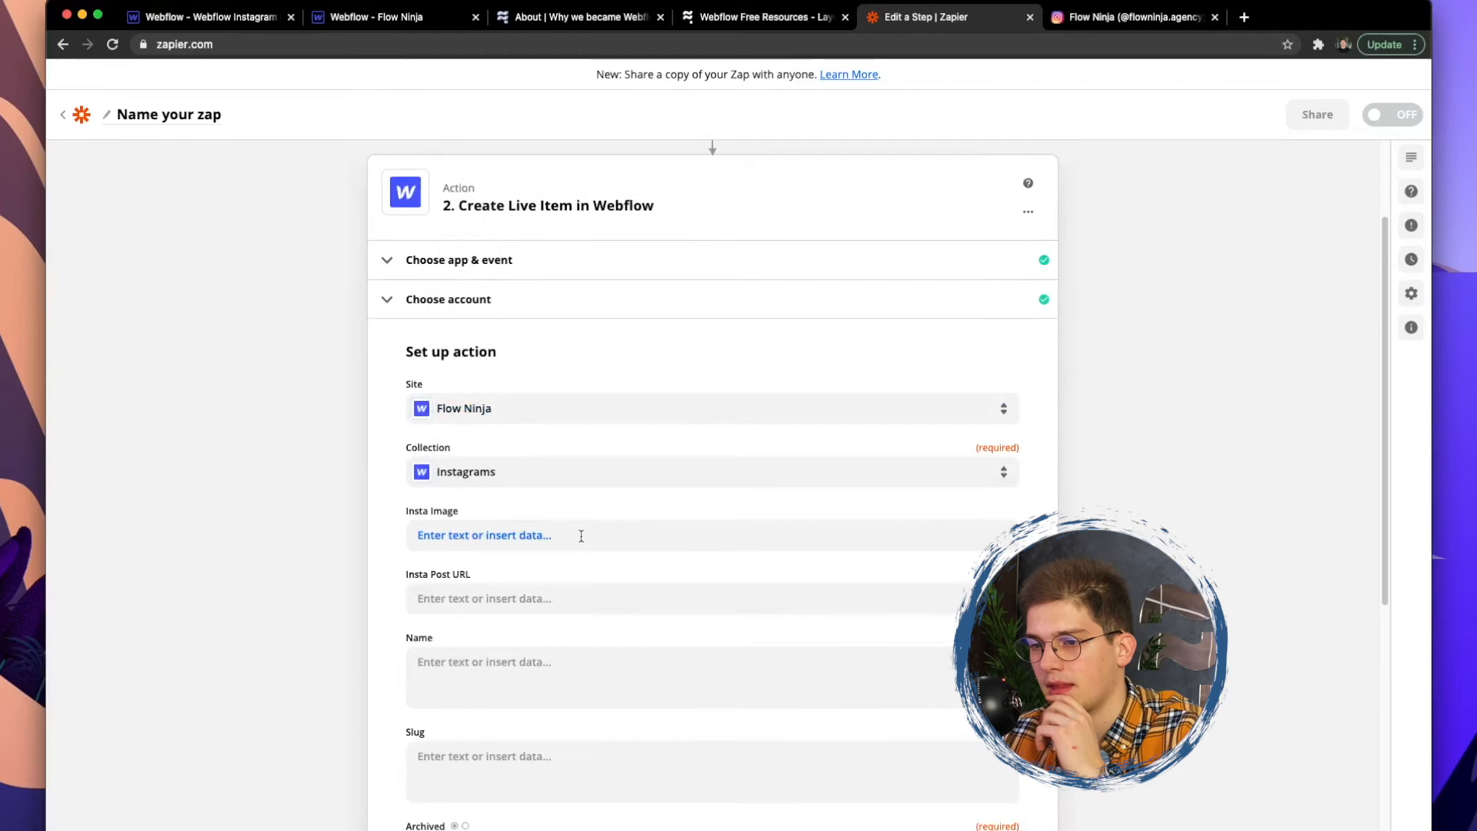
Map media URL to Insta Image, post ID to Name and Slug, and set Archived to False
{"action": "left_click", "coordinate": [484, 534]}
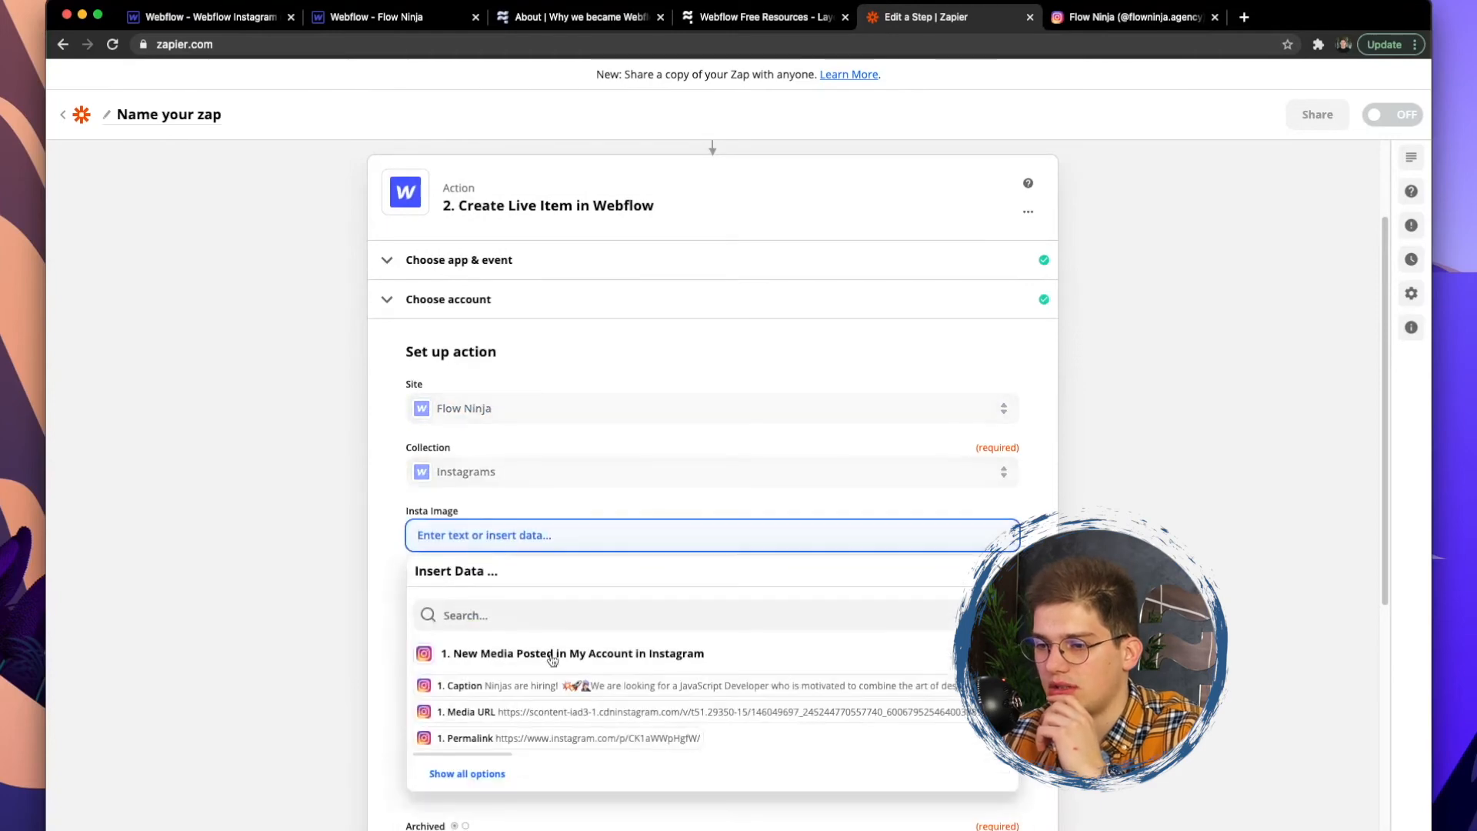
{"action": "left_click", "coordinate": [492, 711]}
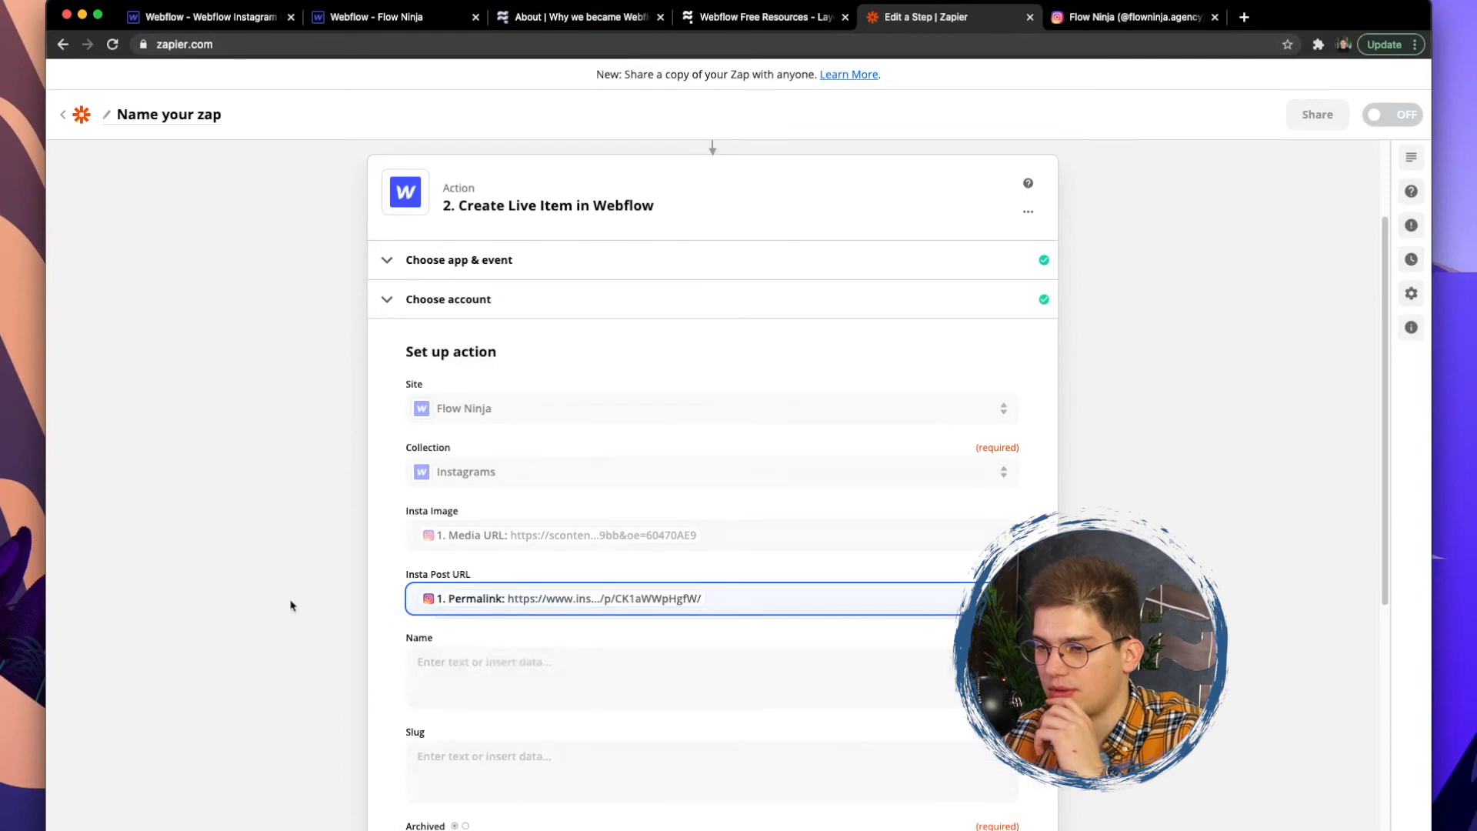
{"action": "left_click", "coordinate": [659, 662]}
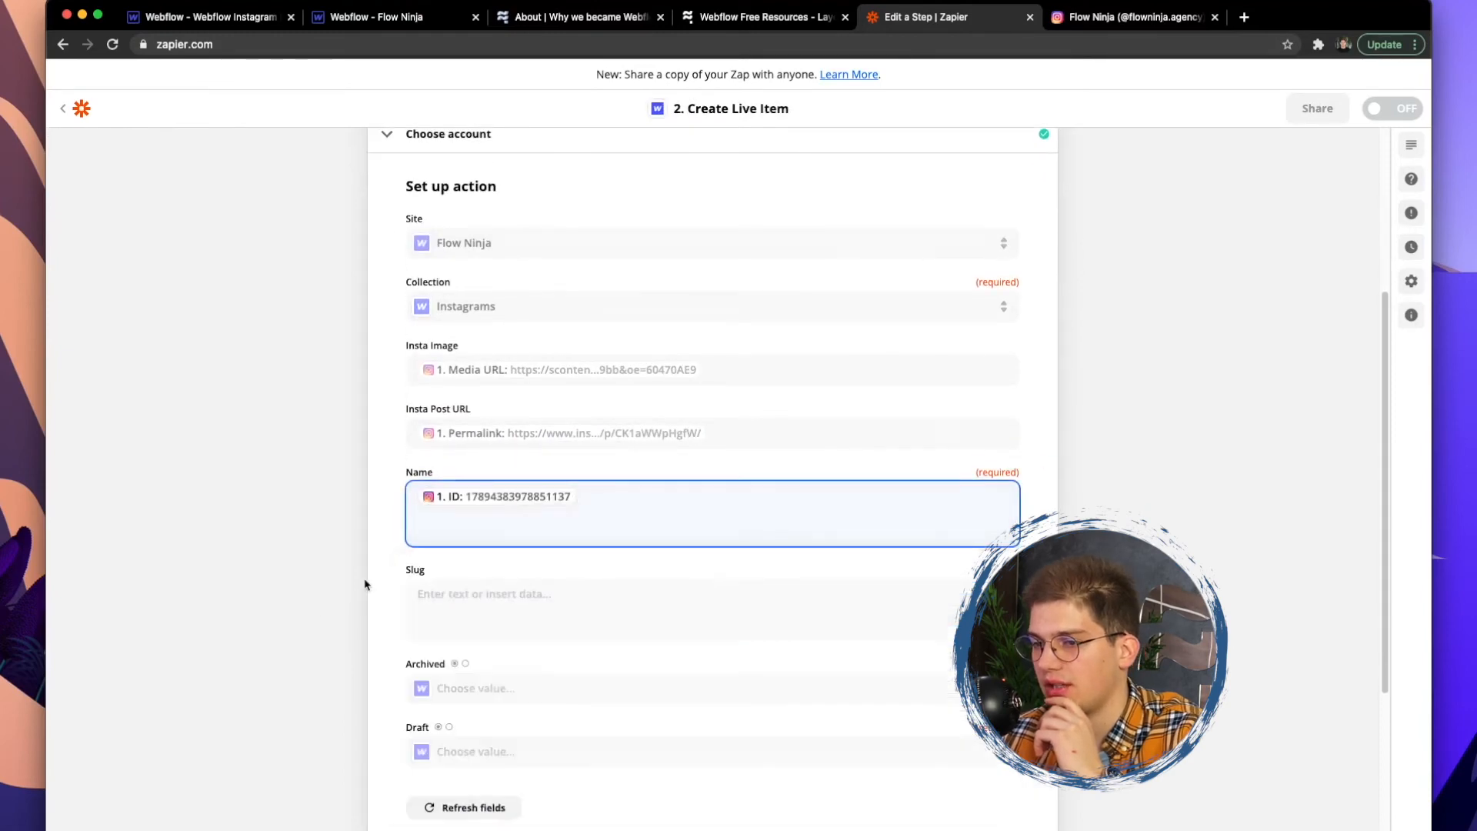
{"action": "left_click", "coordinate": [659, 593]}
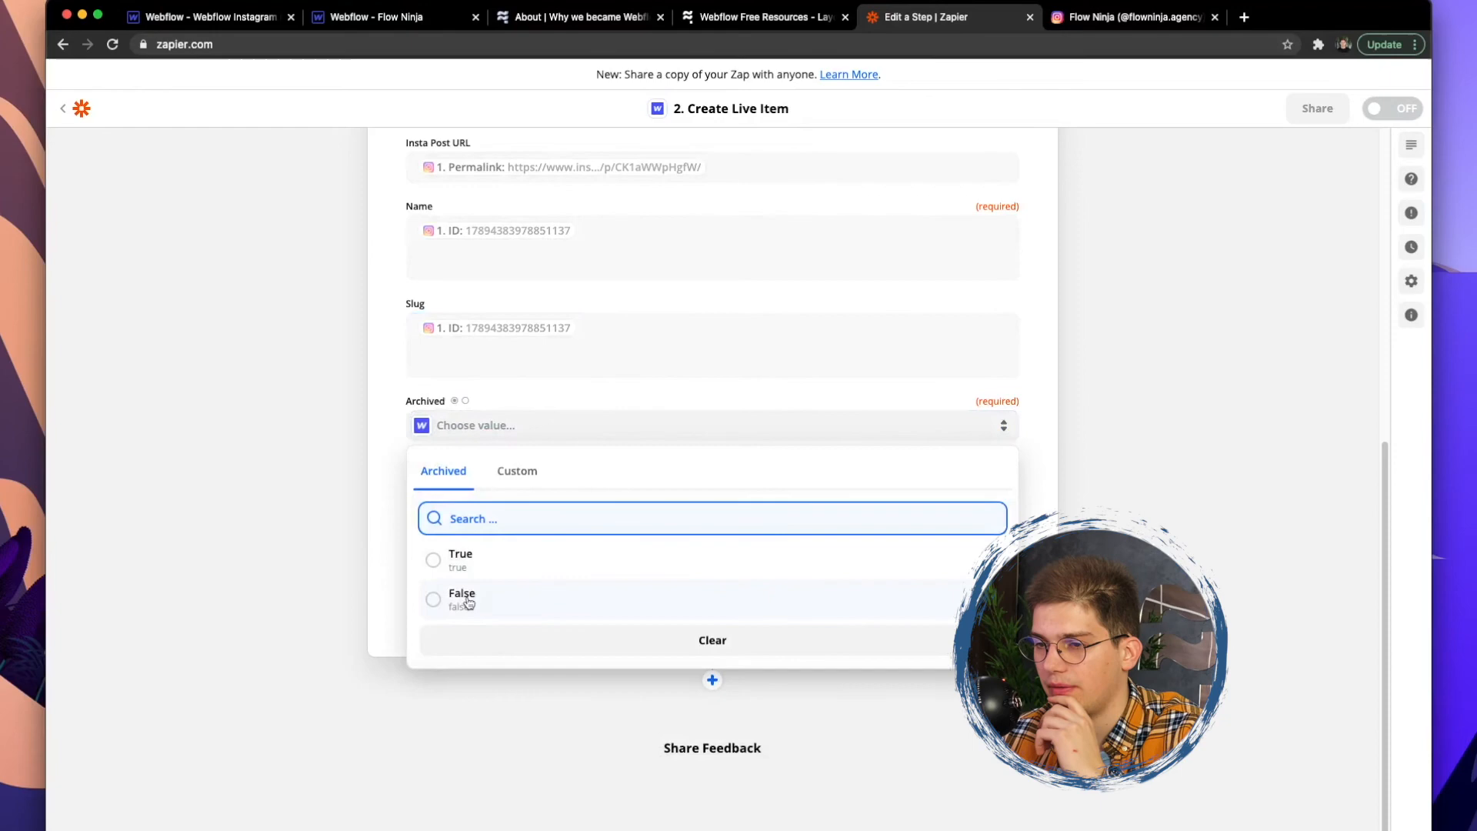
{"action": "left_click", "coordinate": [460, 599]}
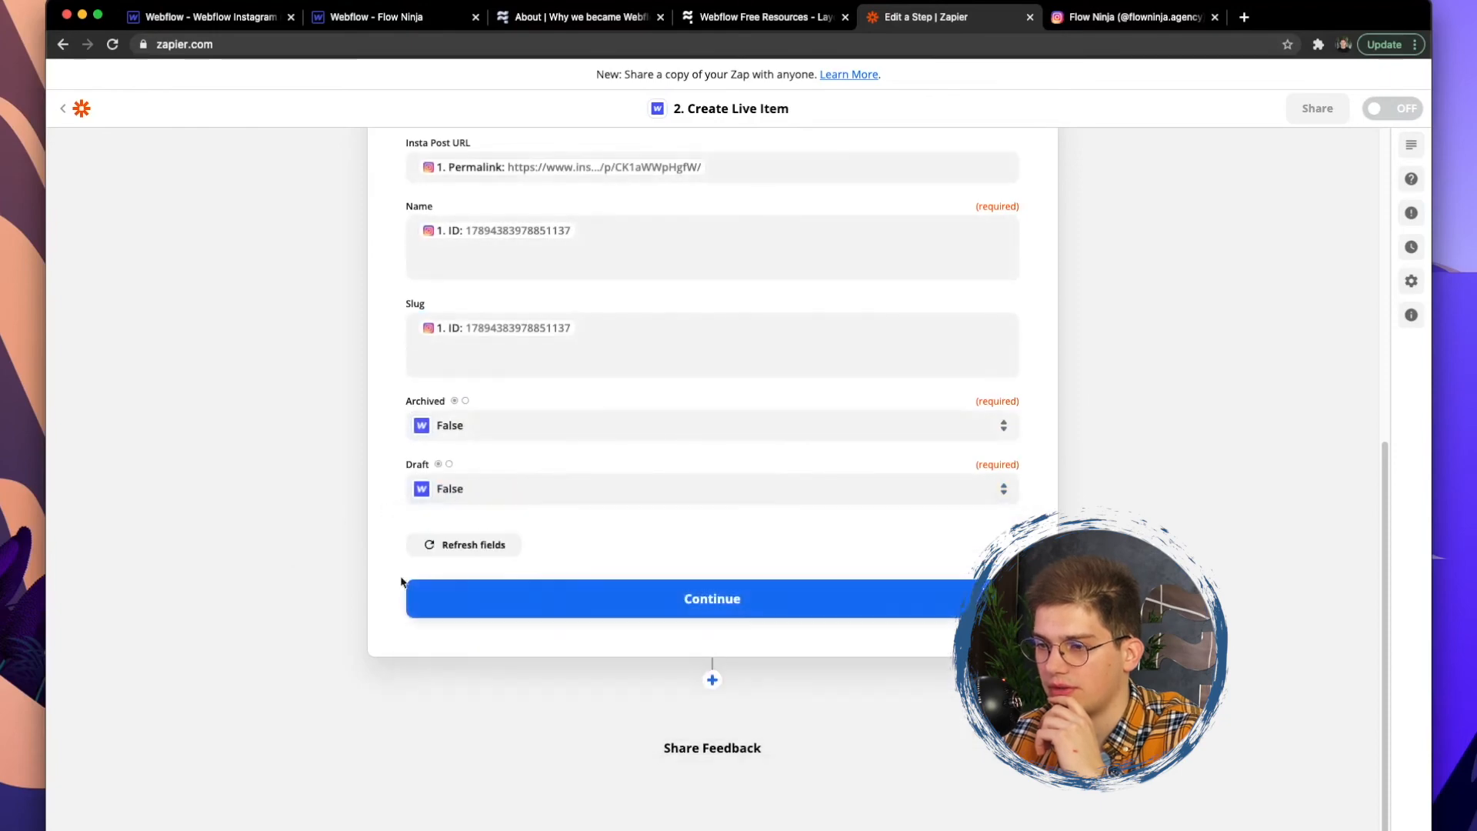
{"action": "left_click", "coordinate": [711, 599]}
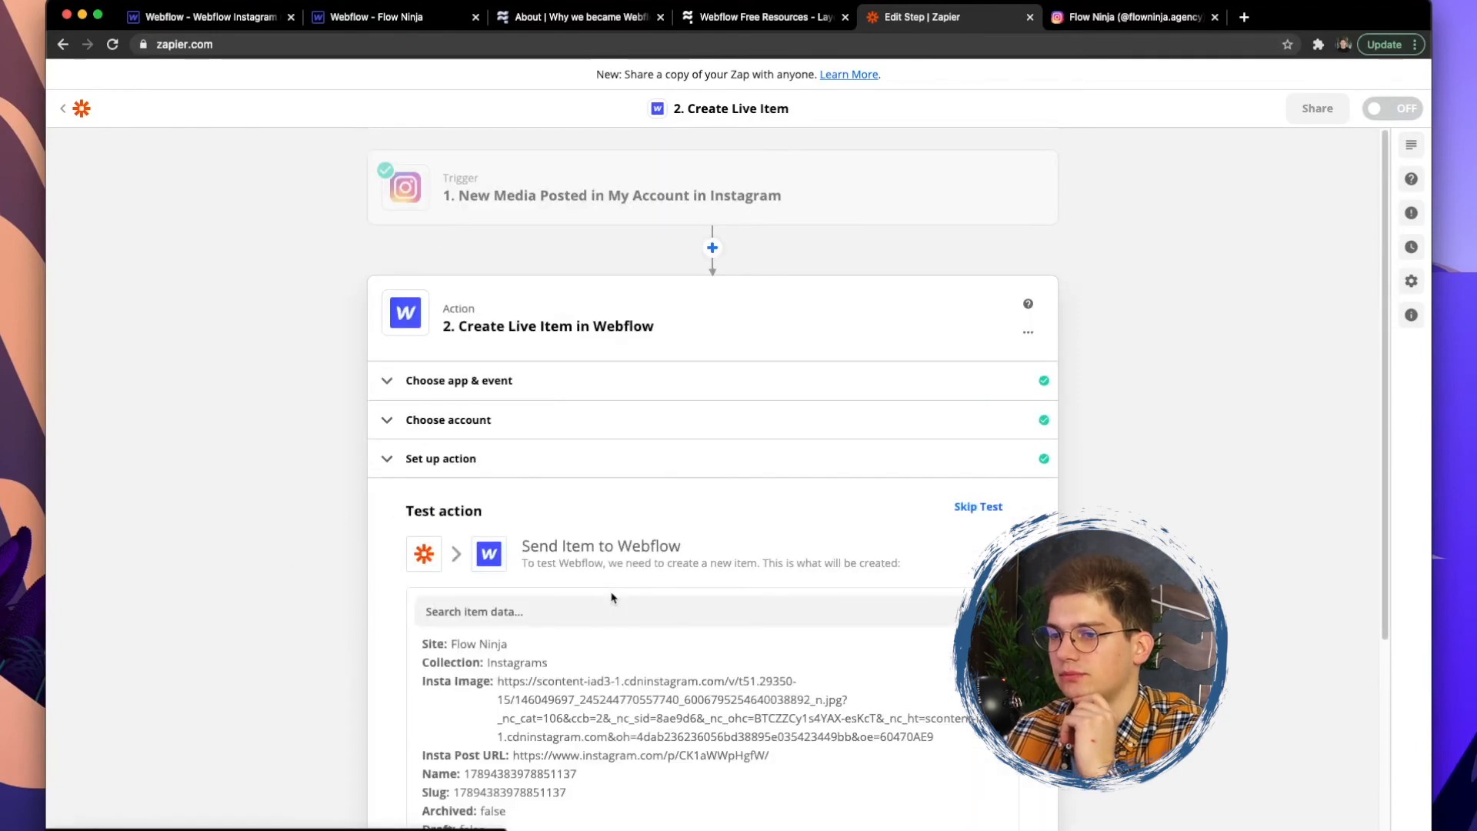
Finish the Webflow action test, turn the zap on, and return to the Flow Ninja About page
{"action": "scroll", "scroll_direction": "down", "scroll_amount": 3}
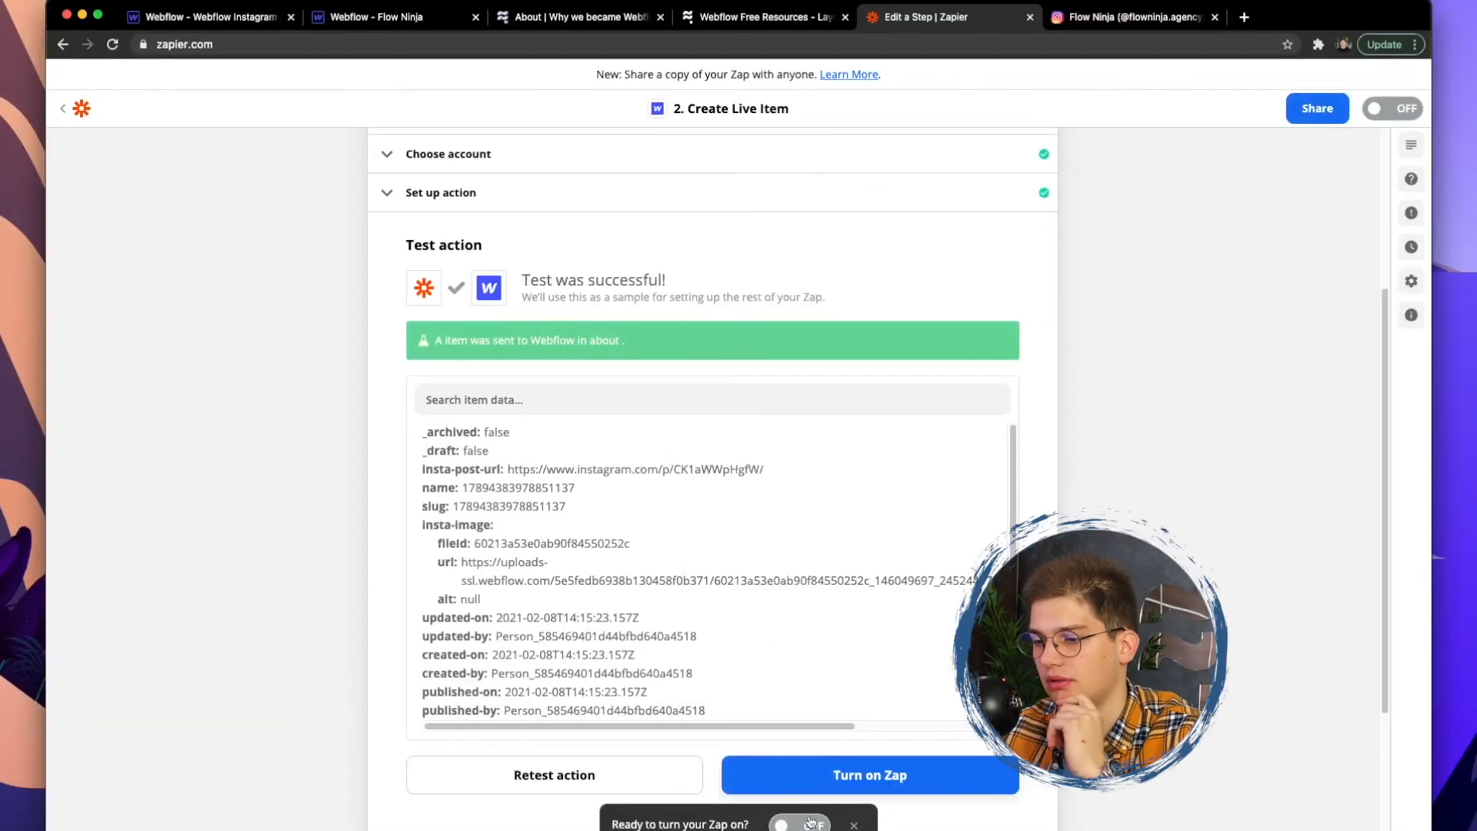
{"action": "left_click", "coordinate": [869, 774]}
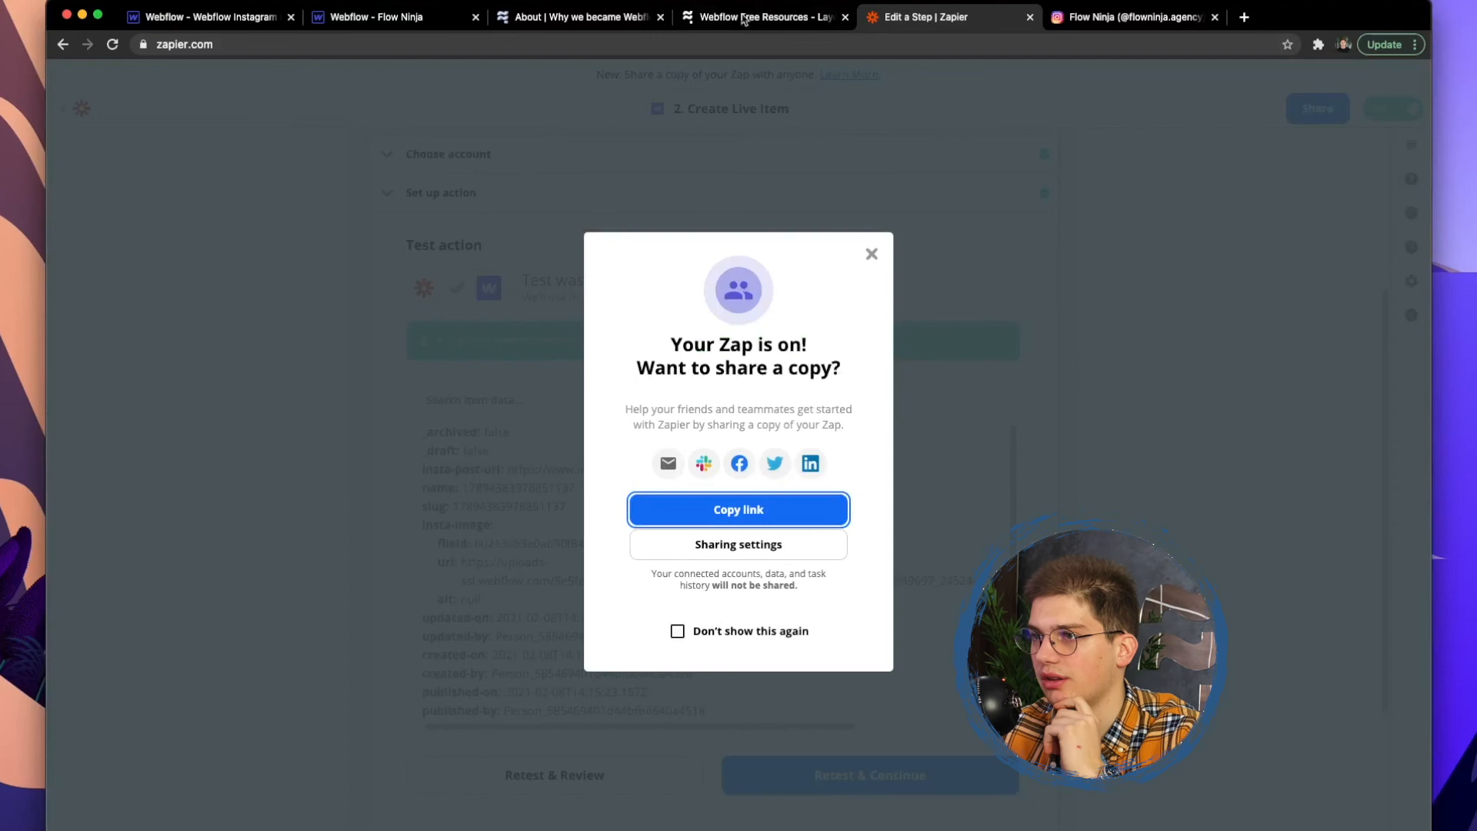
{"action": "left_click", "coordinate": [579, 16]}
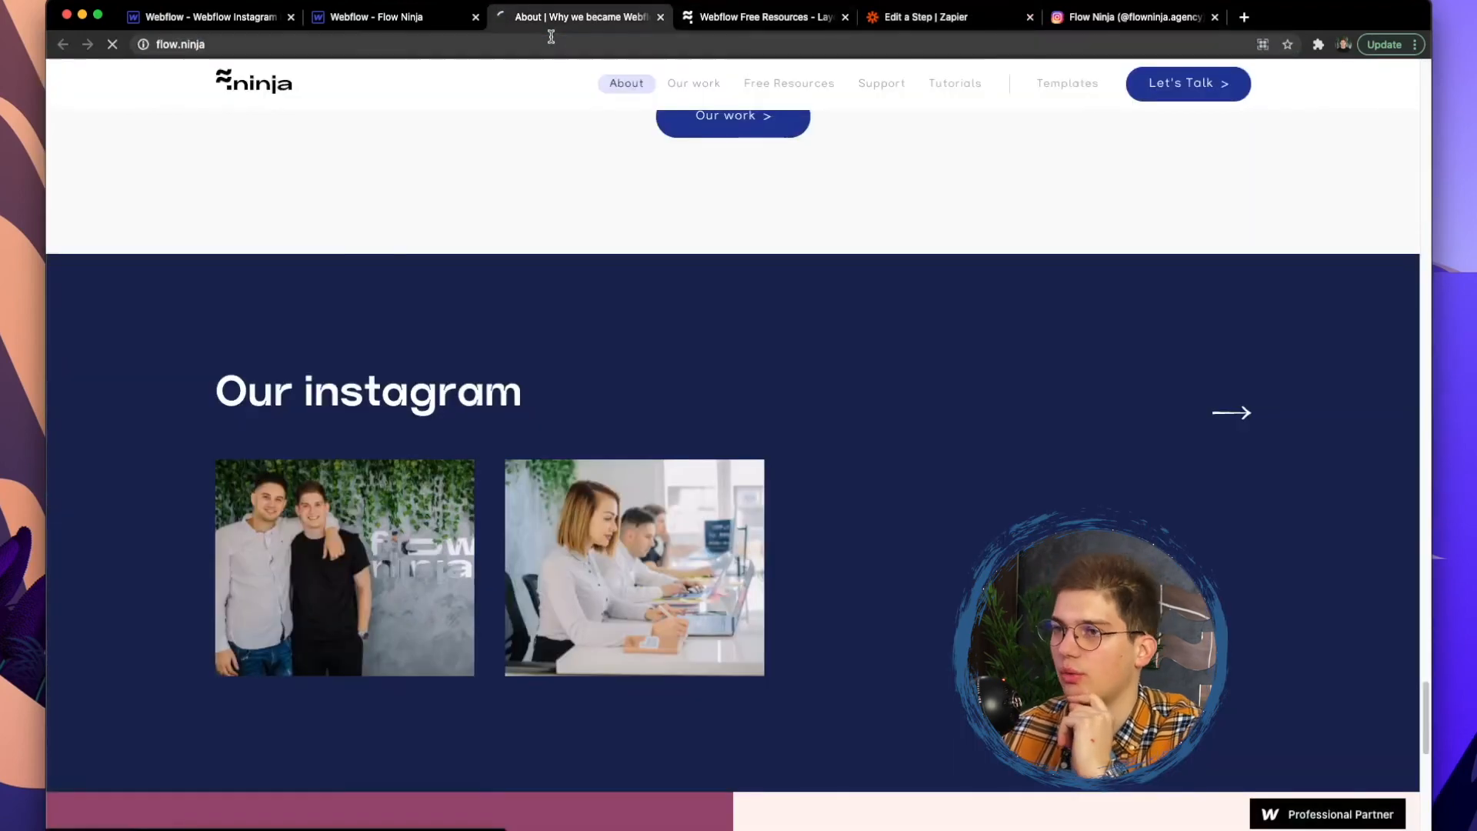